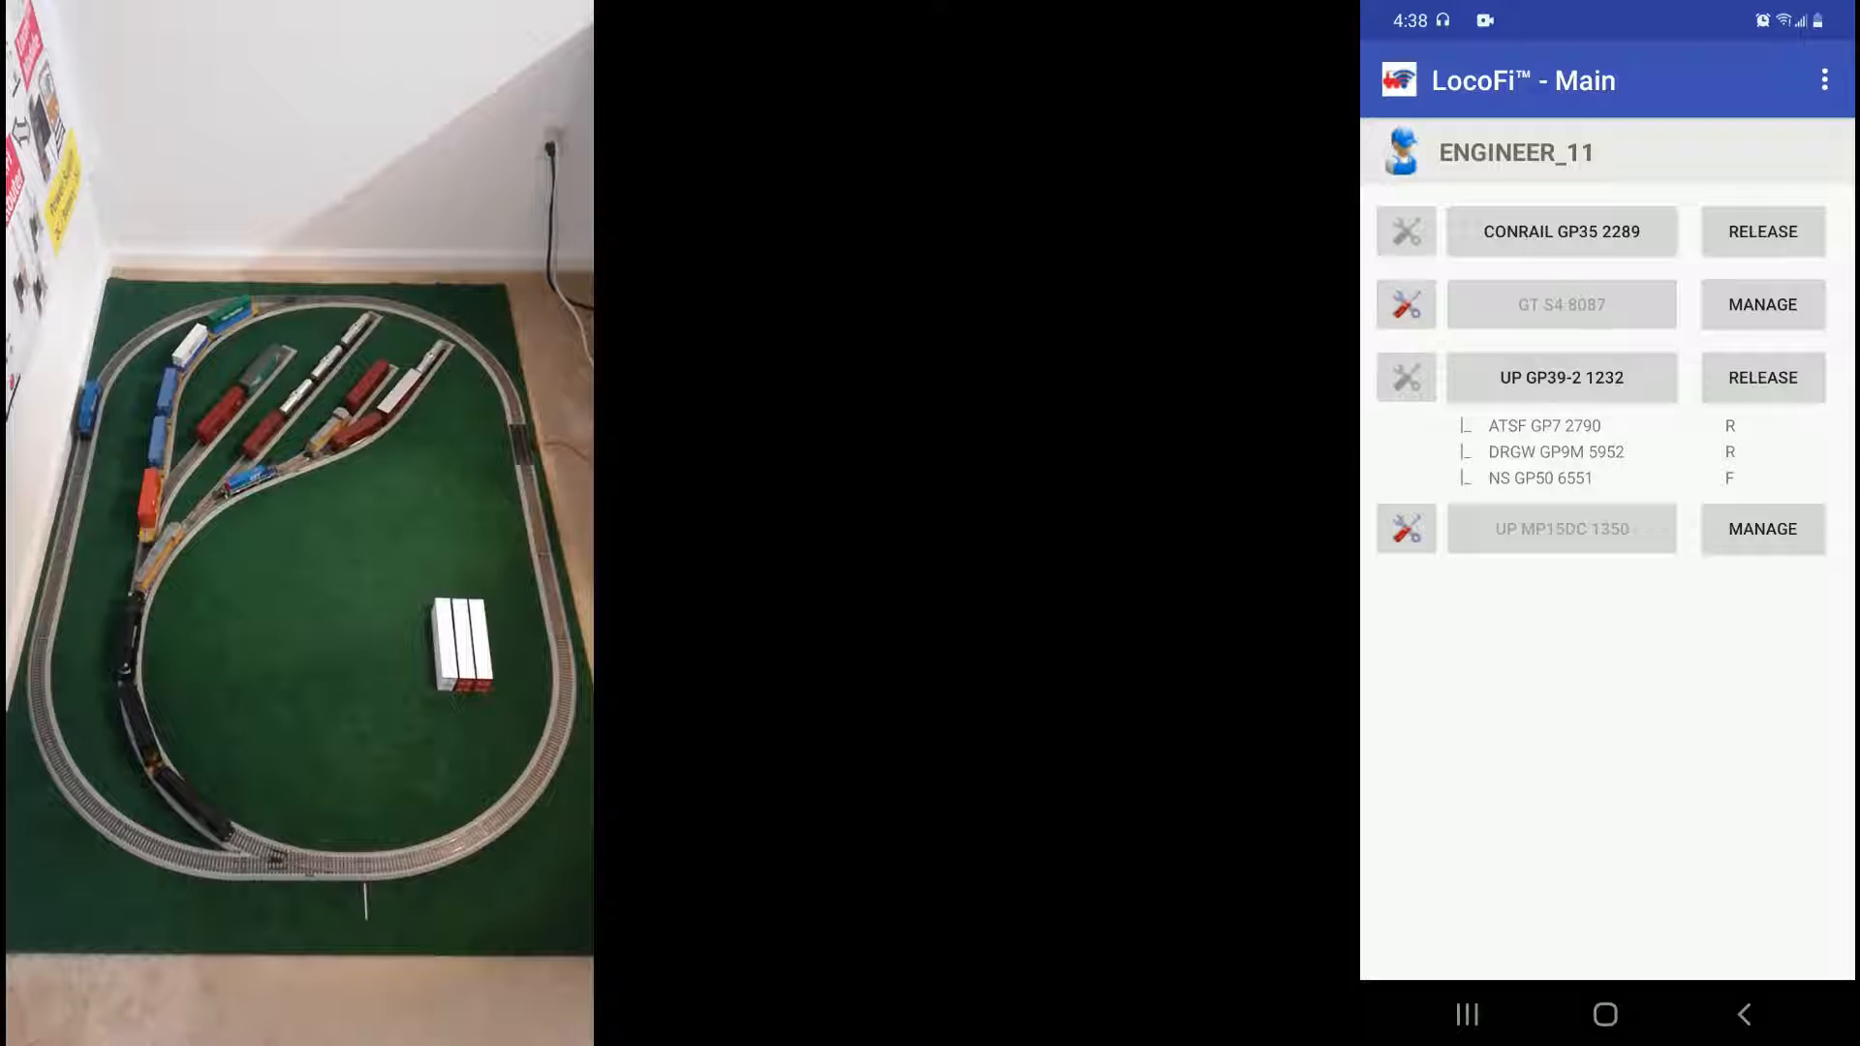
Release the UP GP39-2 1232 consist and bring up CONRAIL GP35 2289's configuration
click(1761, 377)
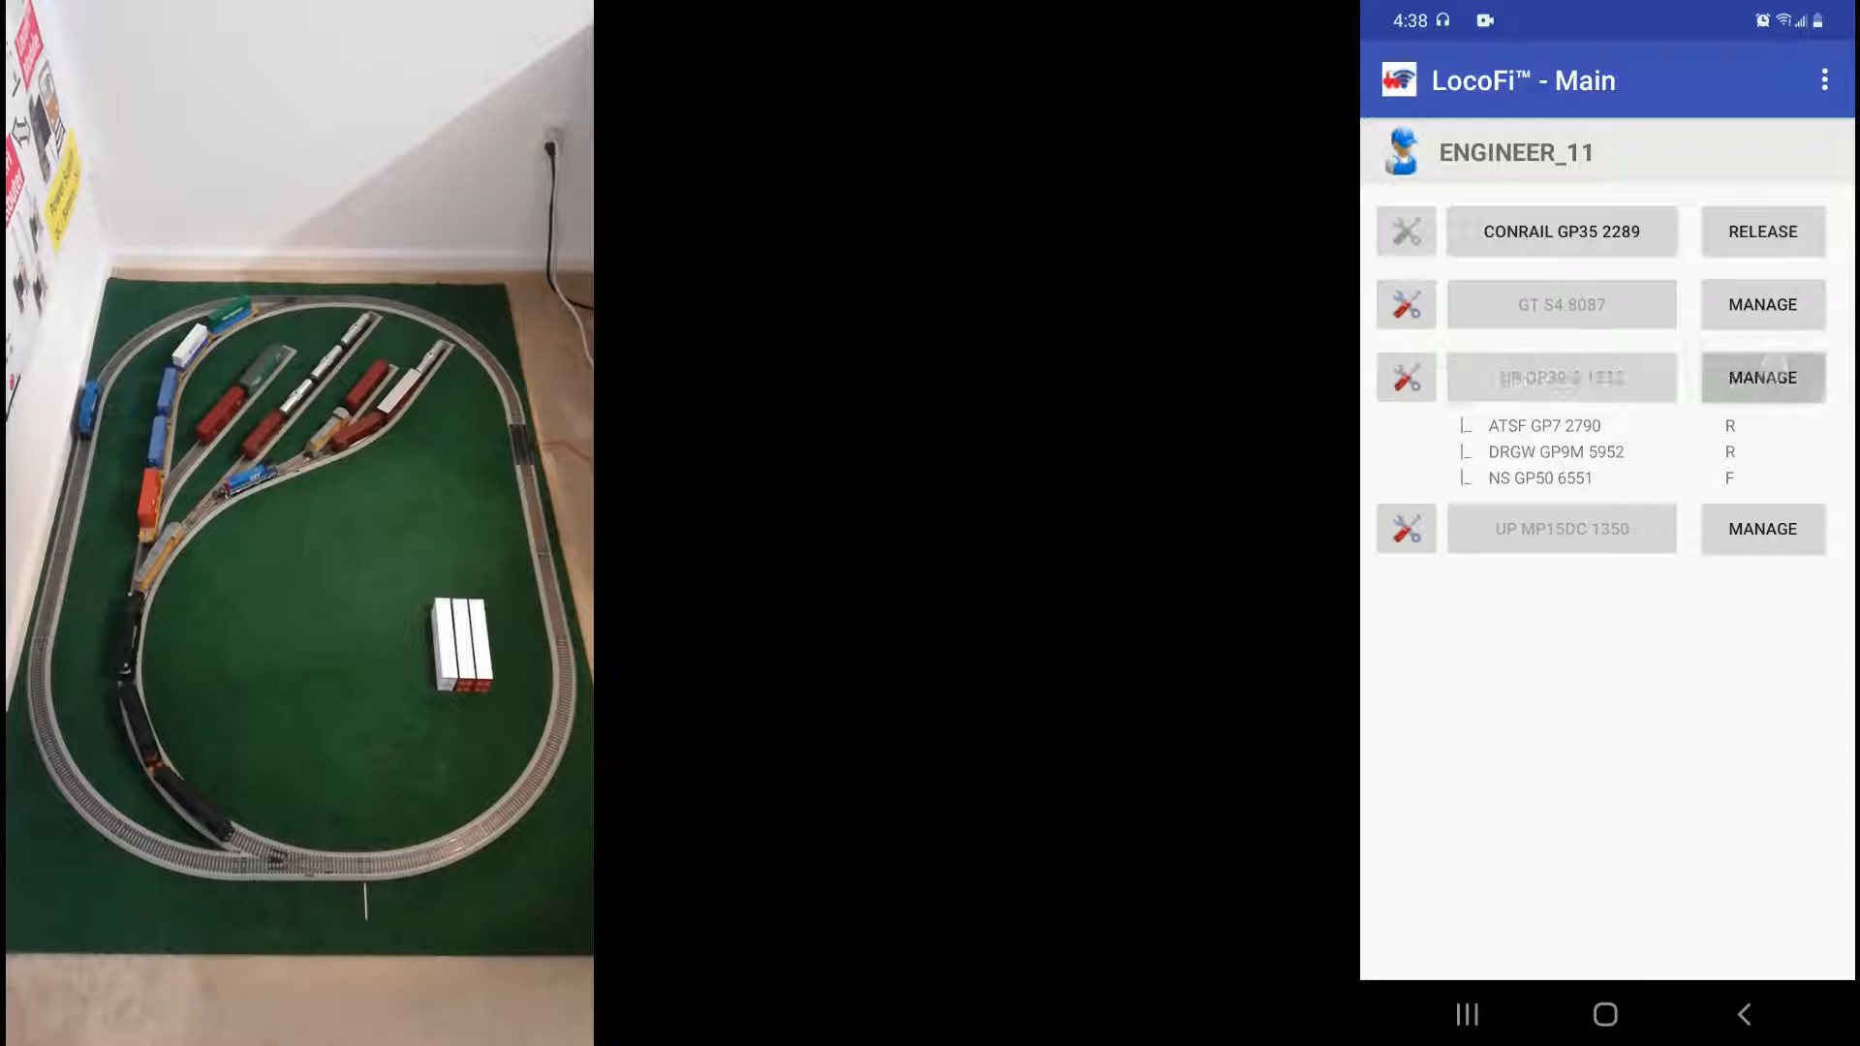
click(1562, 231)
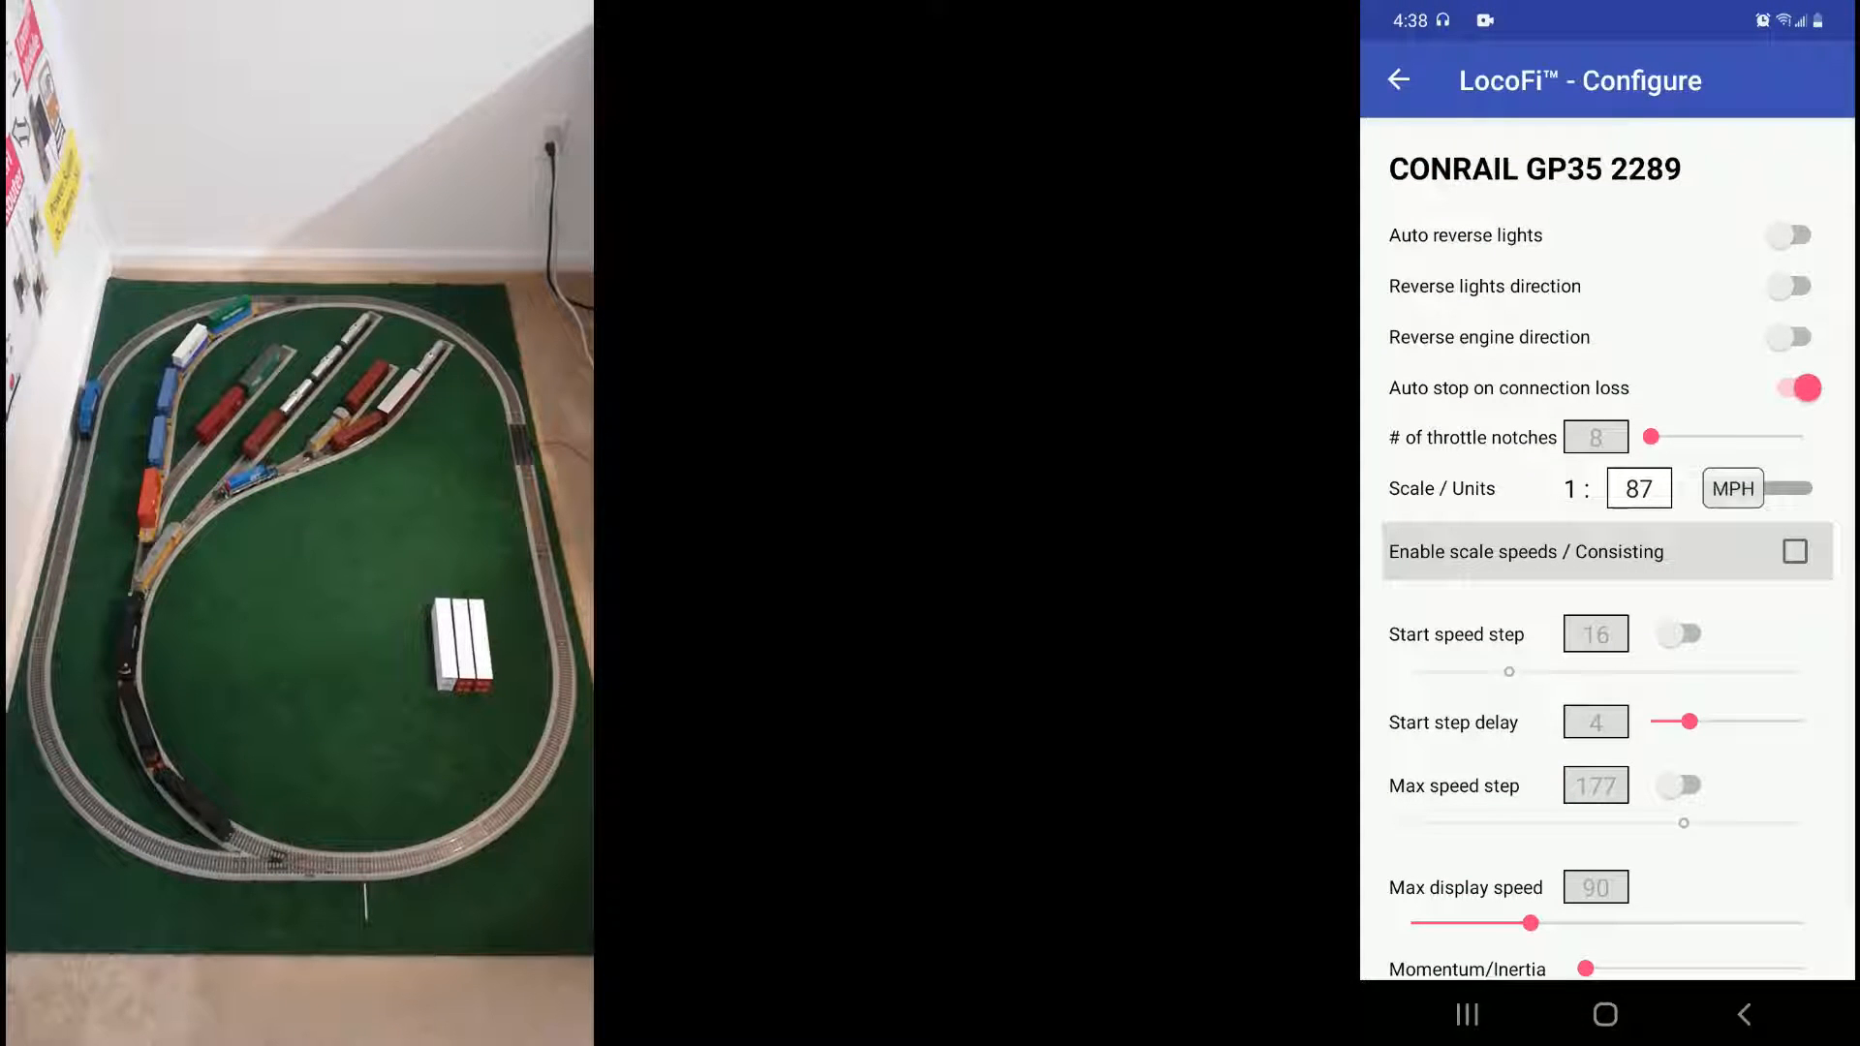
Enable scale speeds / consisting for CONRAIL GP35 2289, bringing up its Speed Table
click(1794, 550)
text(1)
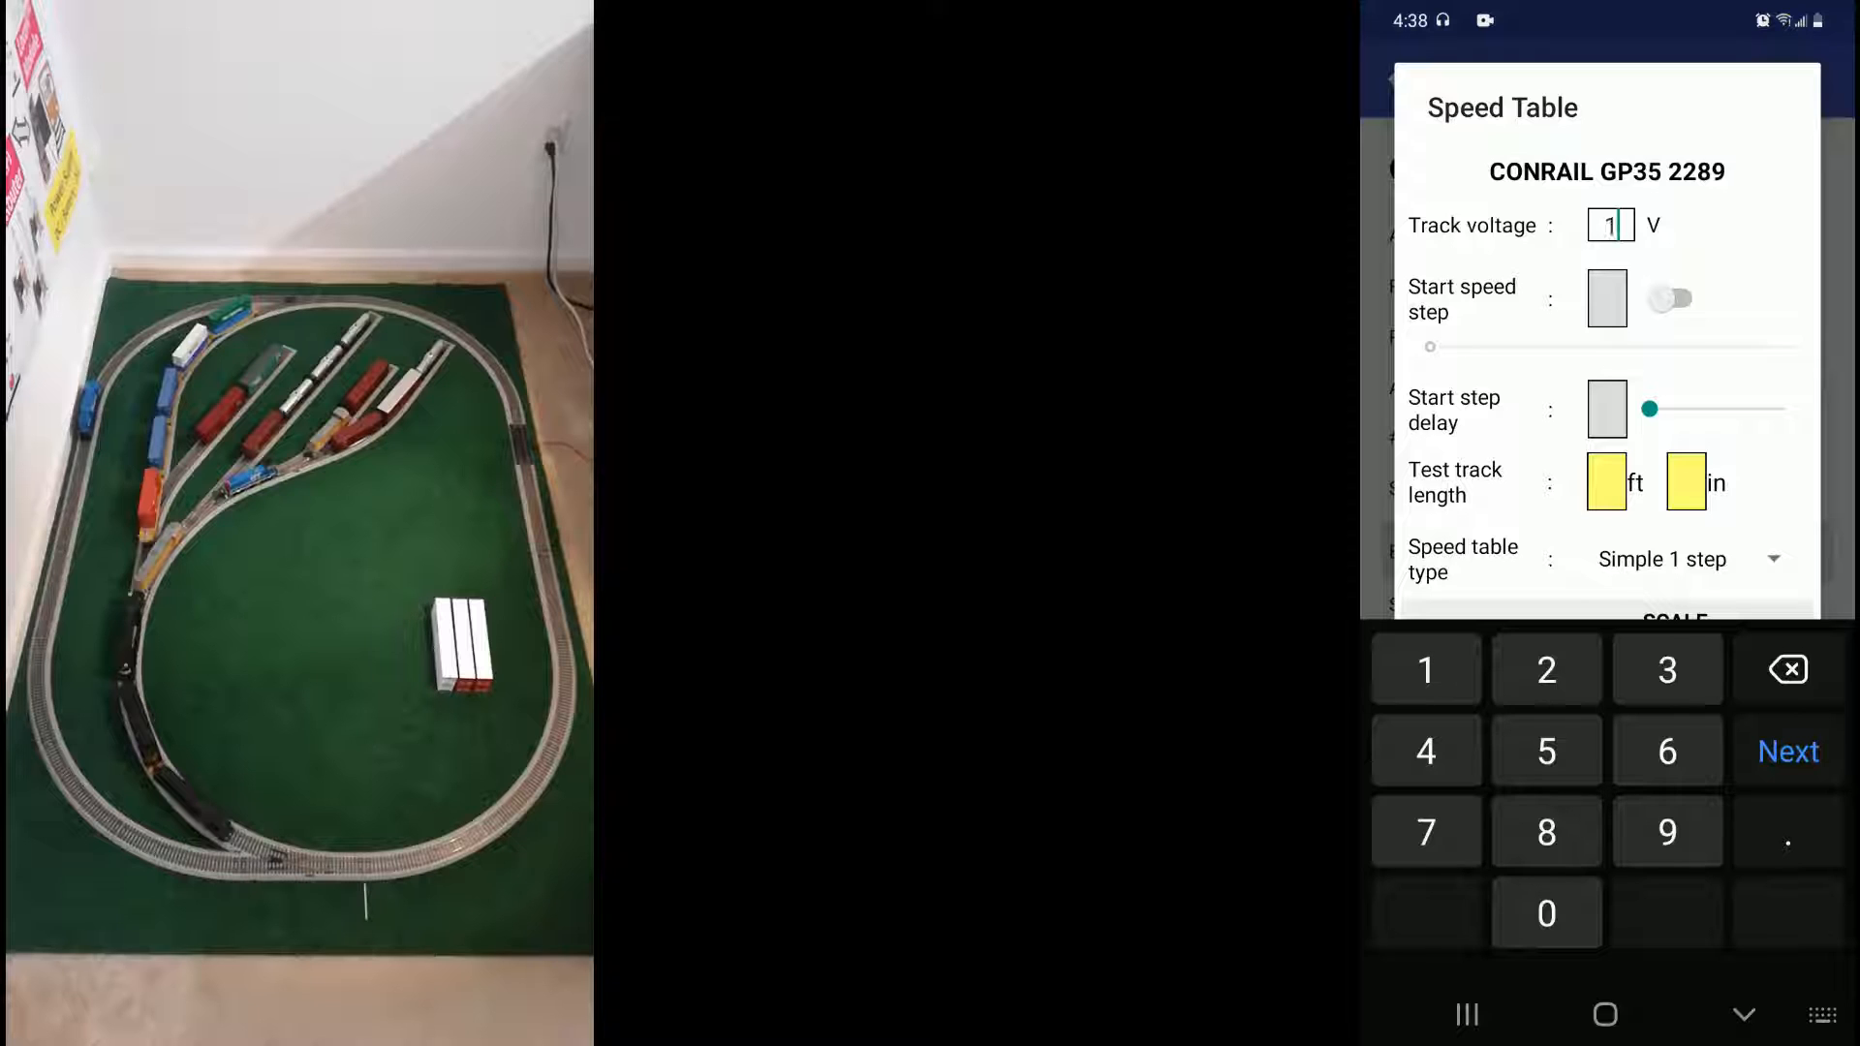
Enter 16.5 V track voltage and toggle Start speed step on, triggering the warning
text(6.5)
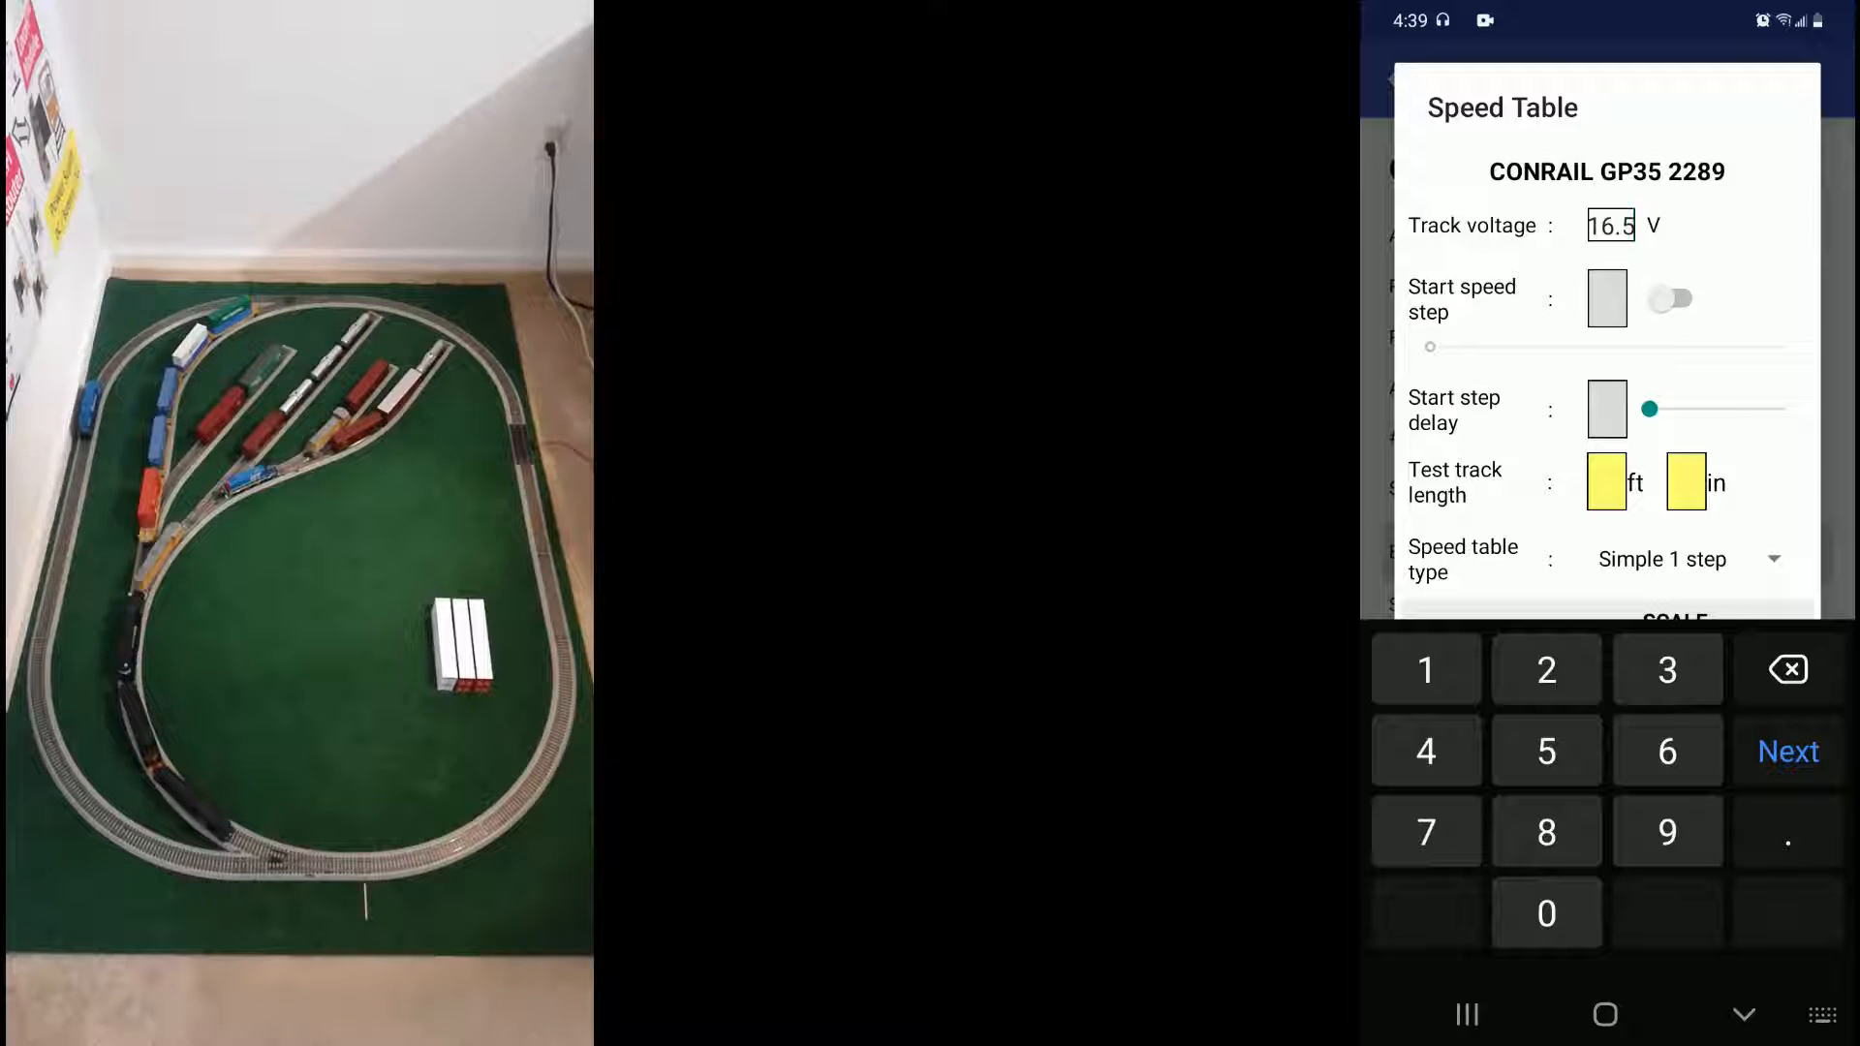
click(1668, 298)
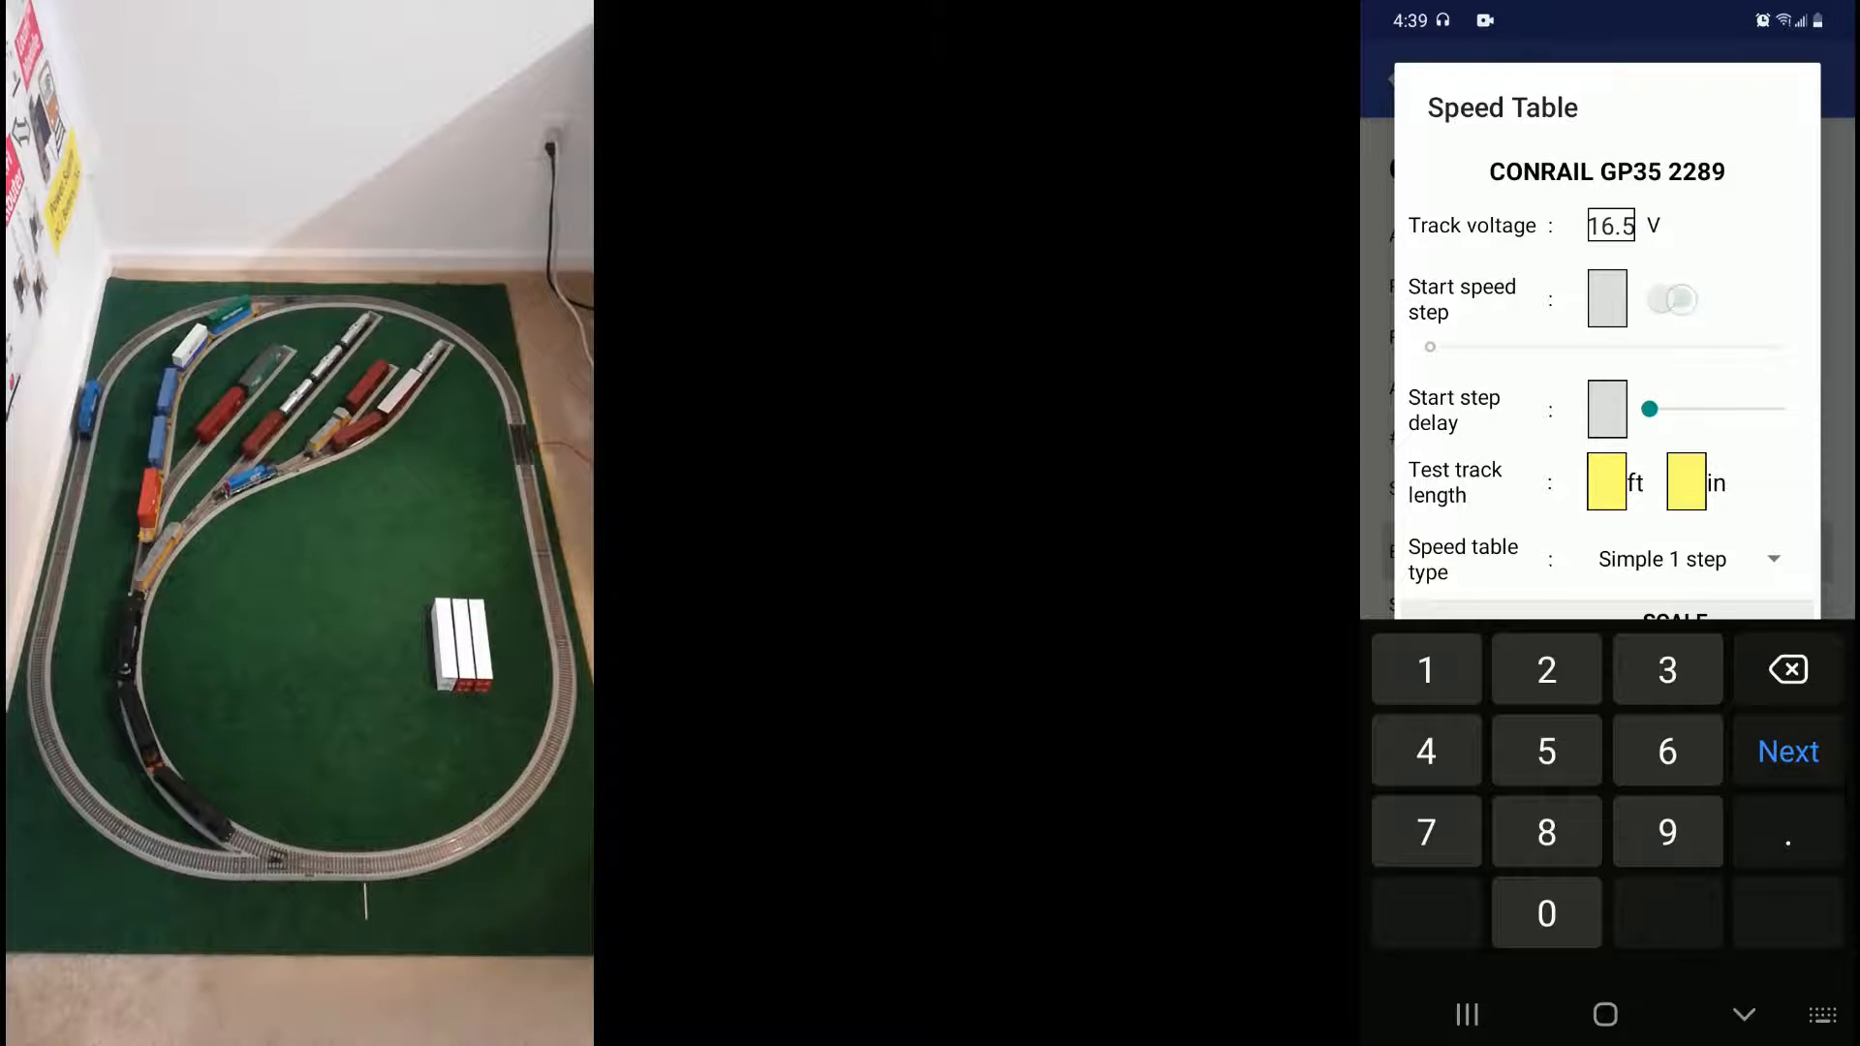
click(1670, 298)
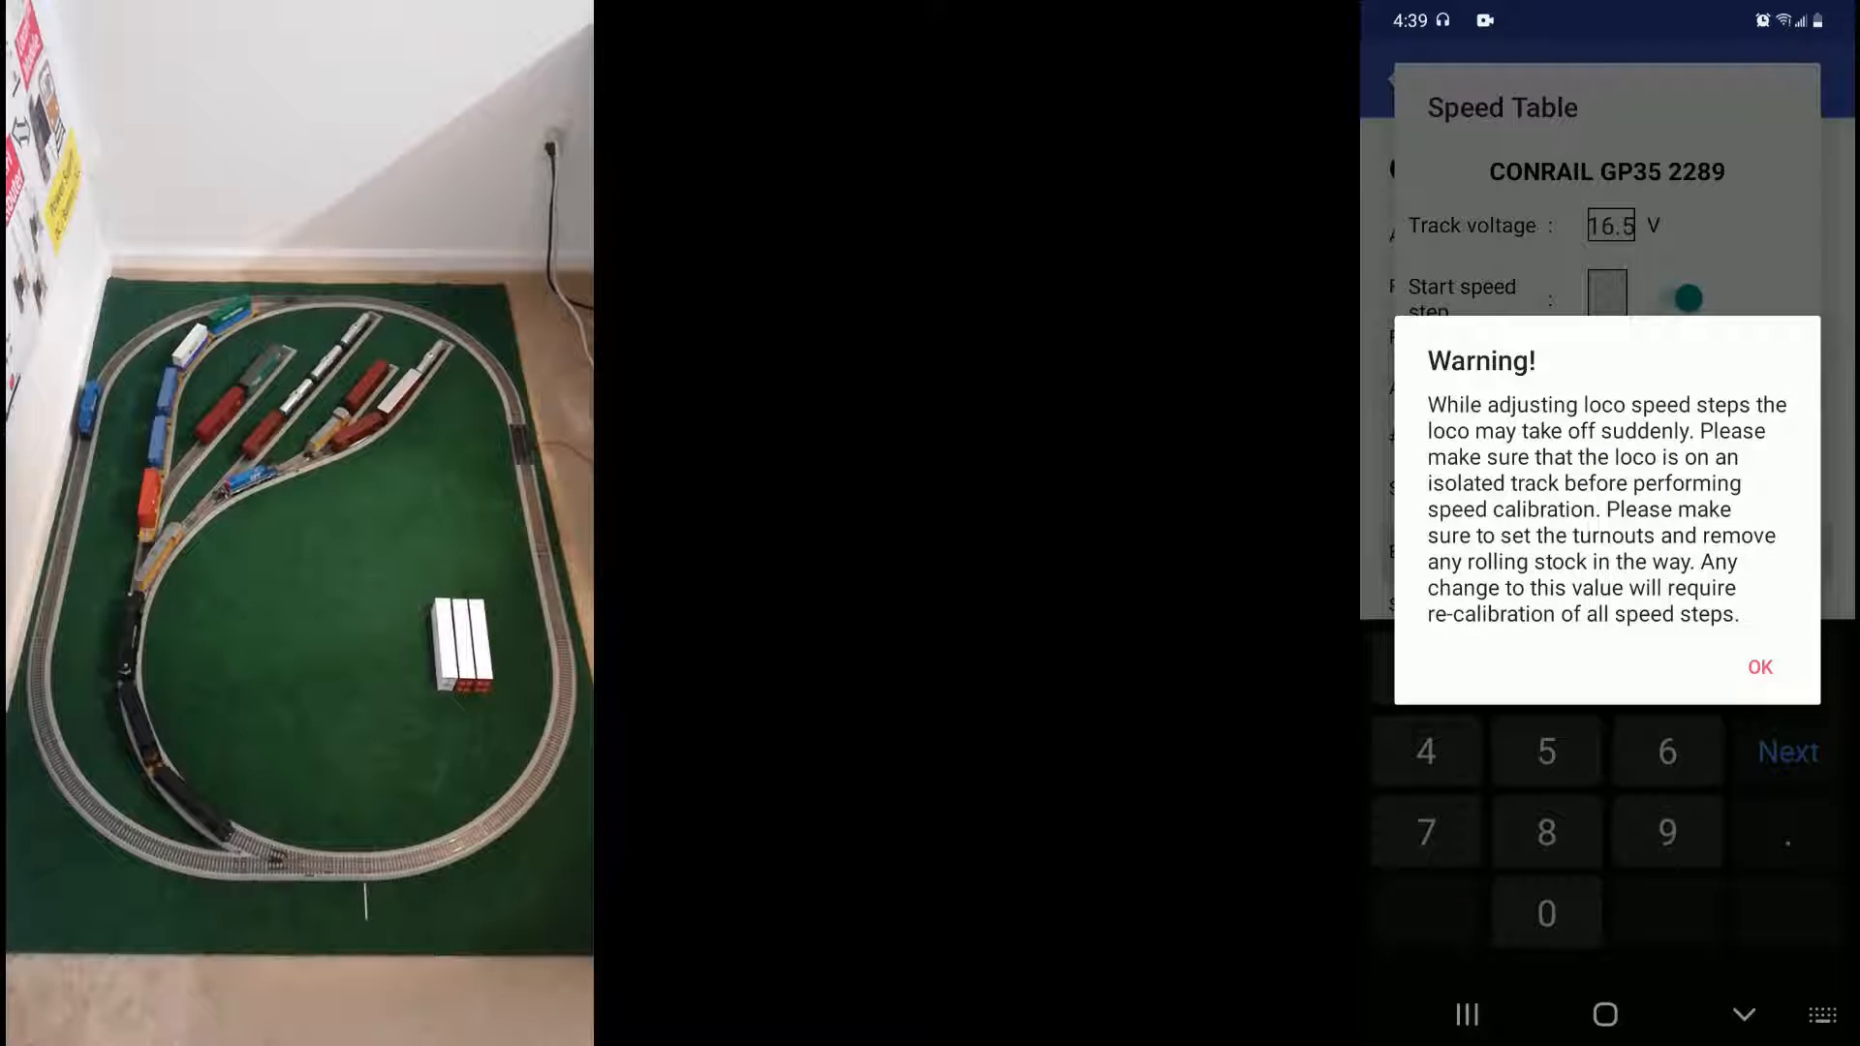
Acknowledge the calibration warning and toggle Start speed step back off
click(1761, 667)
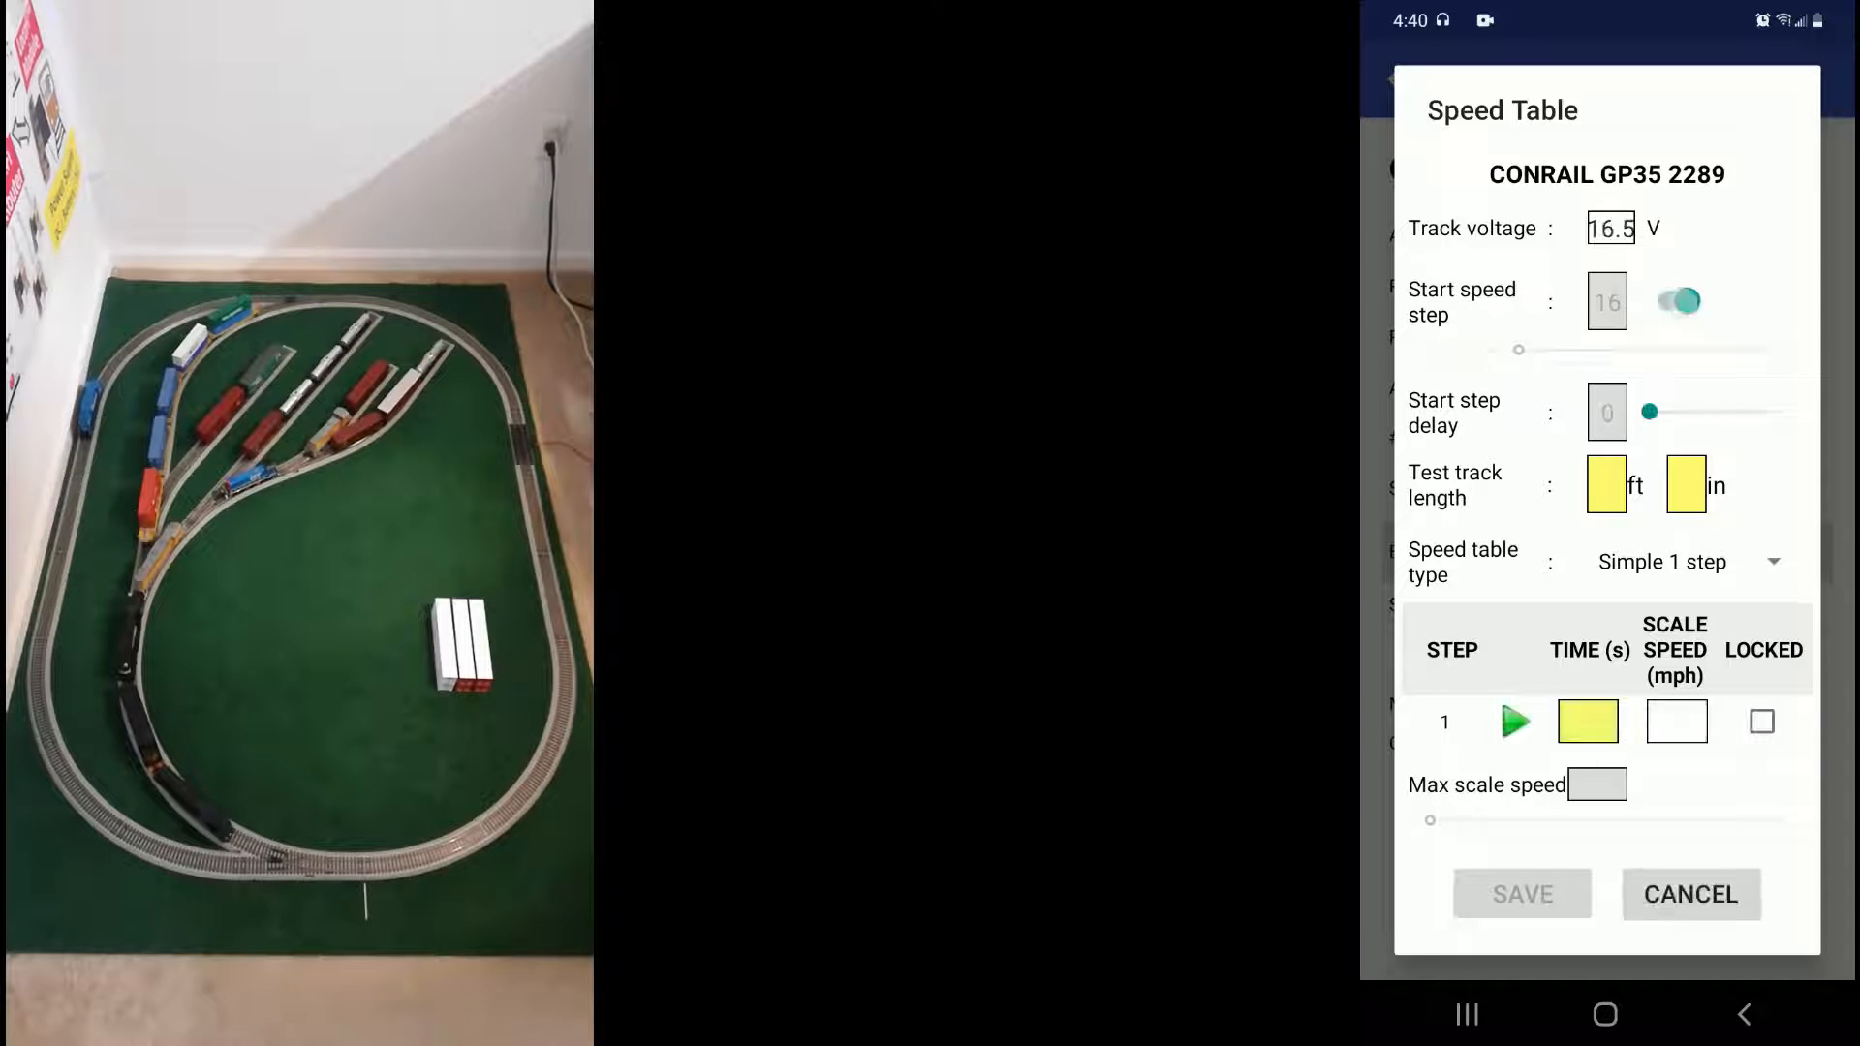
click(1676, 300)
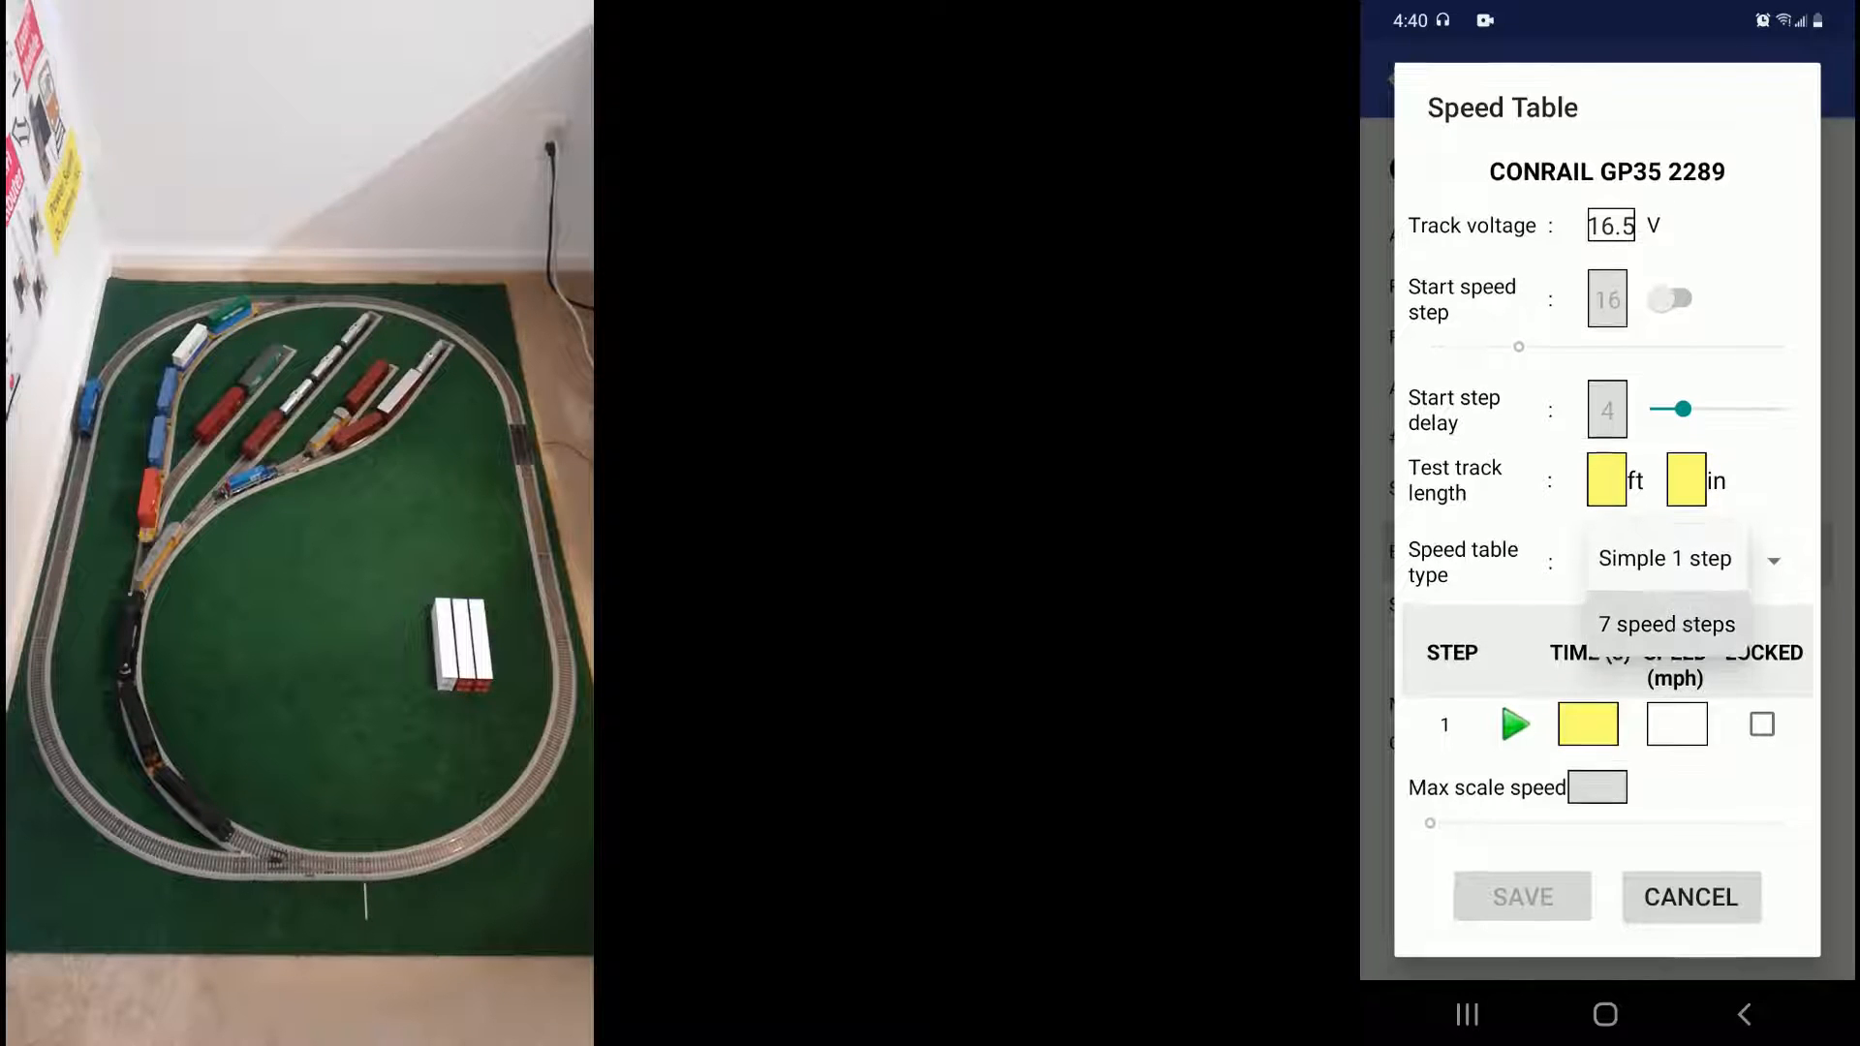
Choose the 7 speed steps table and begin the test track length feet entry
click(1666, 622)
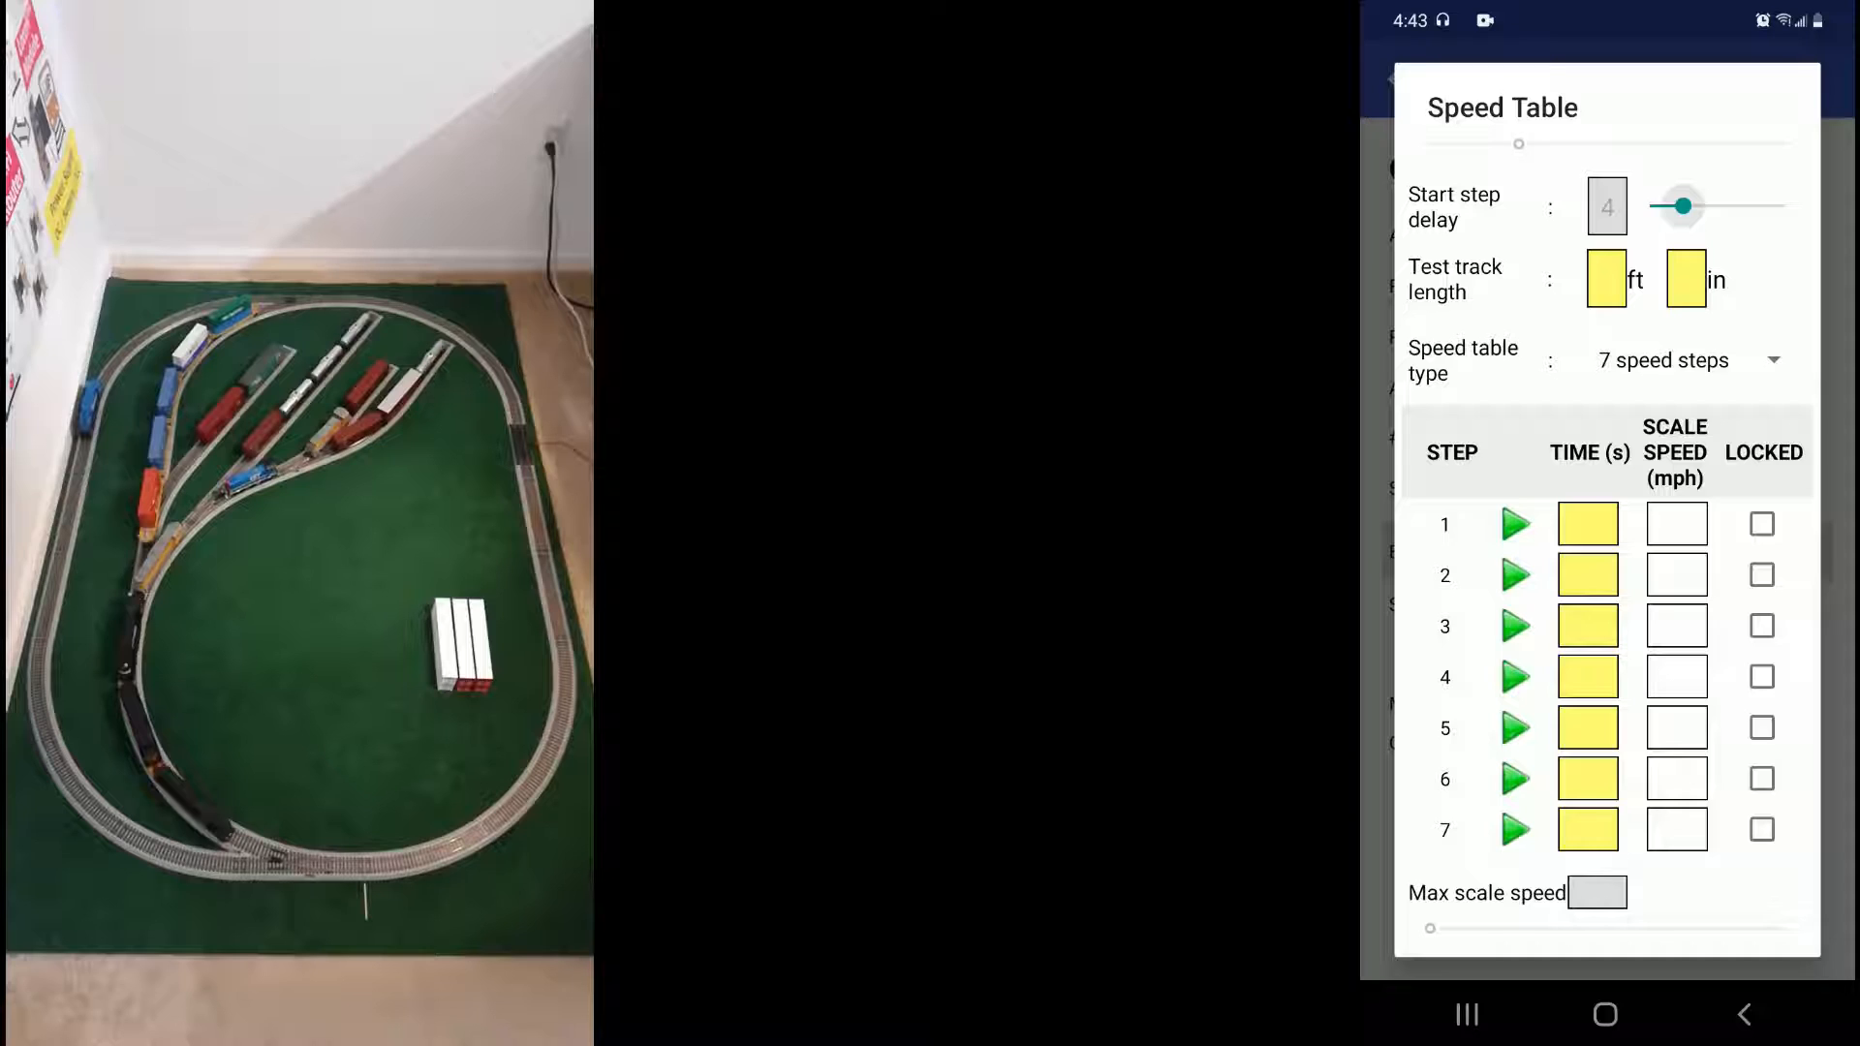
click(1606, 279)
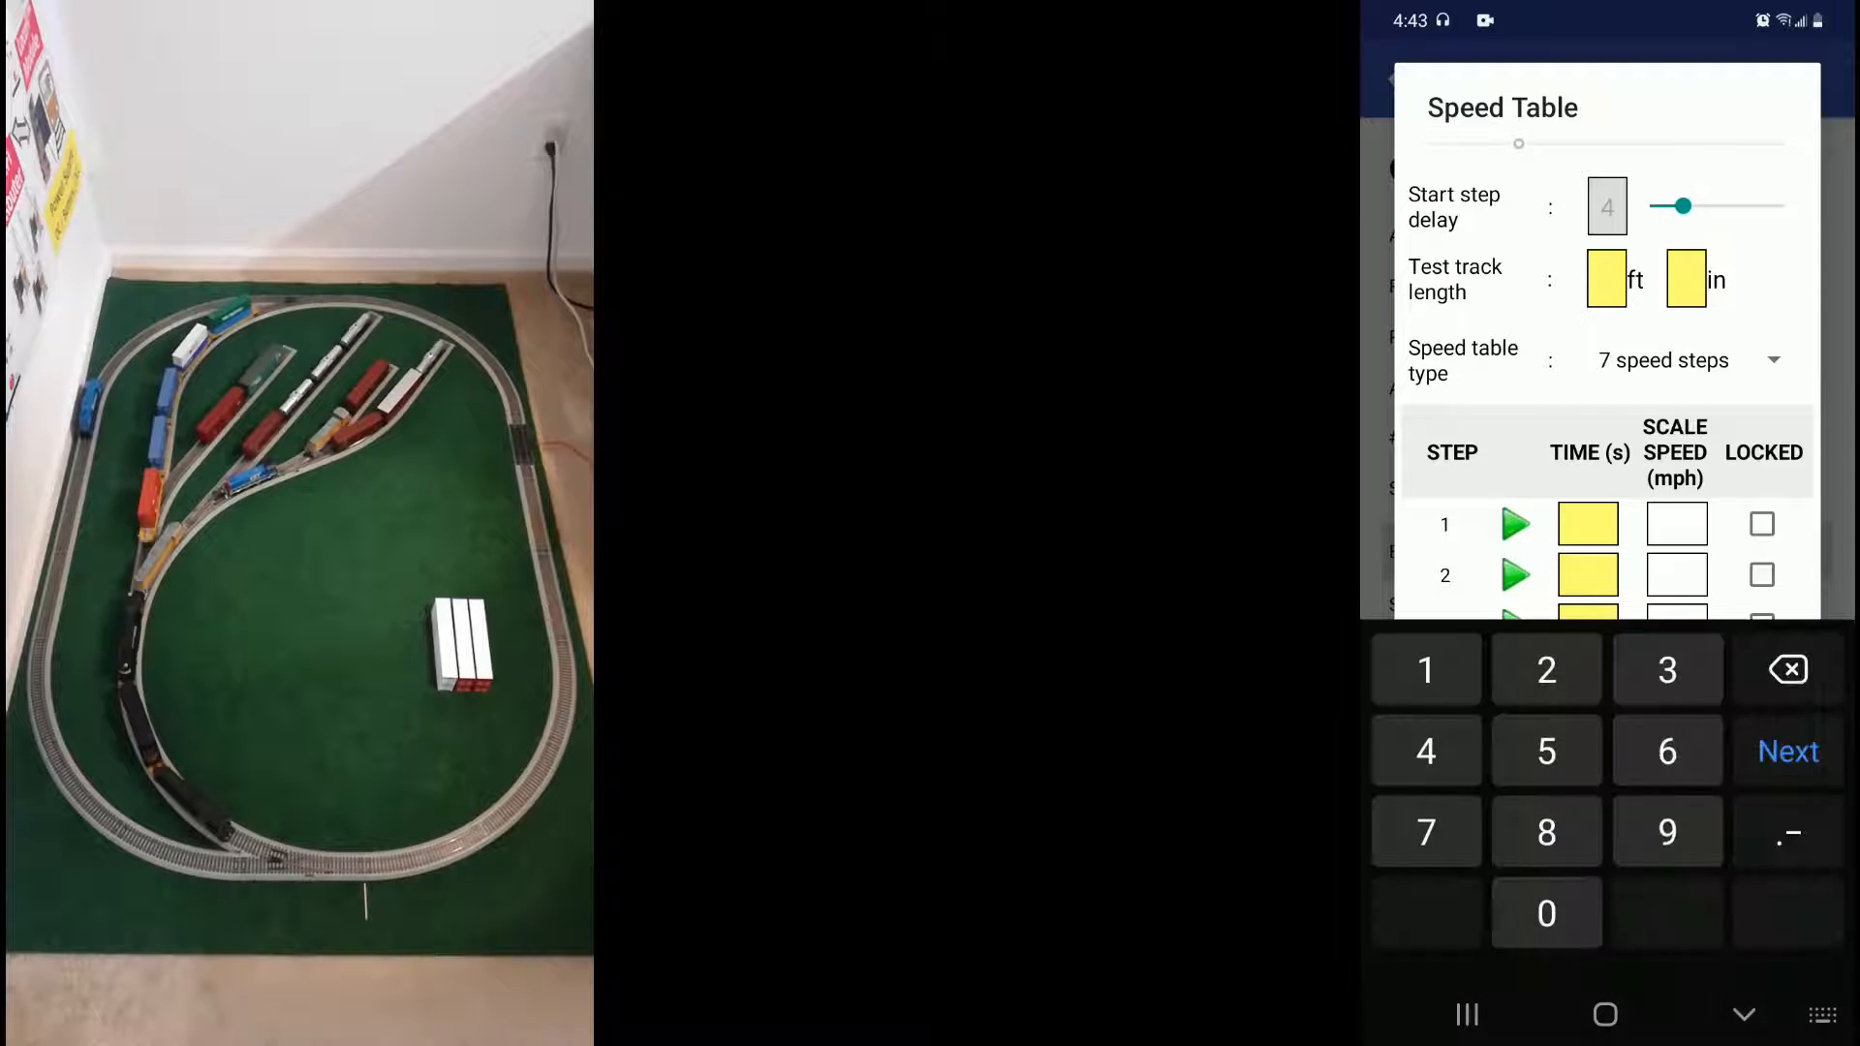
Enter a test track length of 15 ft 0 in
text(15)
text(0)
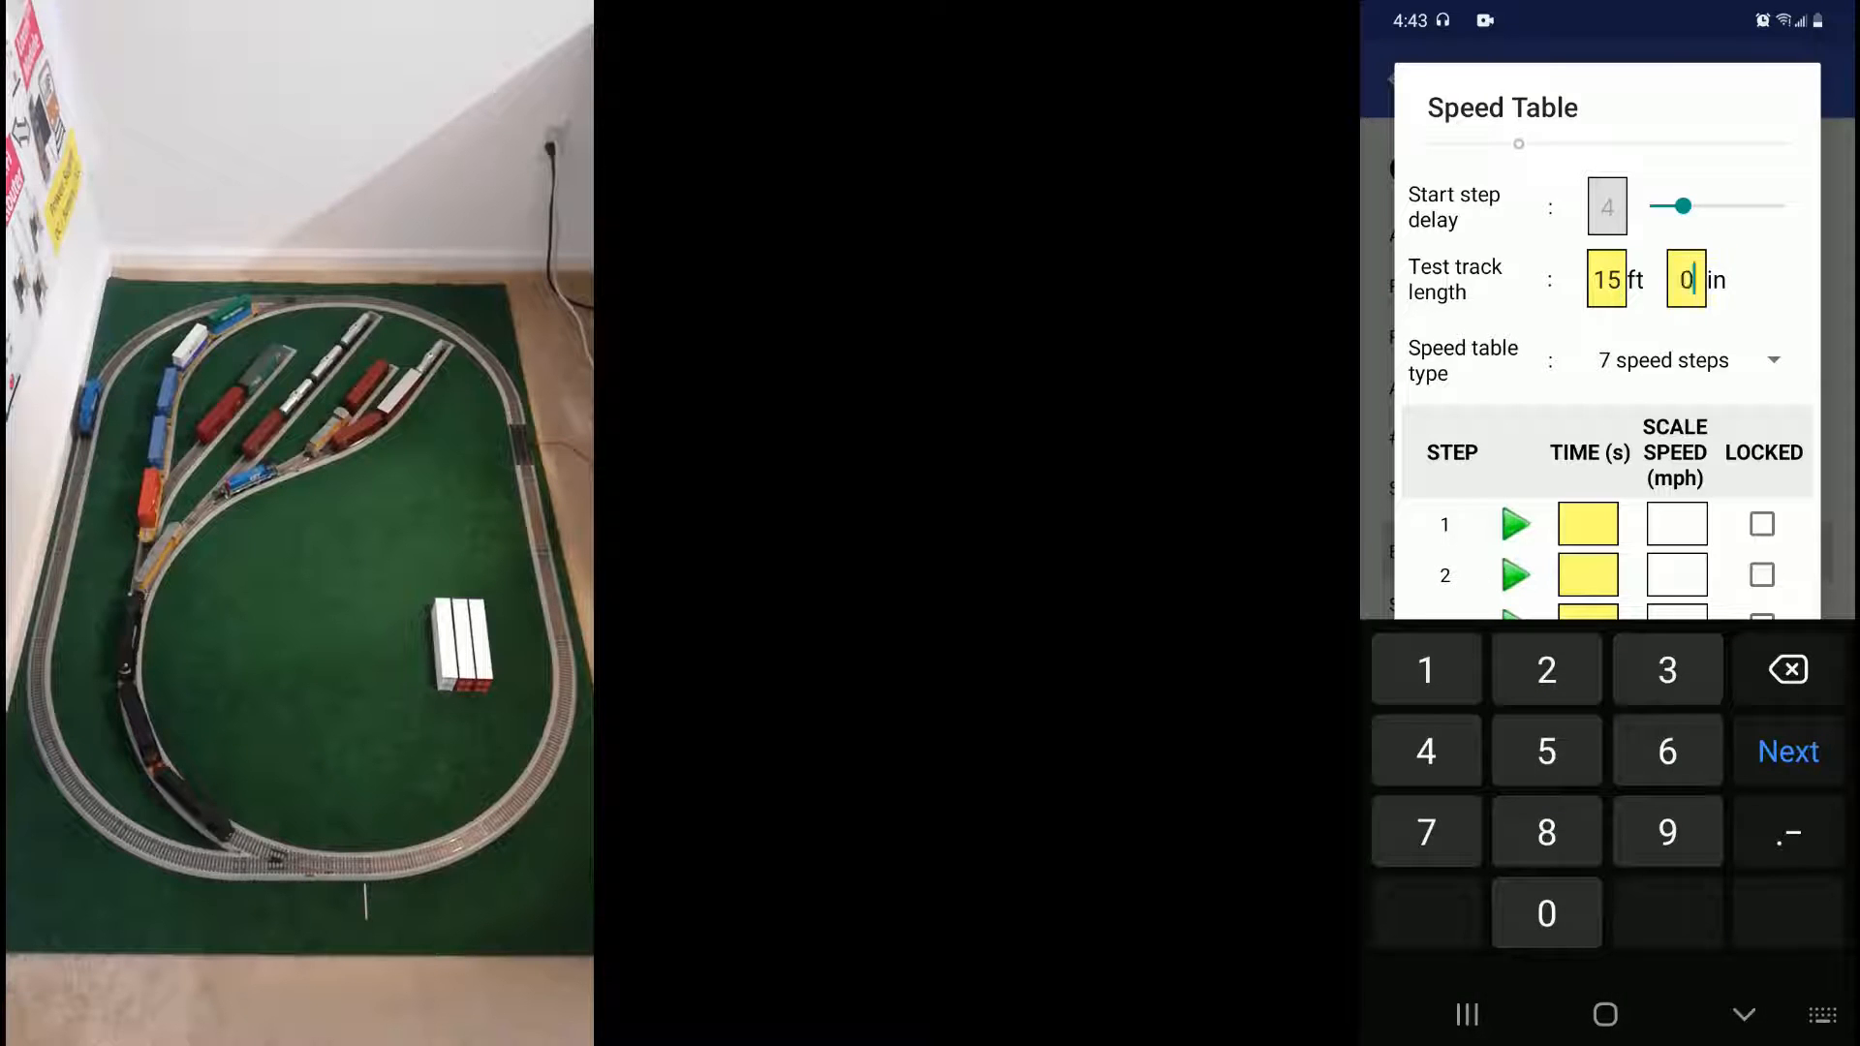
click(1744, 1013)
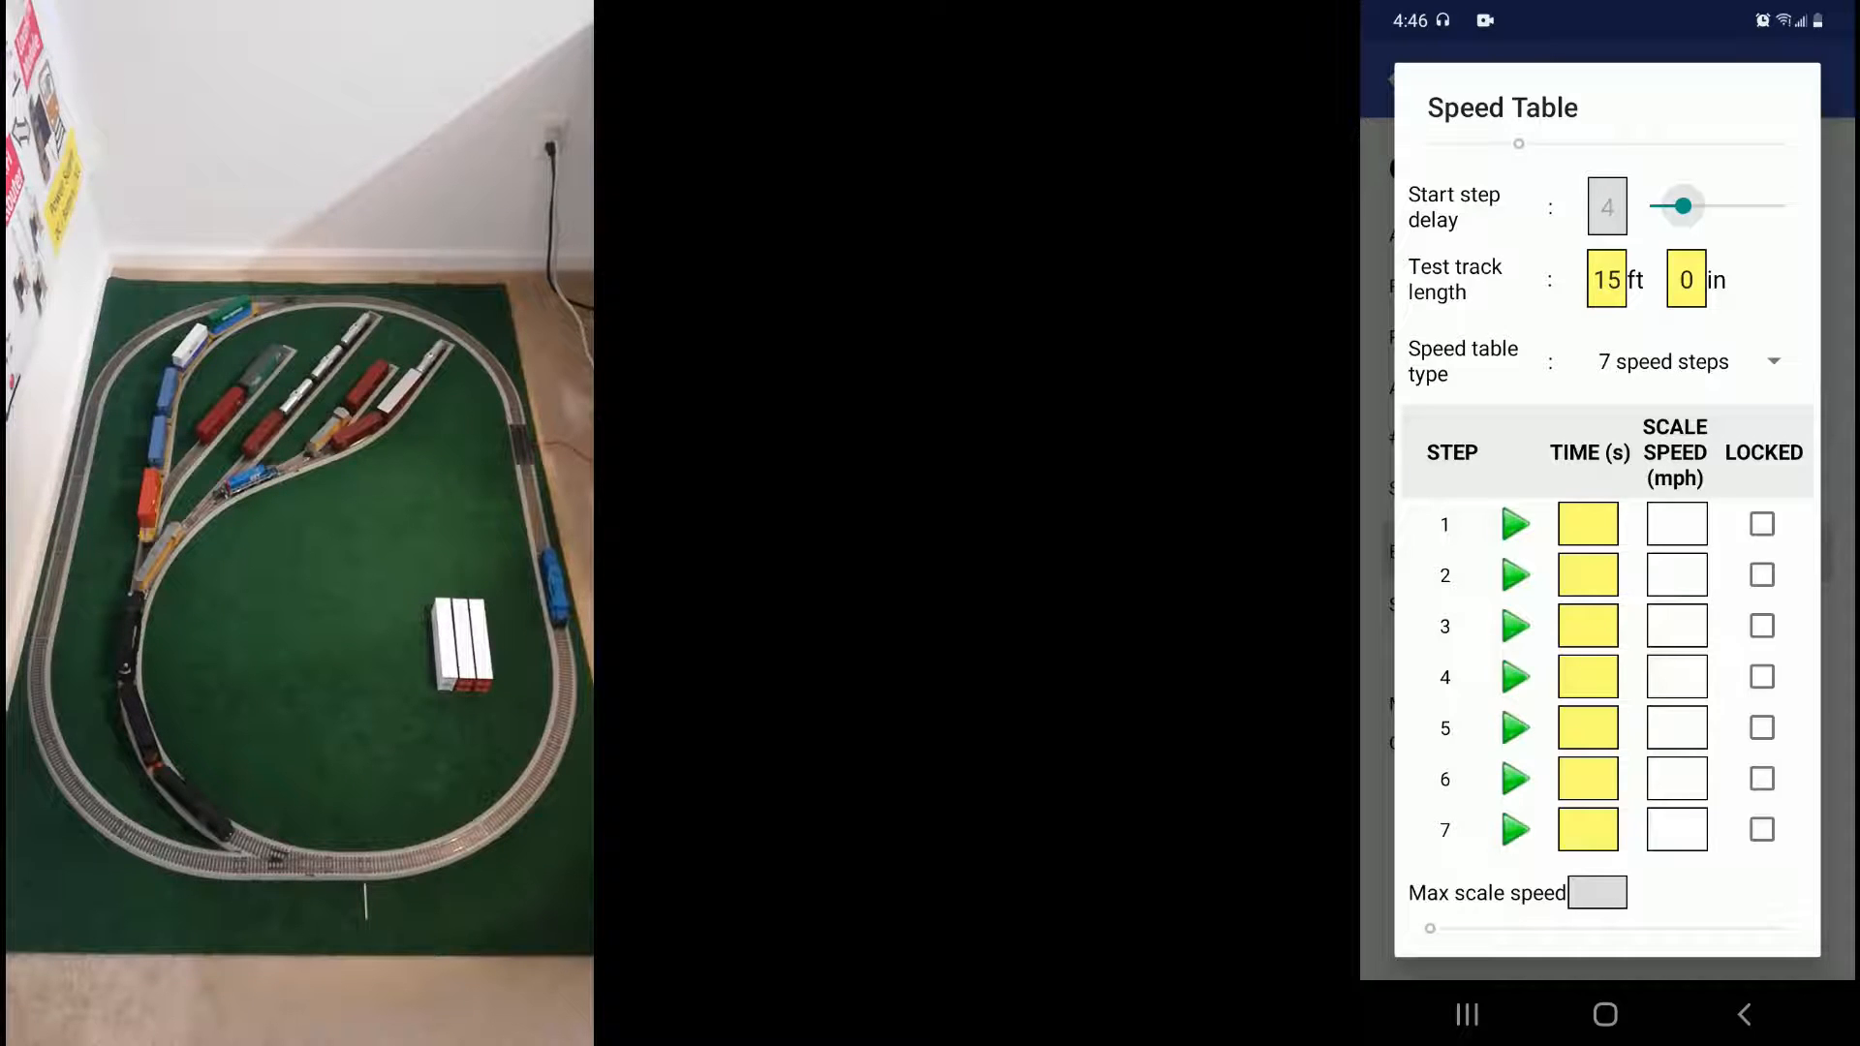
Start the step 1 test run for the loco
click(1515, 525)
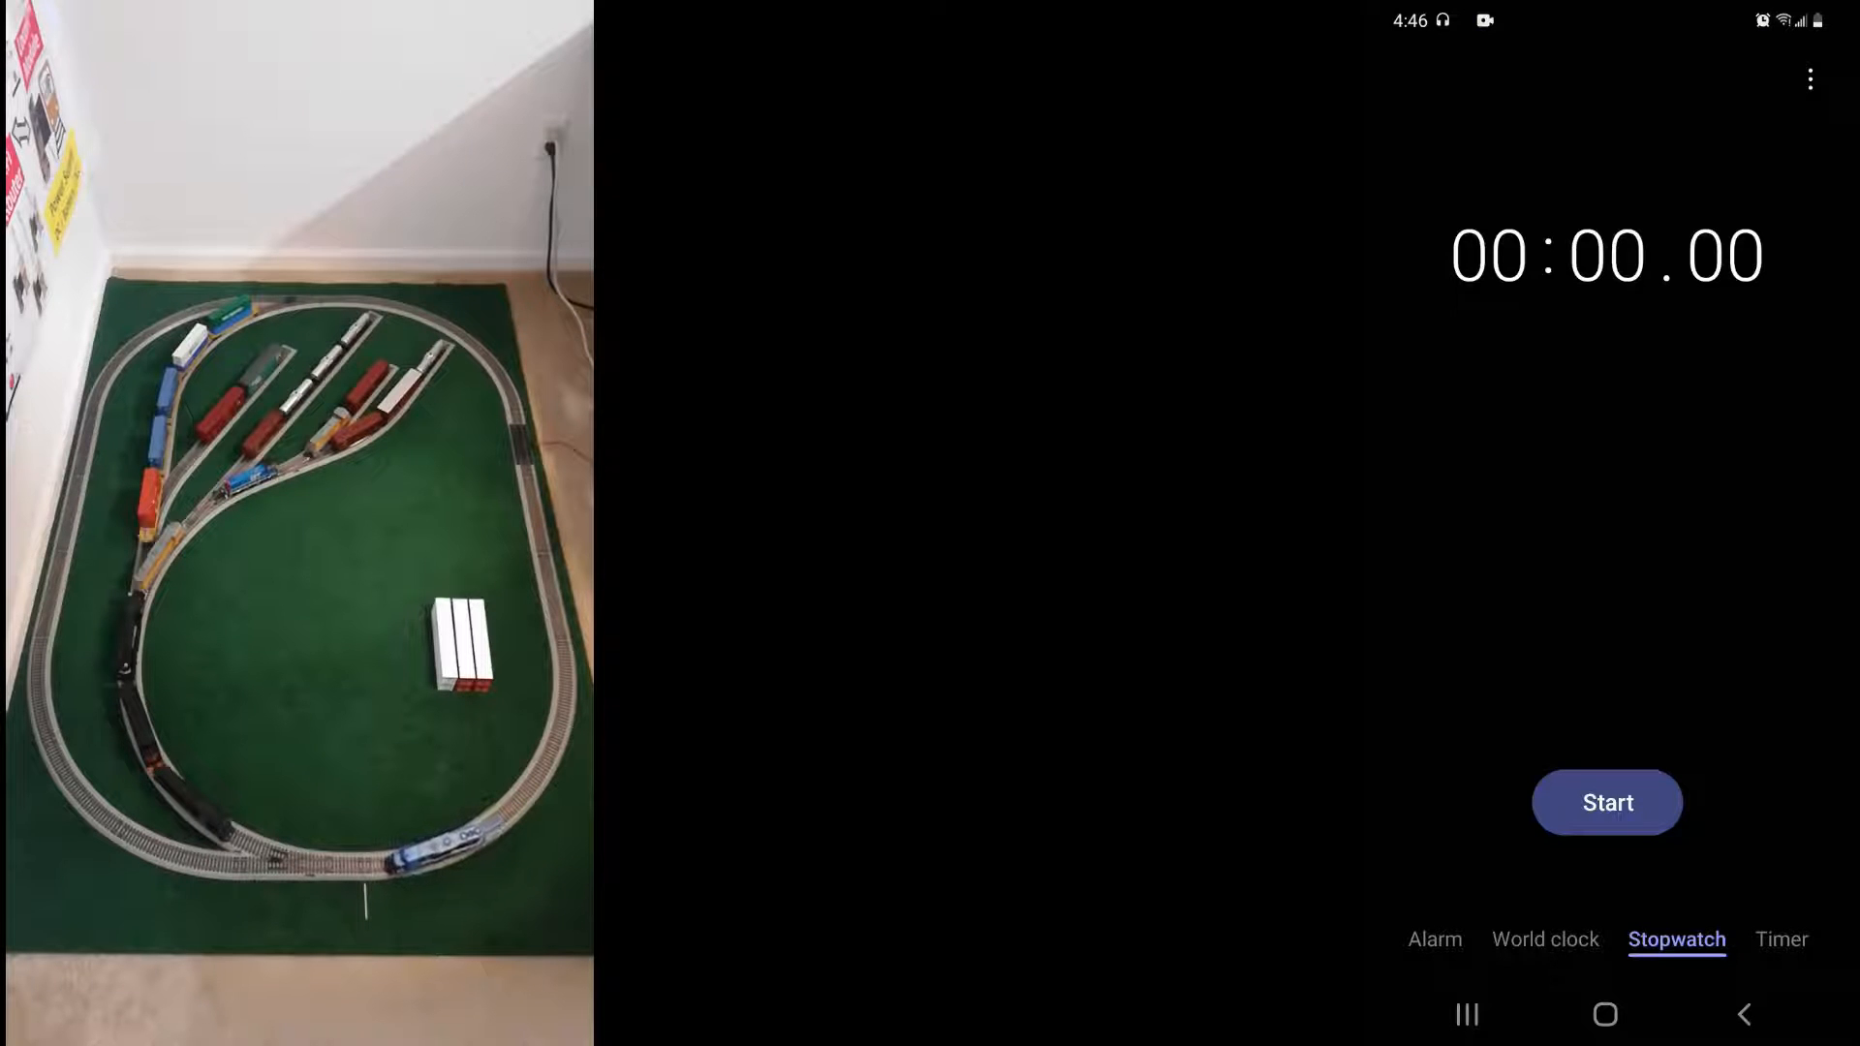
Time the loco's run on the stopwatch, stopping it past 02:17
click(1608, 802)
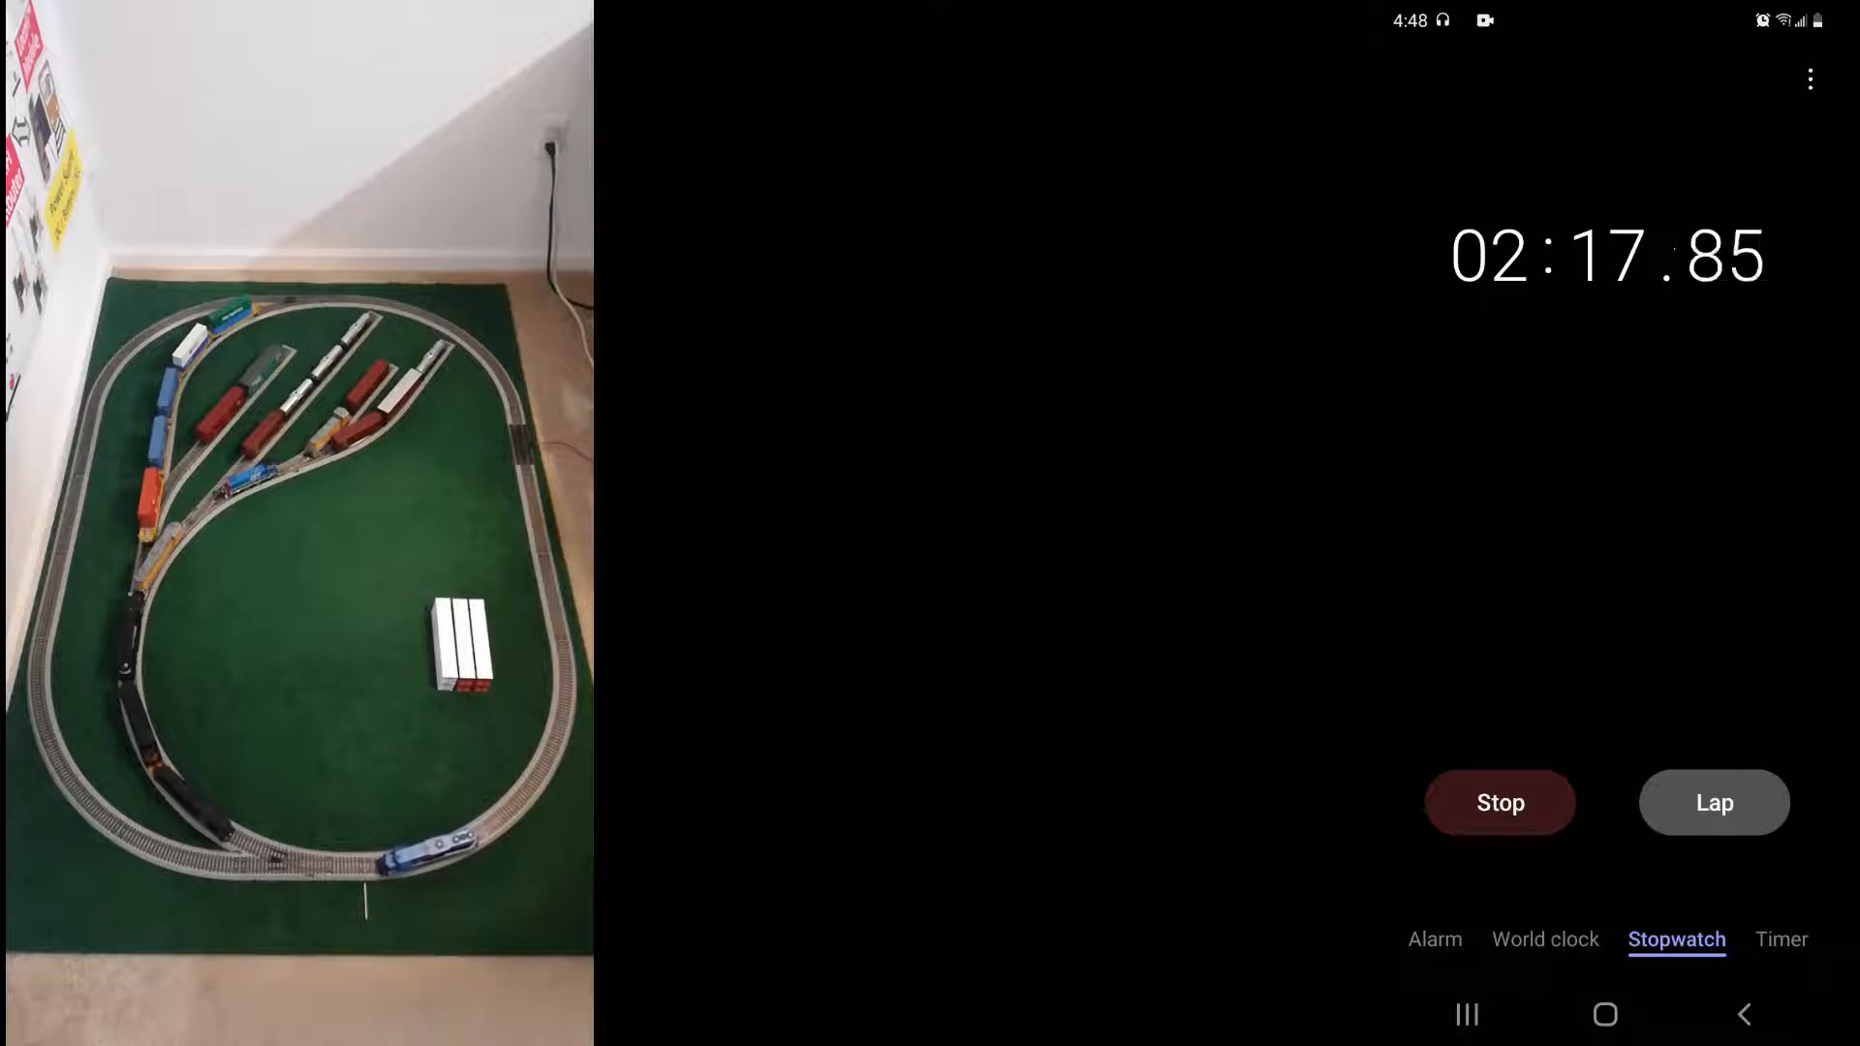
click(1500, 802)
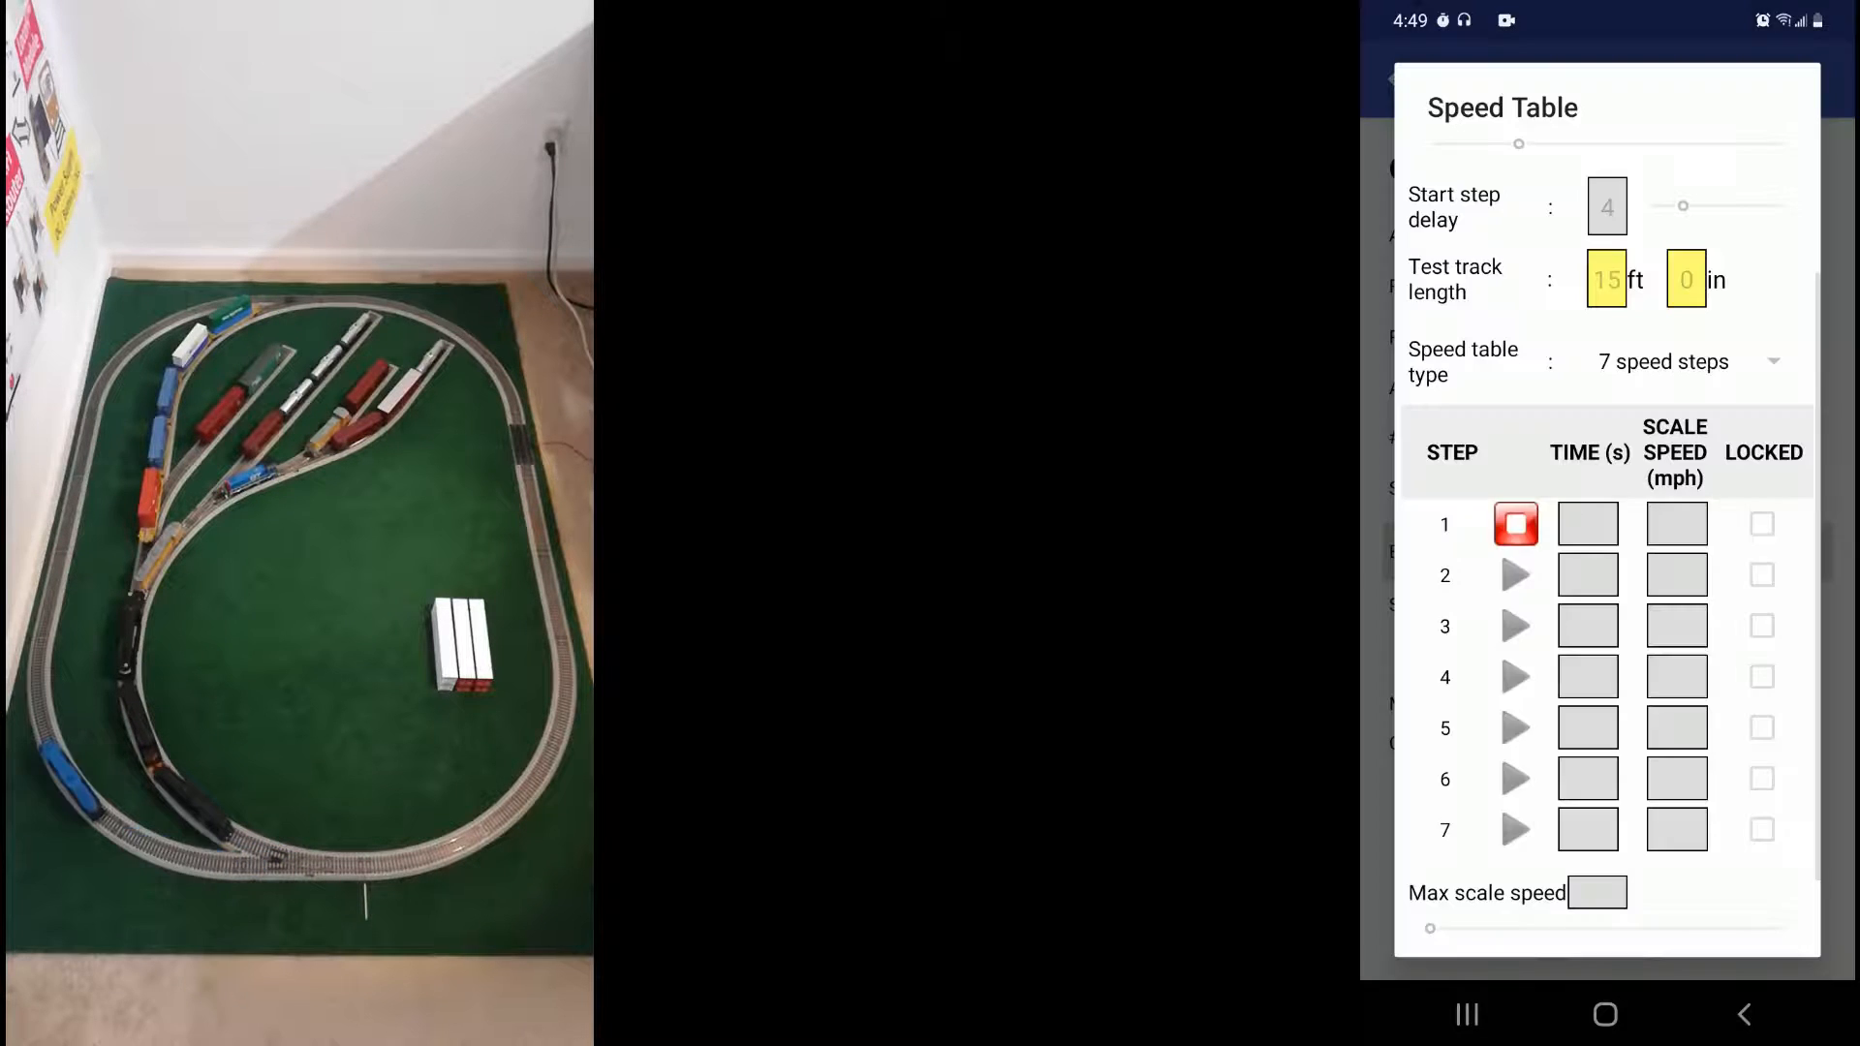
Stop the step 1 run and lock its 138 s, 6 mph entry
click(1587, 523)
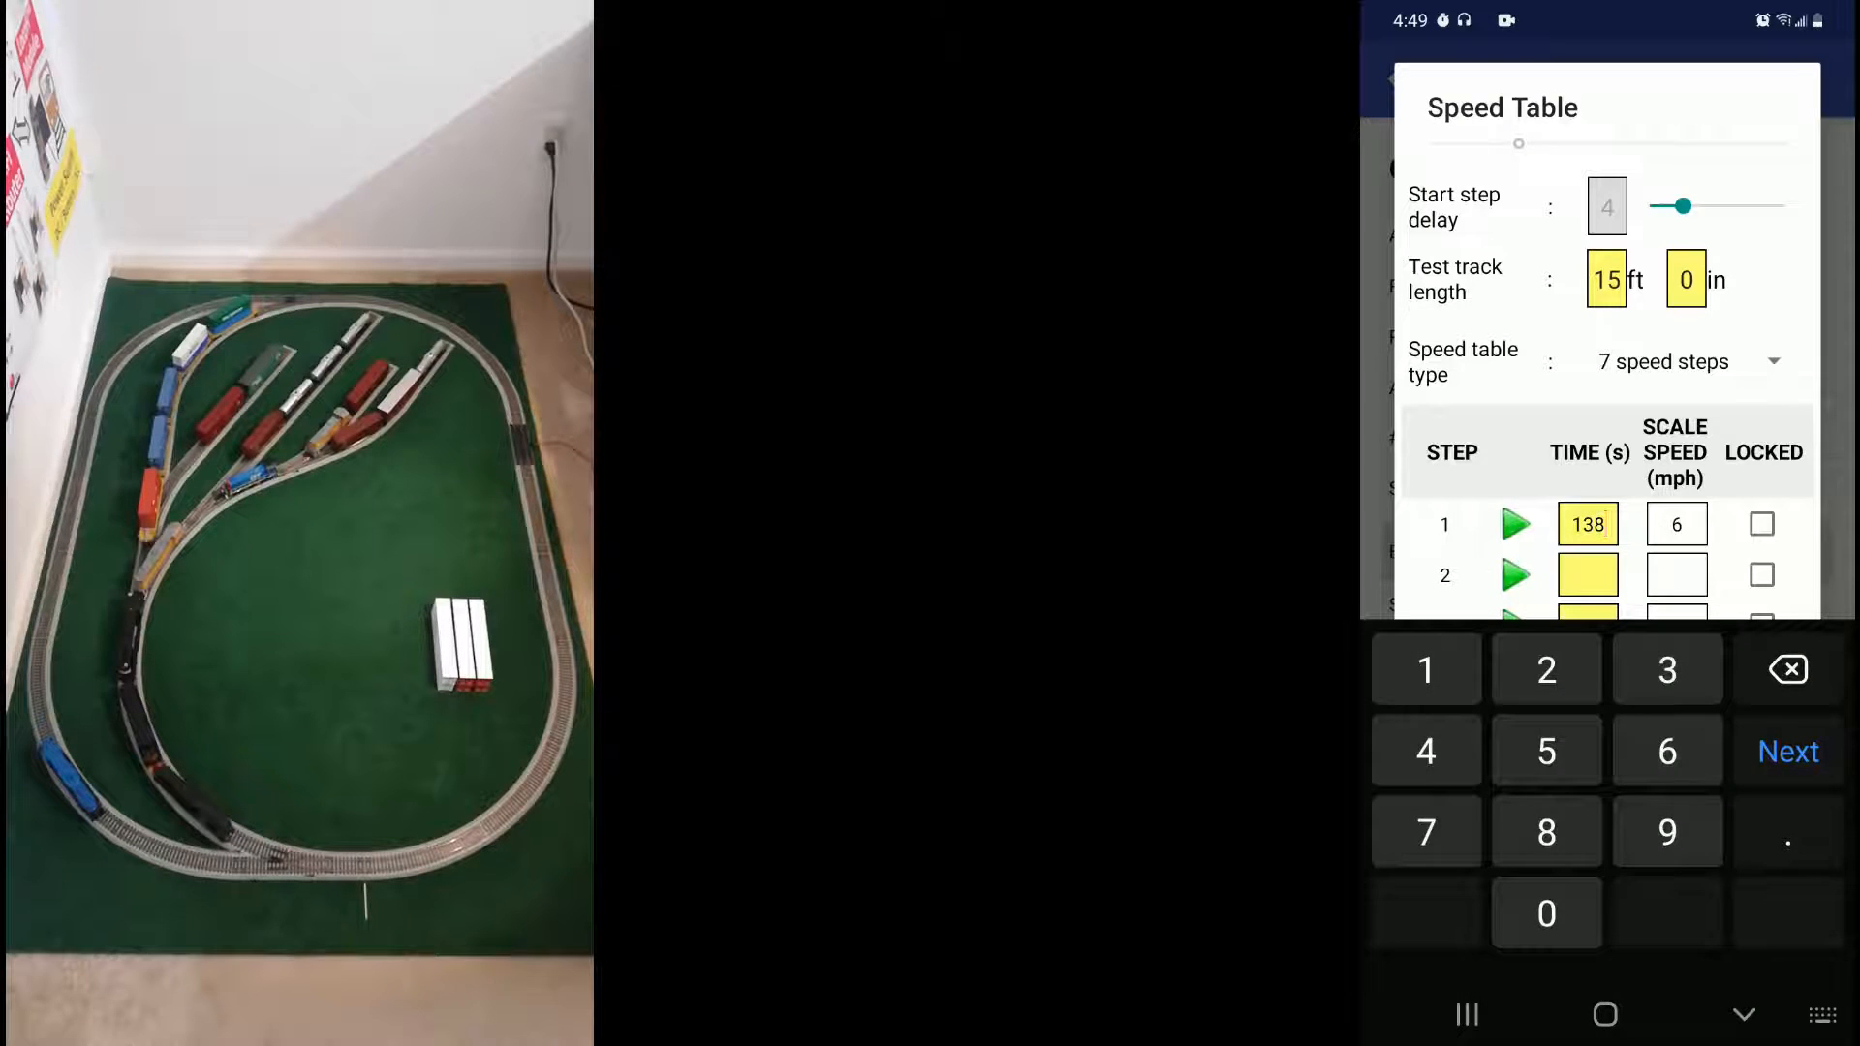
click(1761, 525)
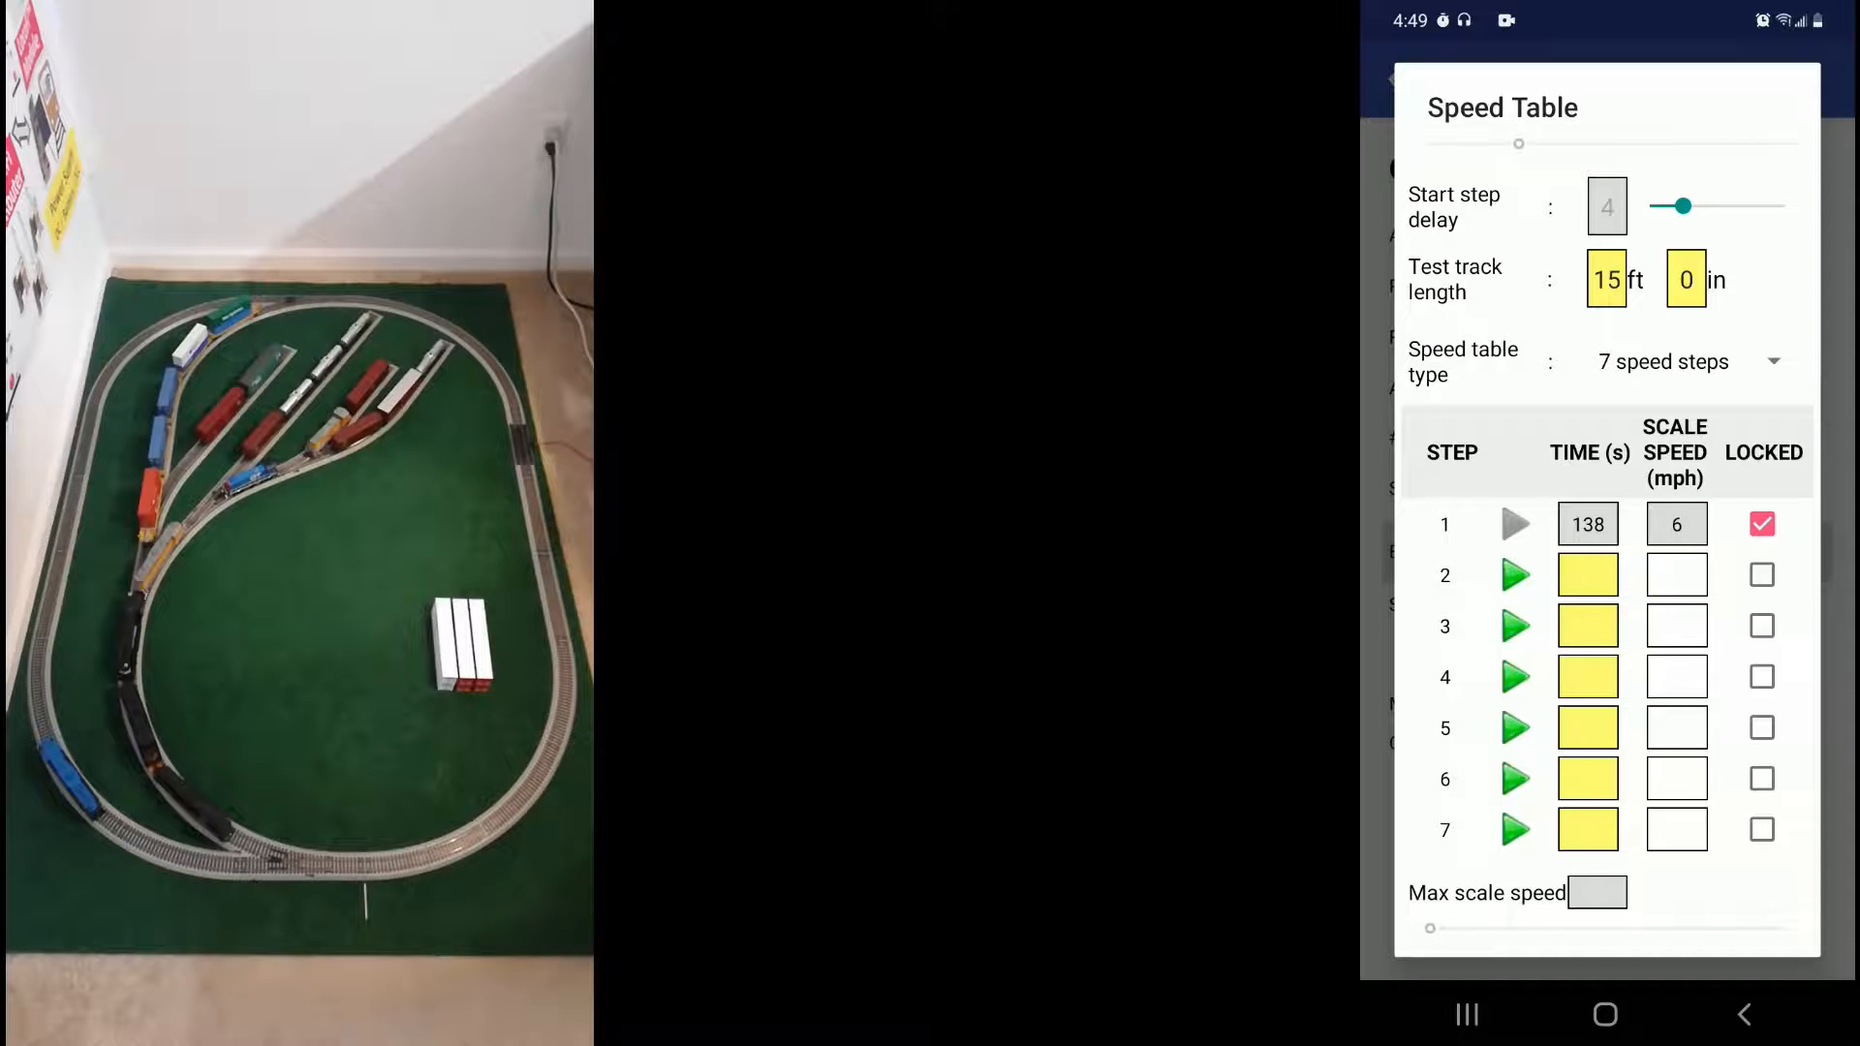
click(1515, 727)
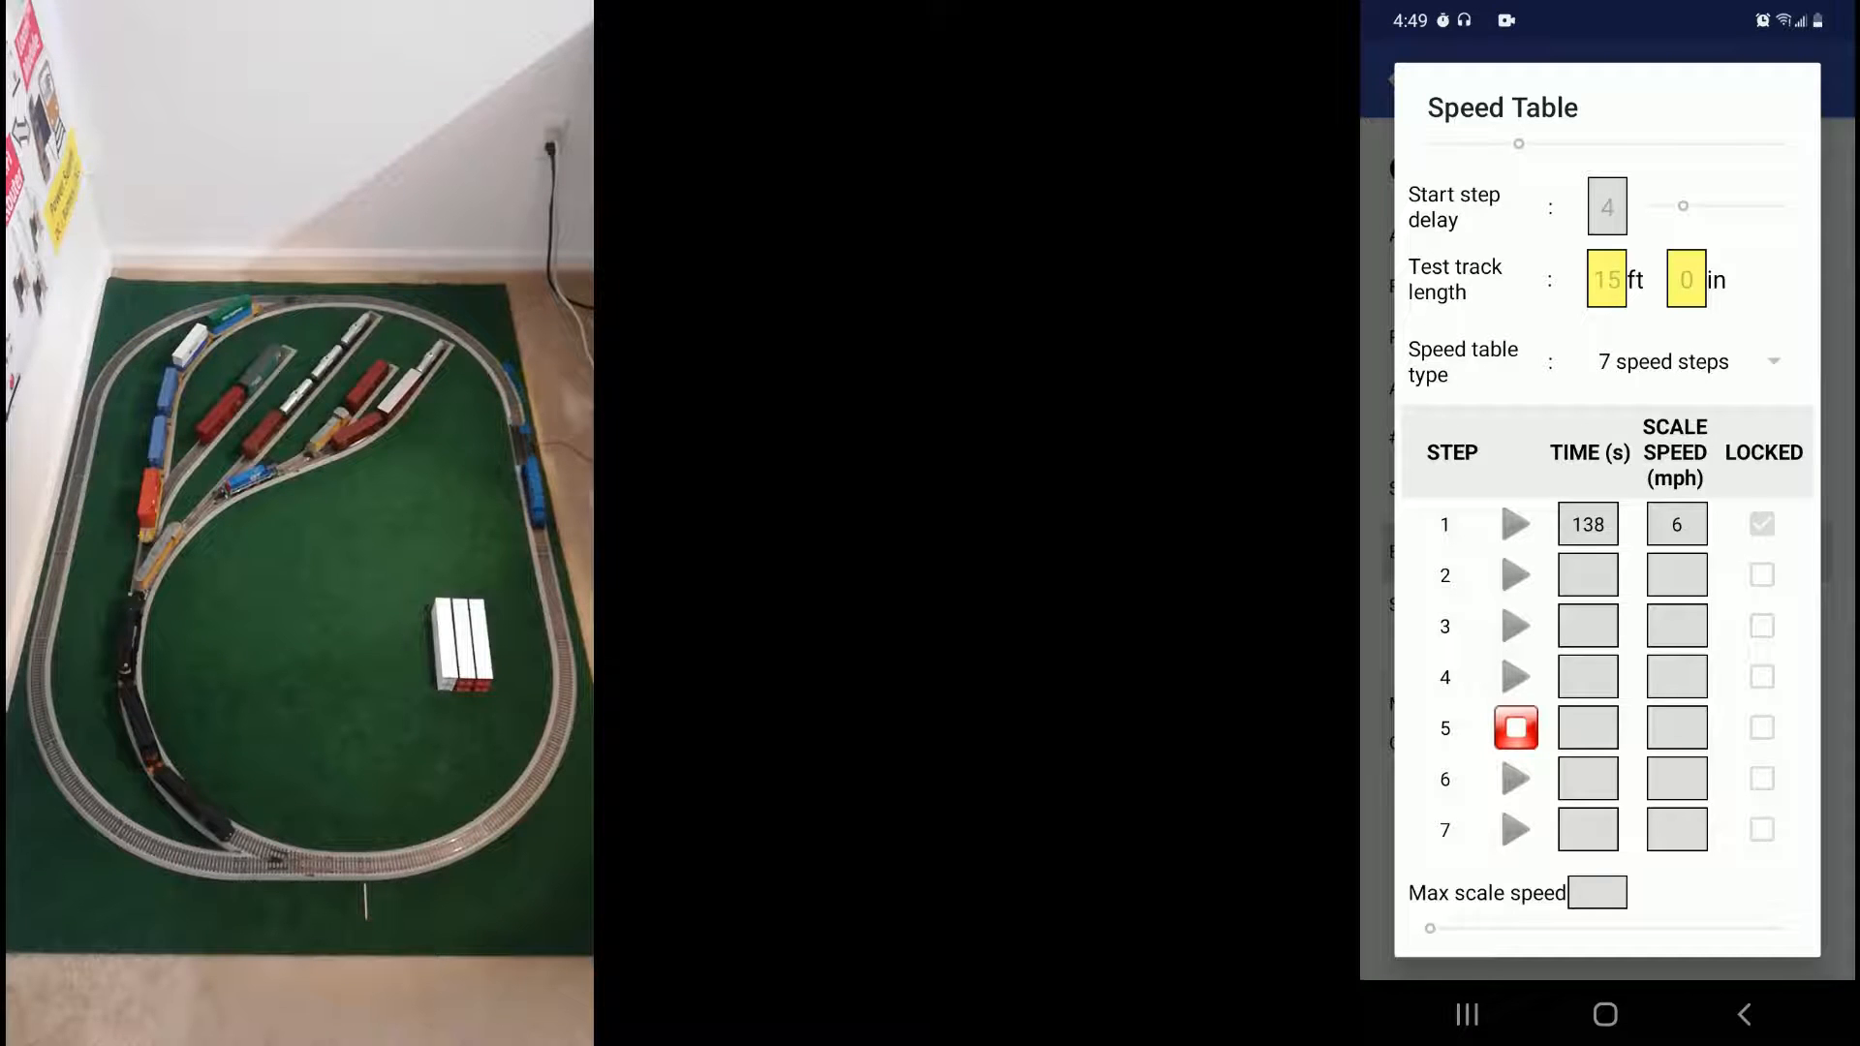
click(1515, 729)
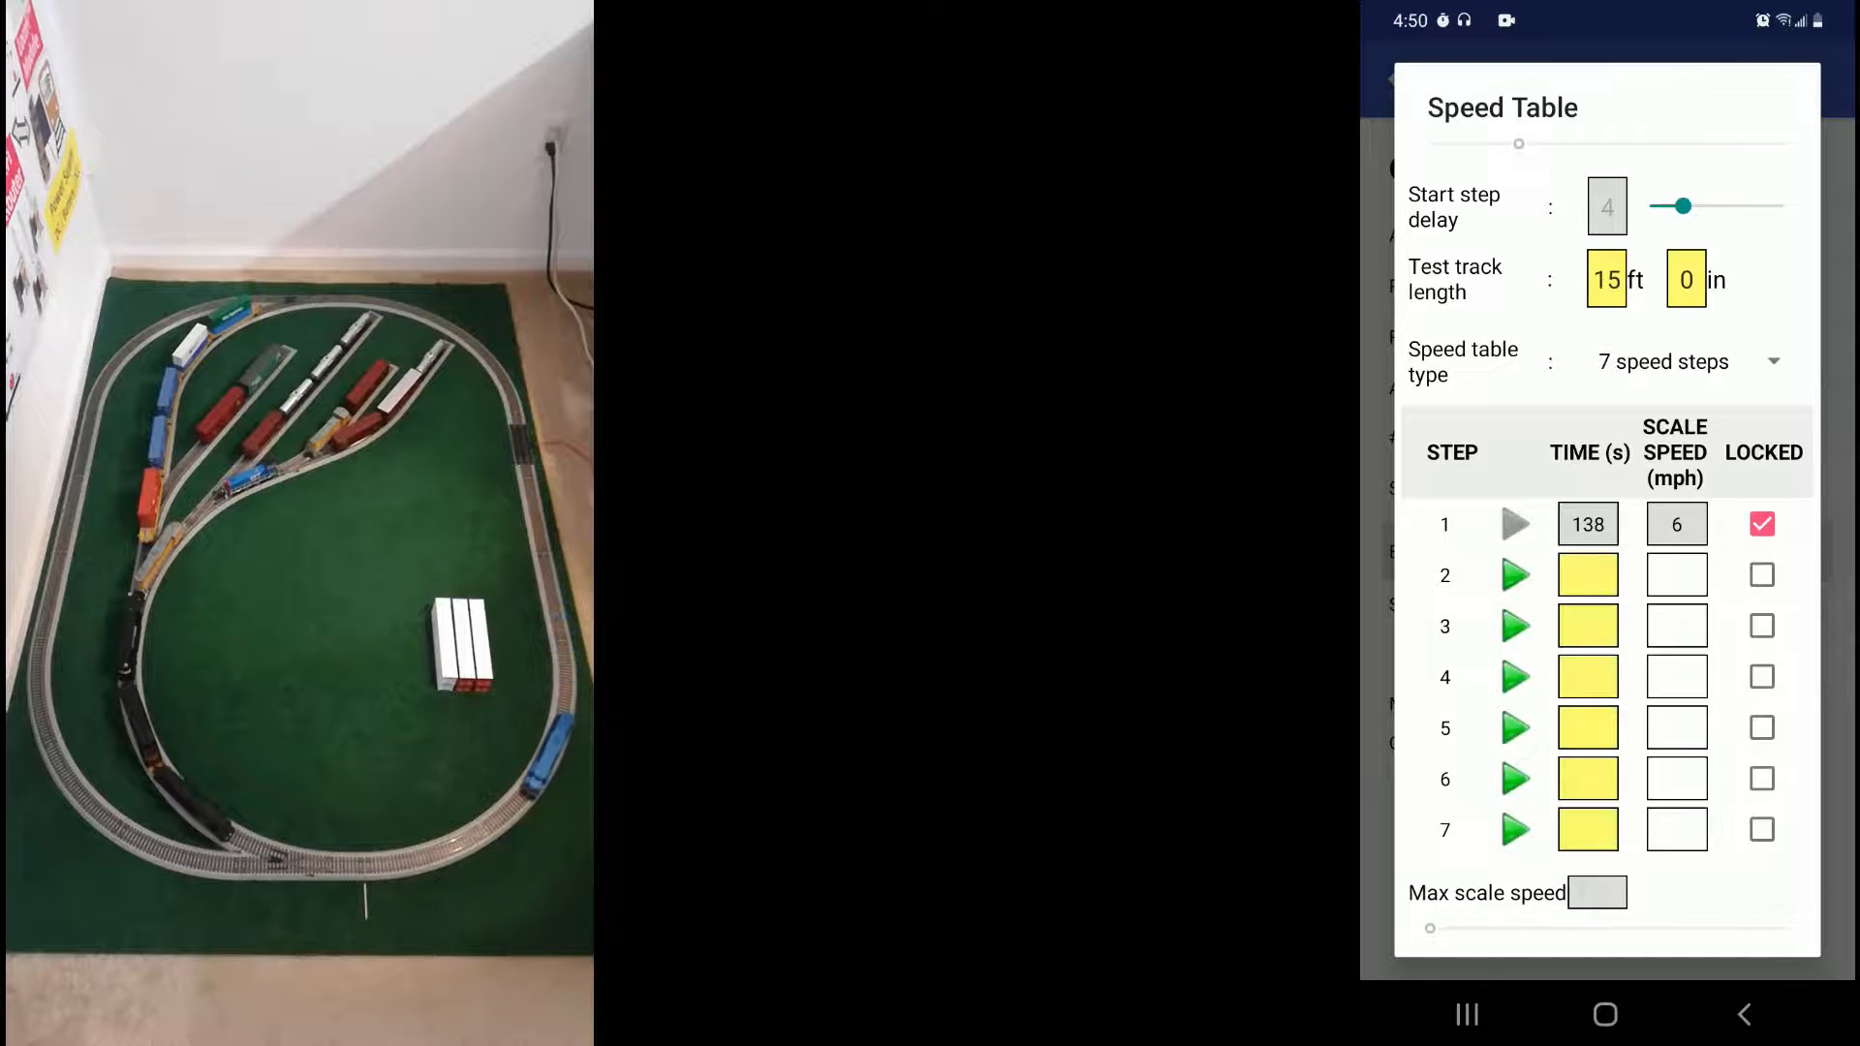
click(1515, 573)
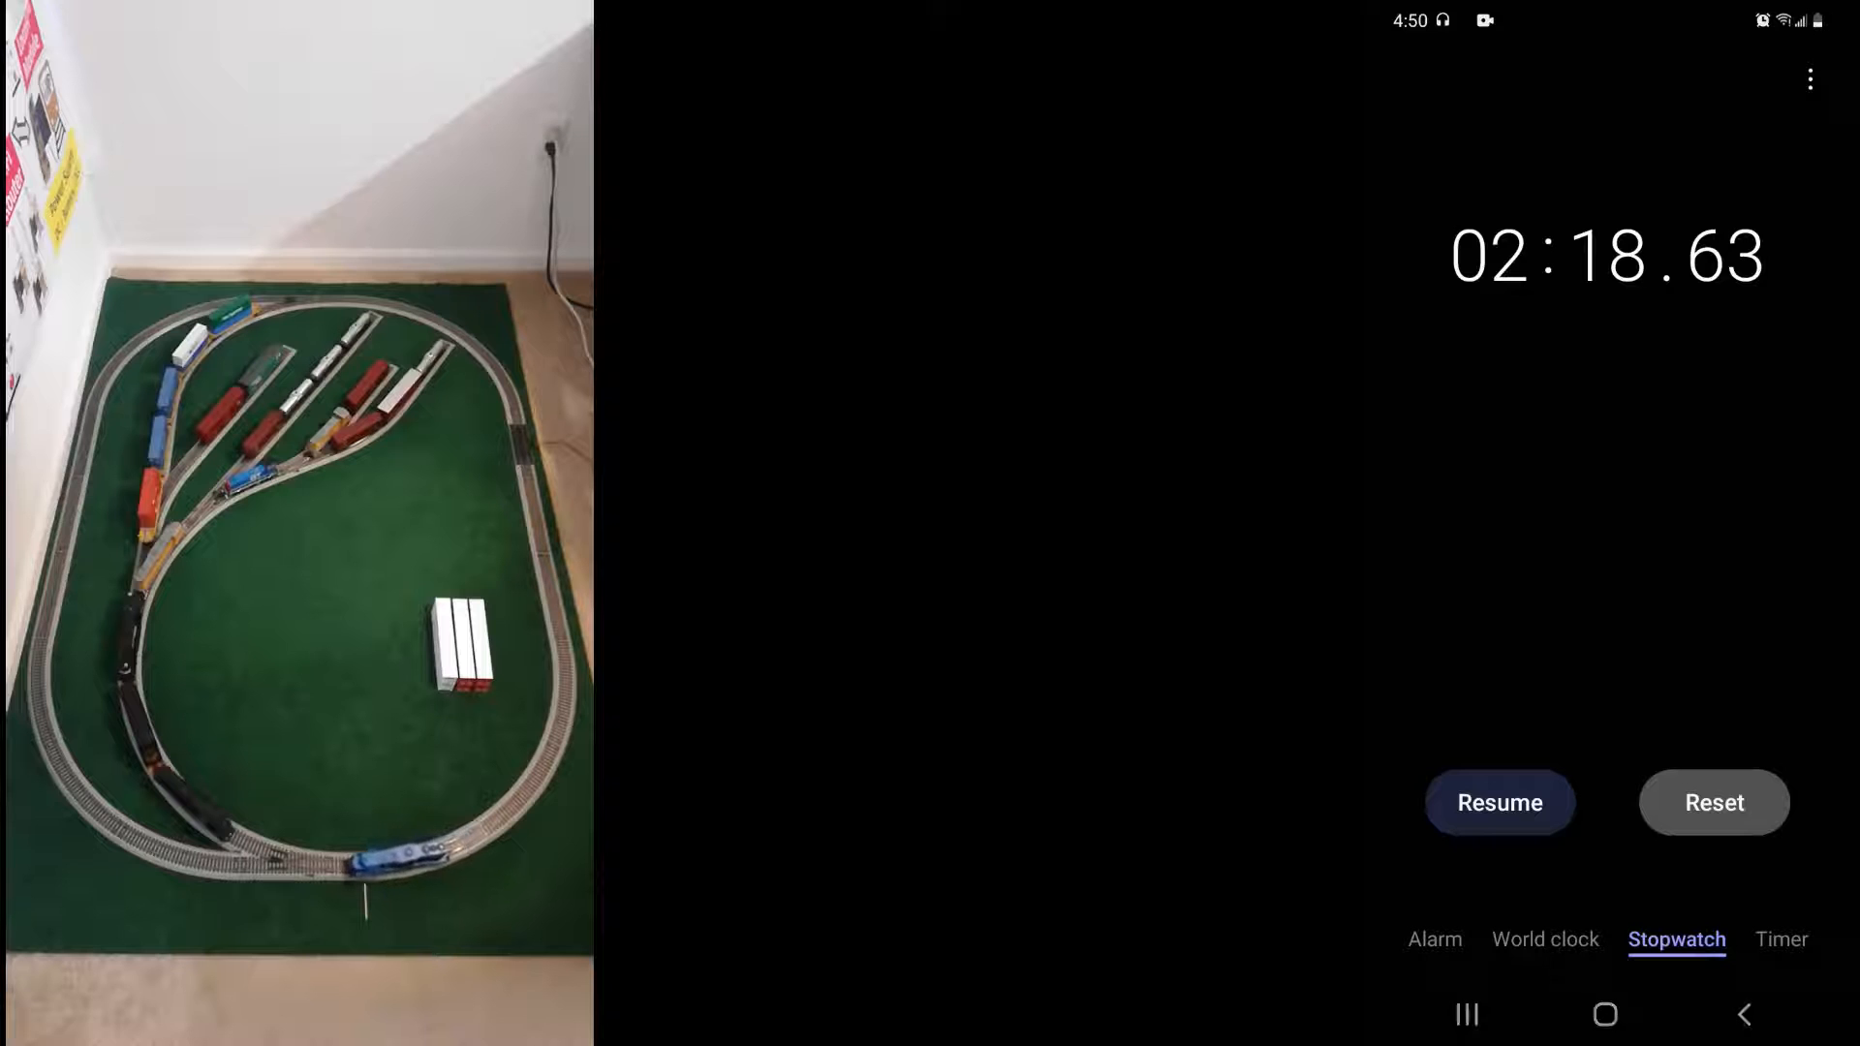
Resume the stopwatch and stop it past 03:12 when the run finishes
click(1498, 802)
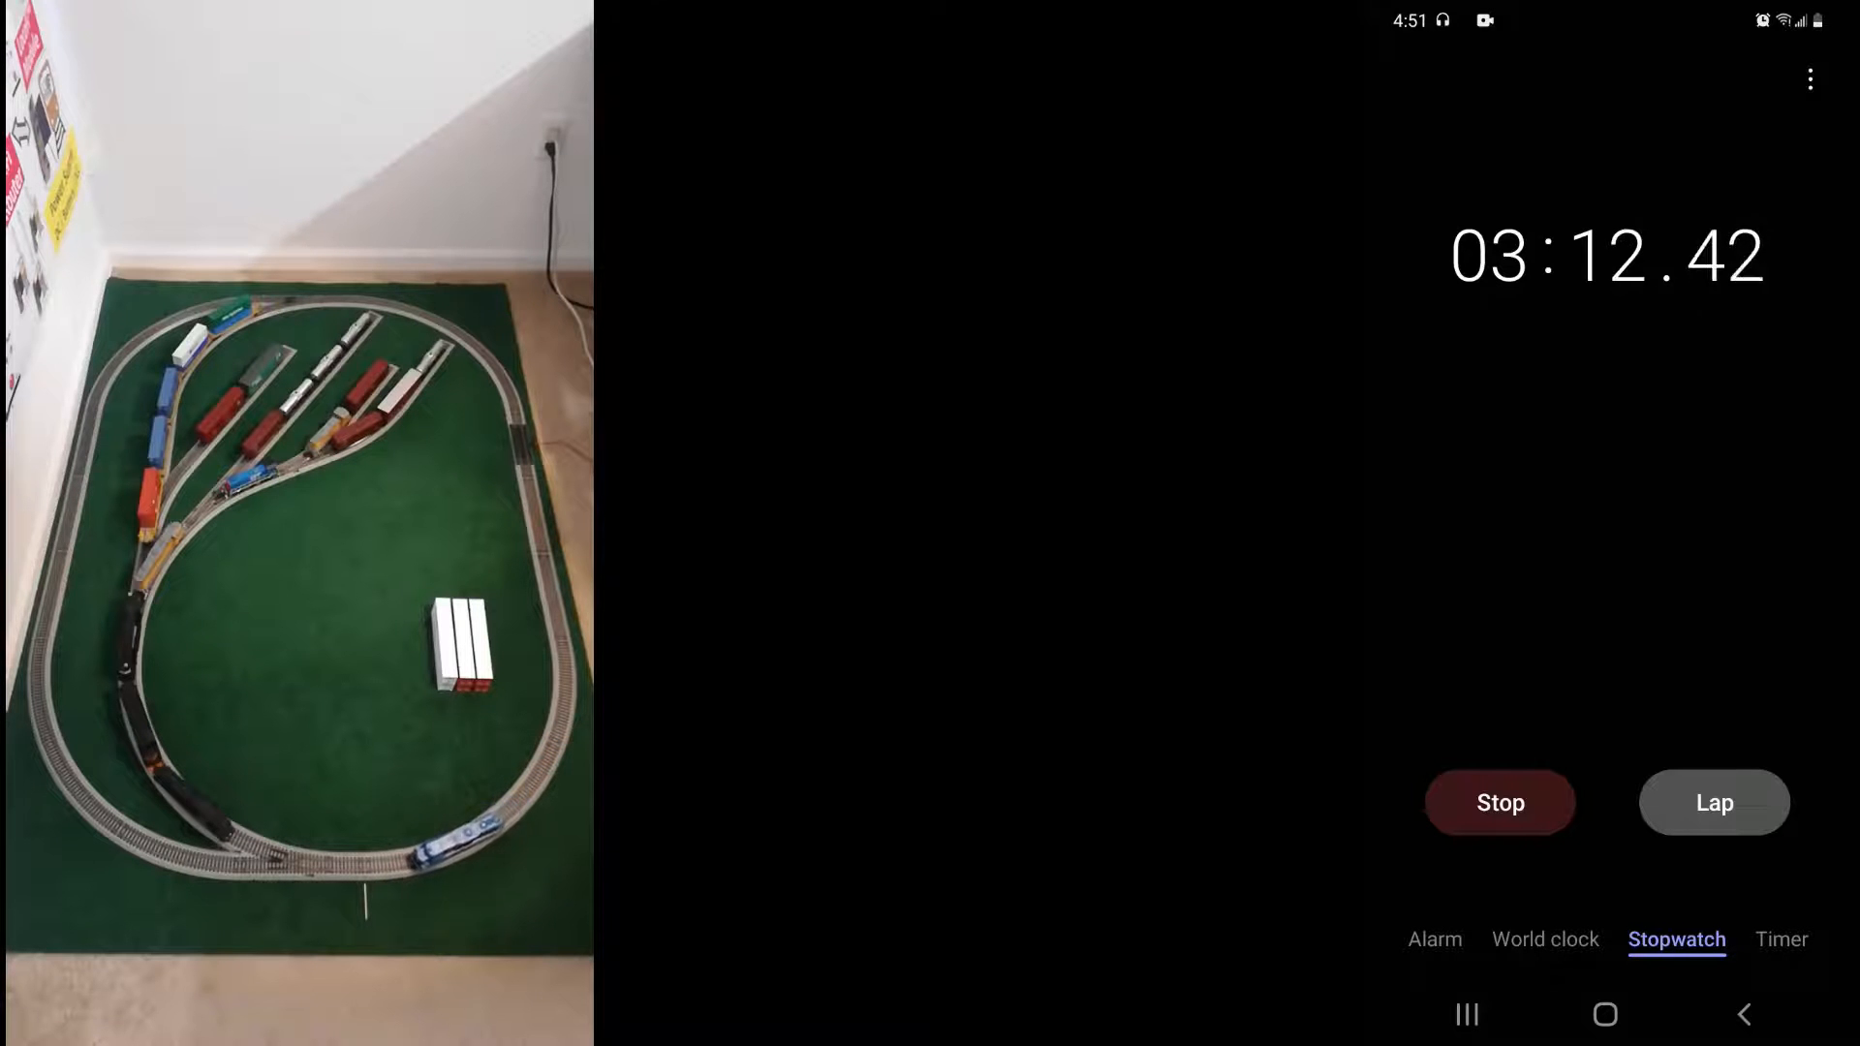
click(1499, 802)
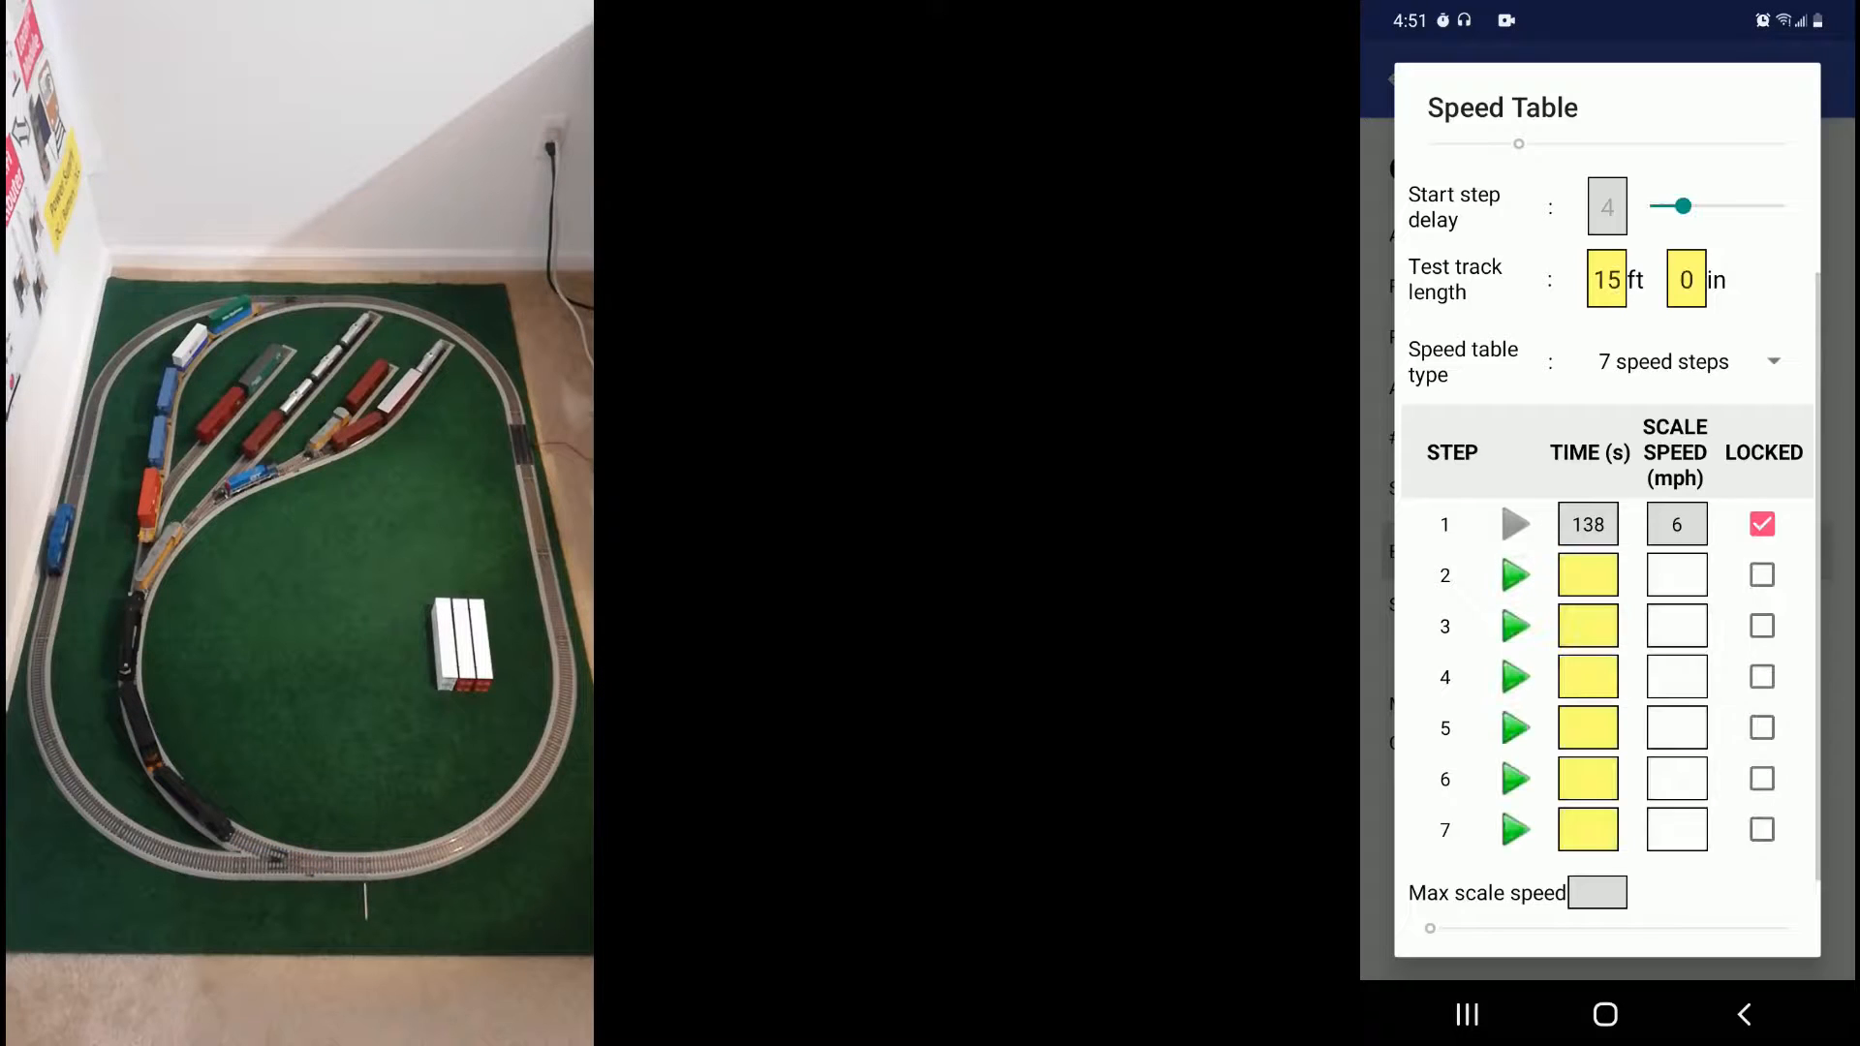
Record step 2 as 55 s at 16 mph, start the next step's run and bring up the stopwatch
click(1674, 575)
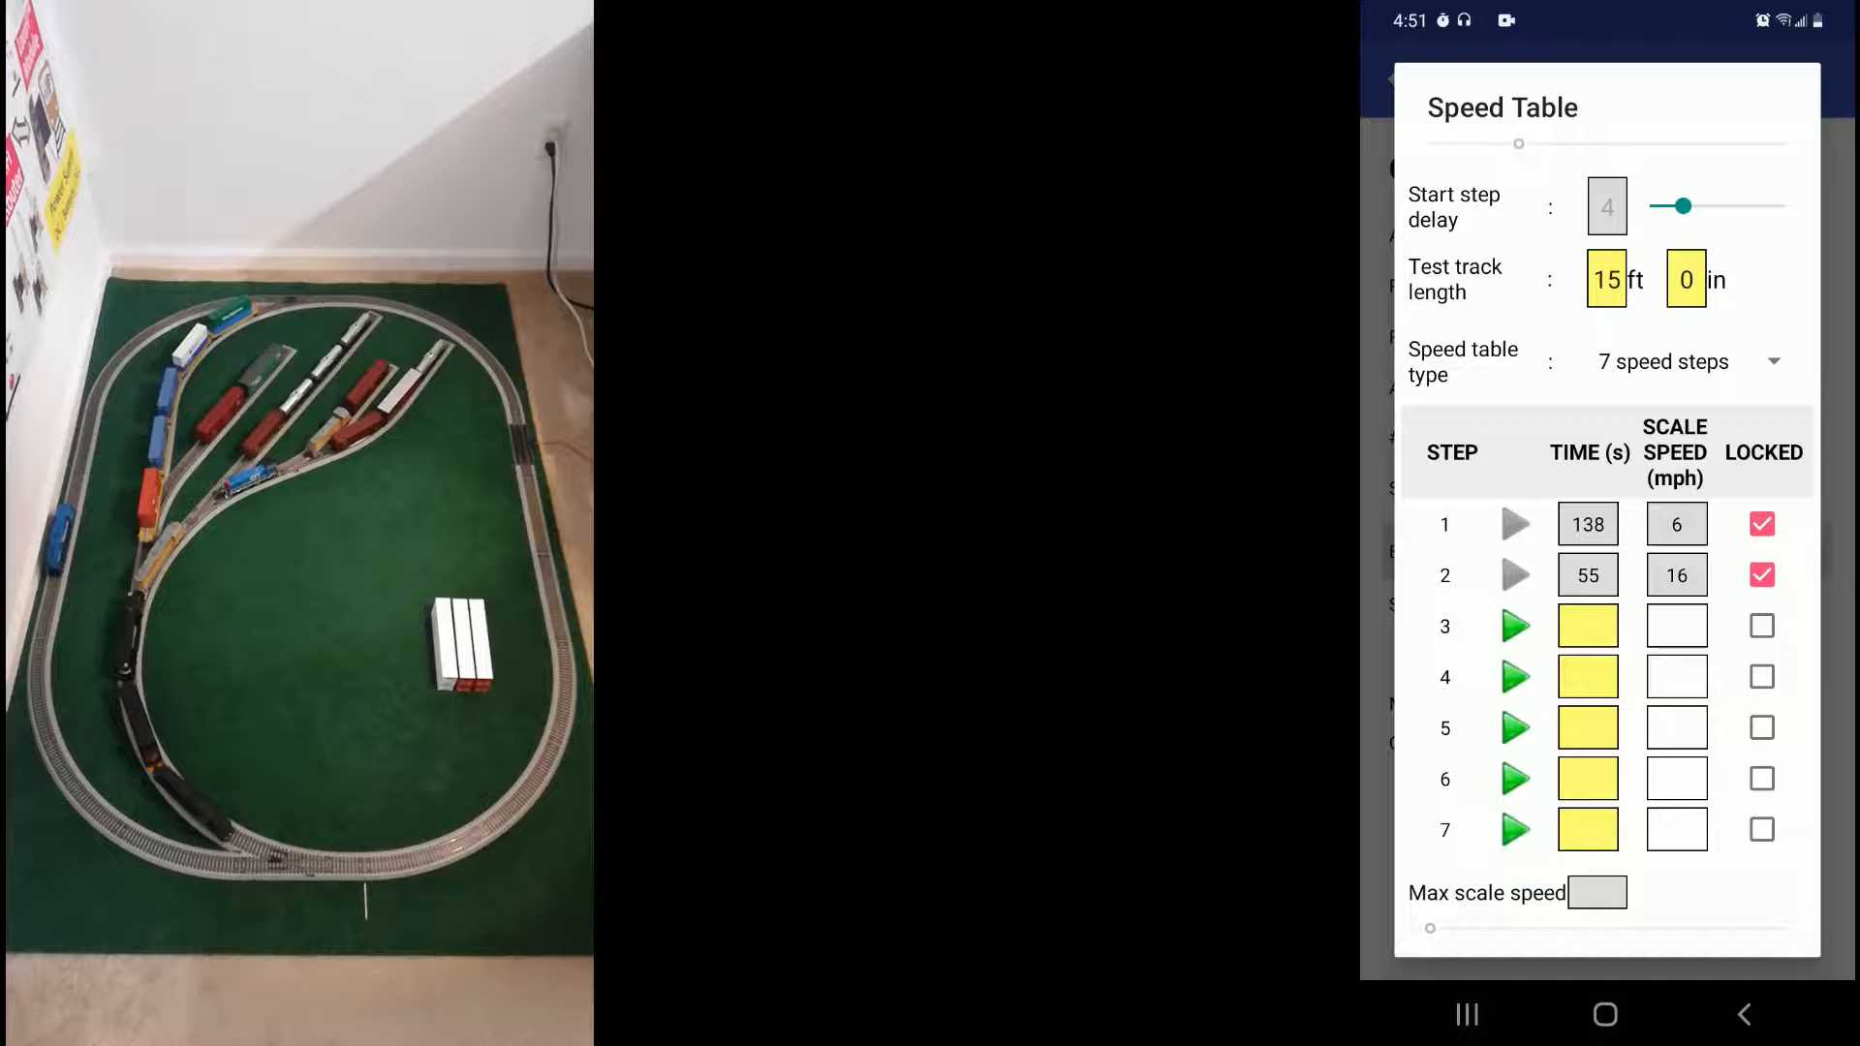
click(1515, 679)
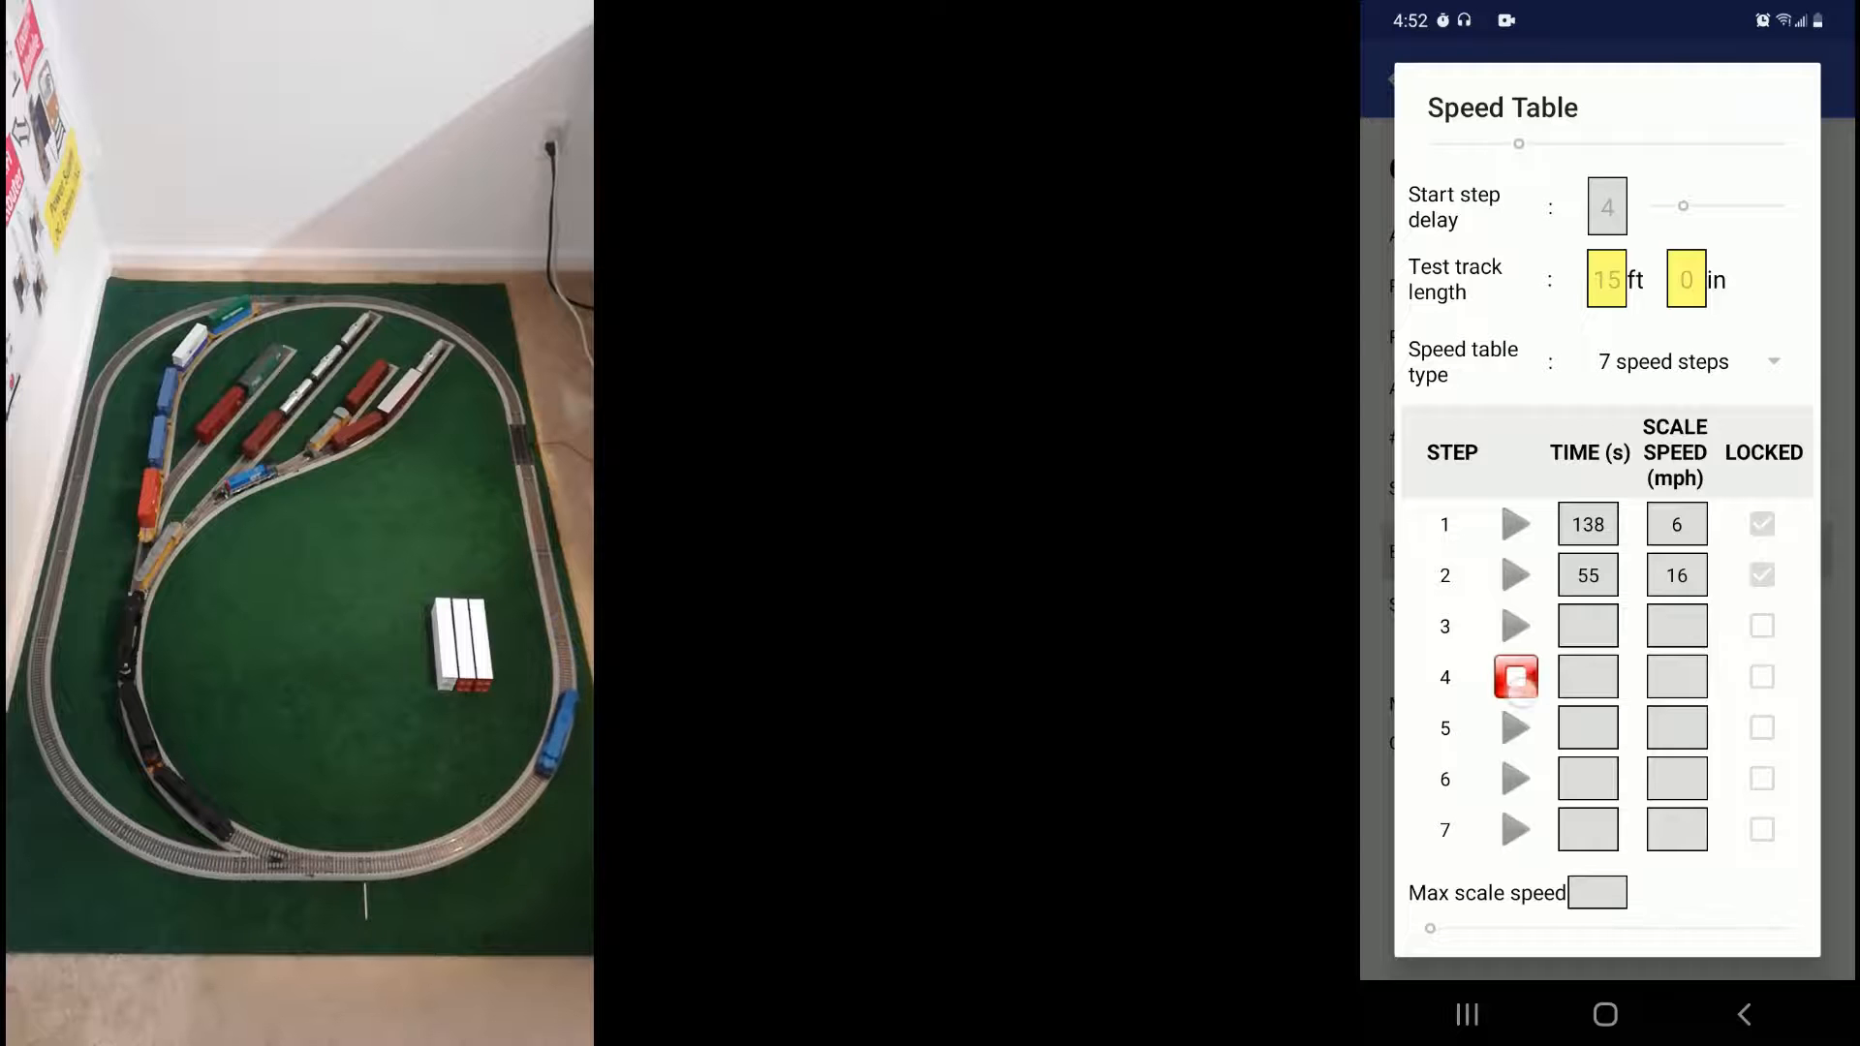
click(1515, 626)
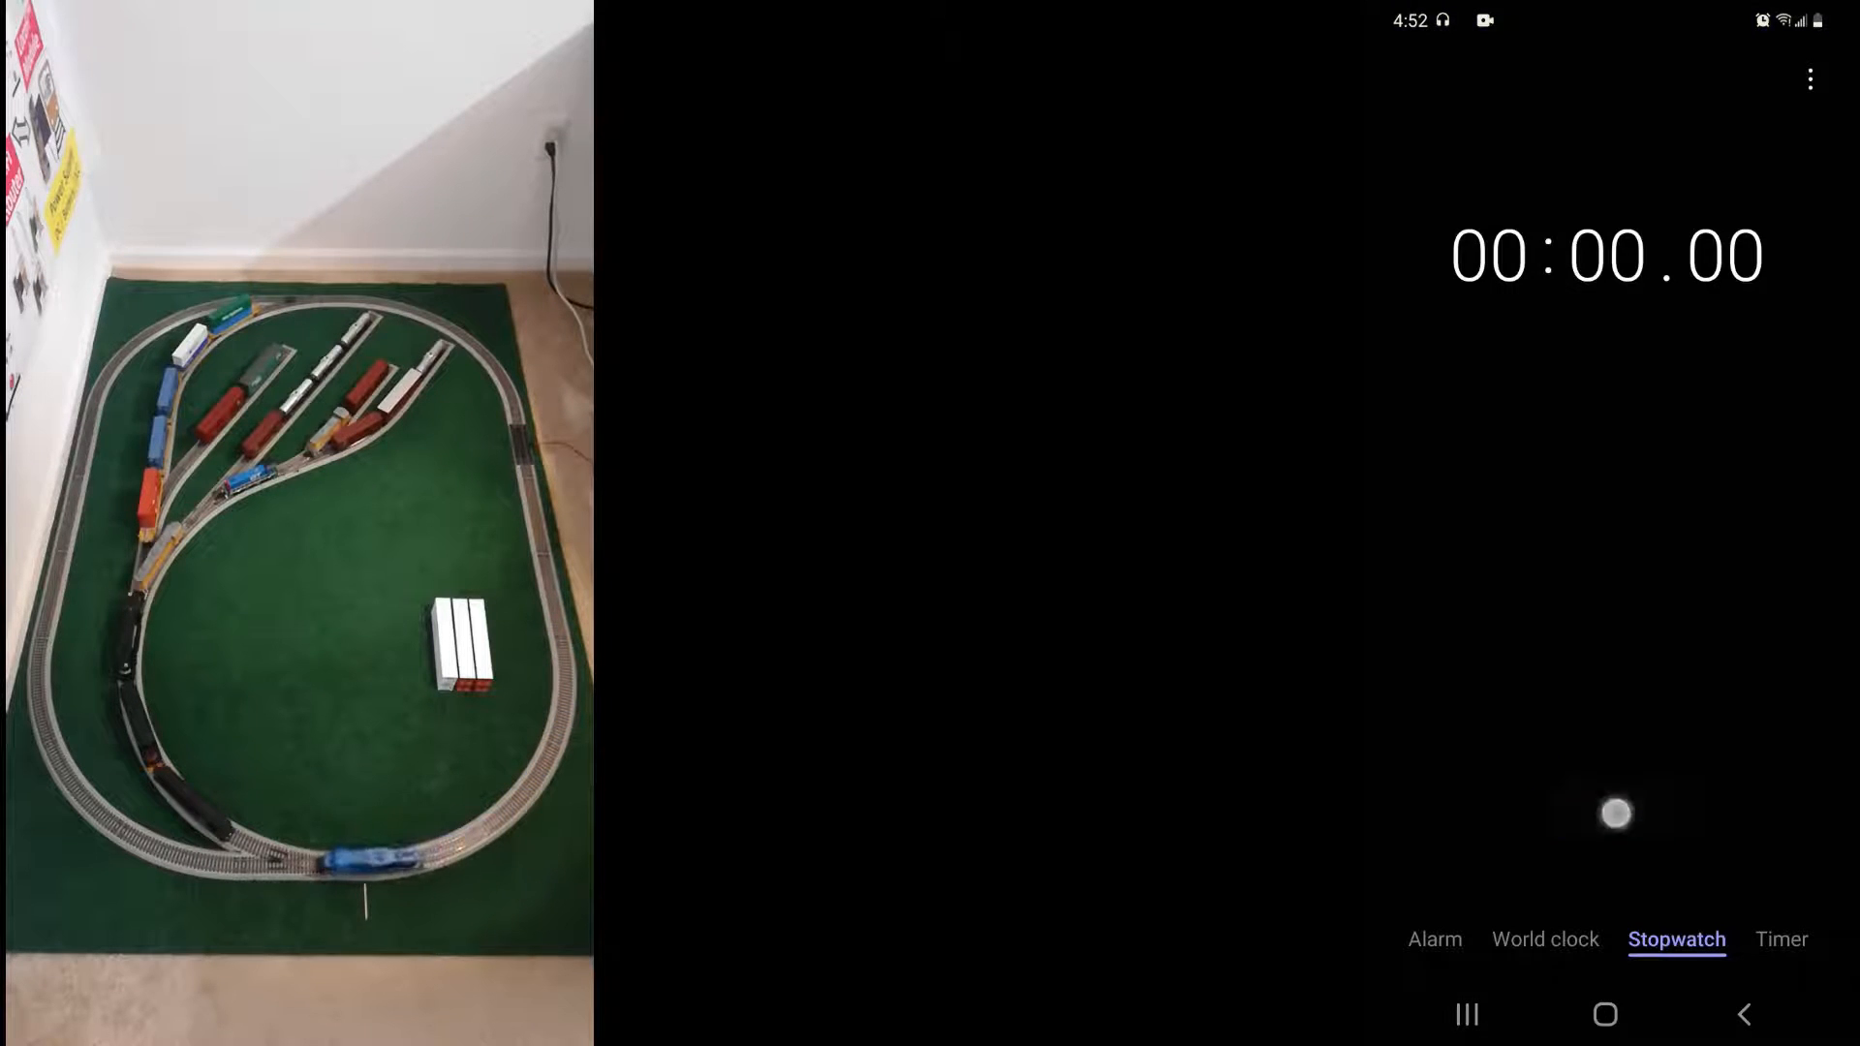
Time the locomotive's pass on the stopwatch from start to stop
click(1615, 811)
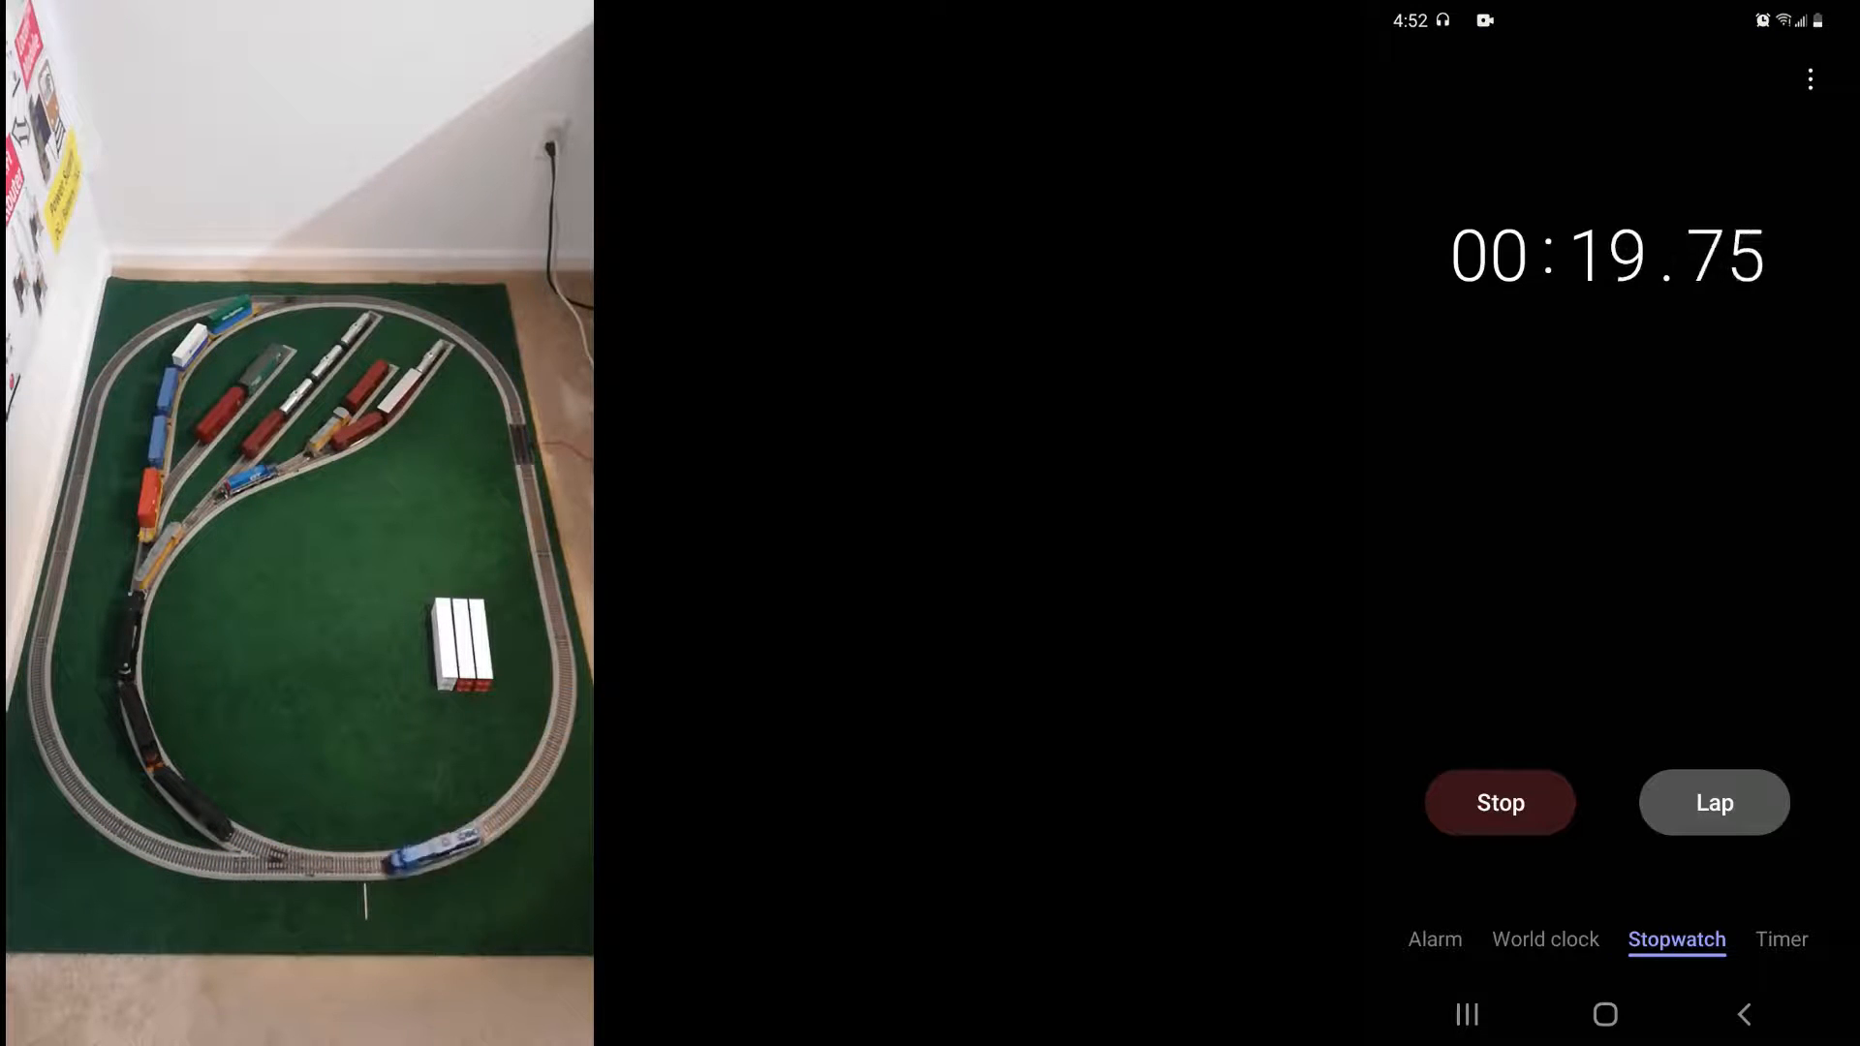
click(1500, 802)
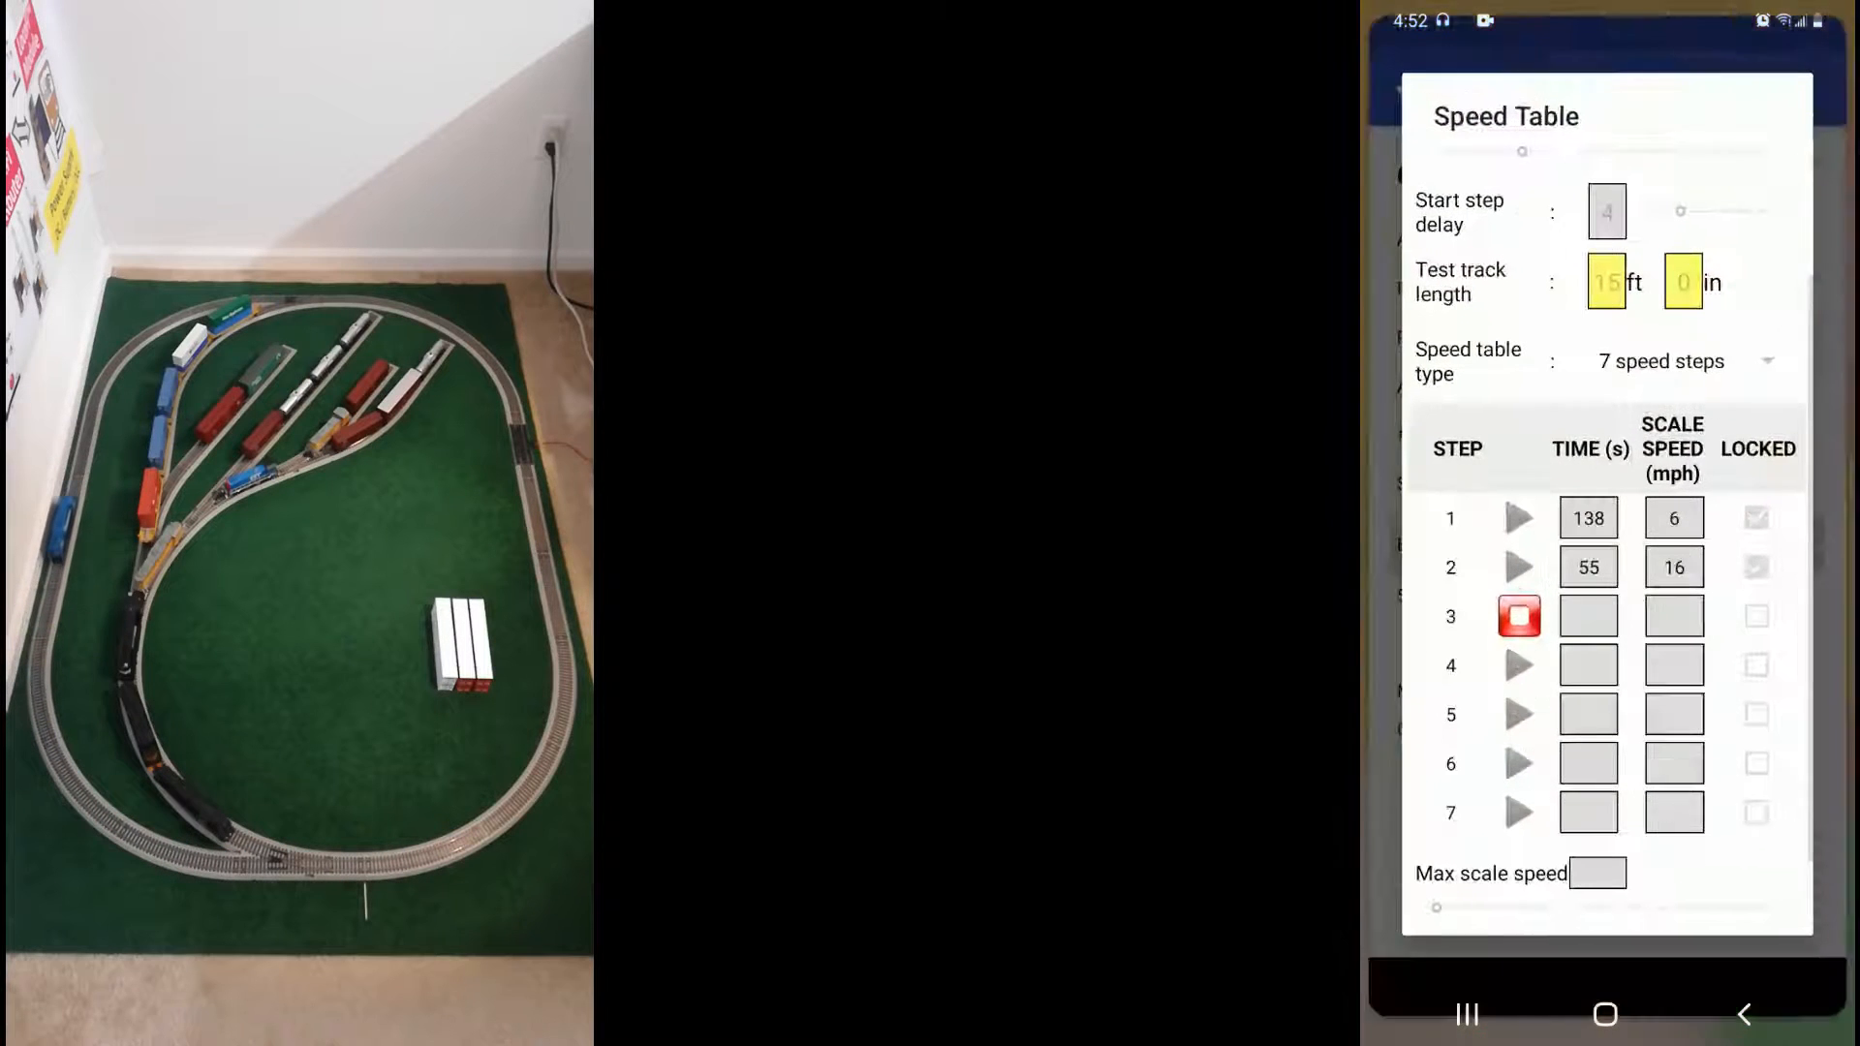
End the step 3 run, lock it at 20.27 s and 44 mph, and start step 4's run
click(1587, 616)
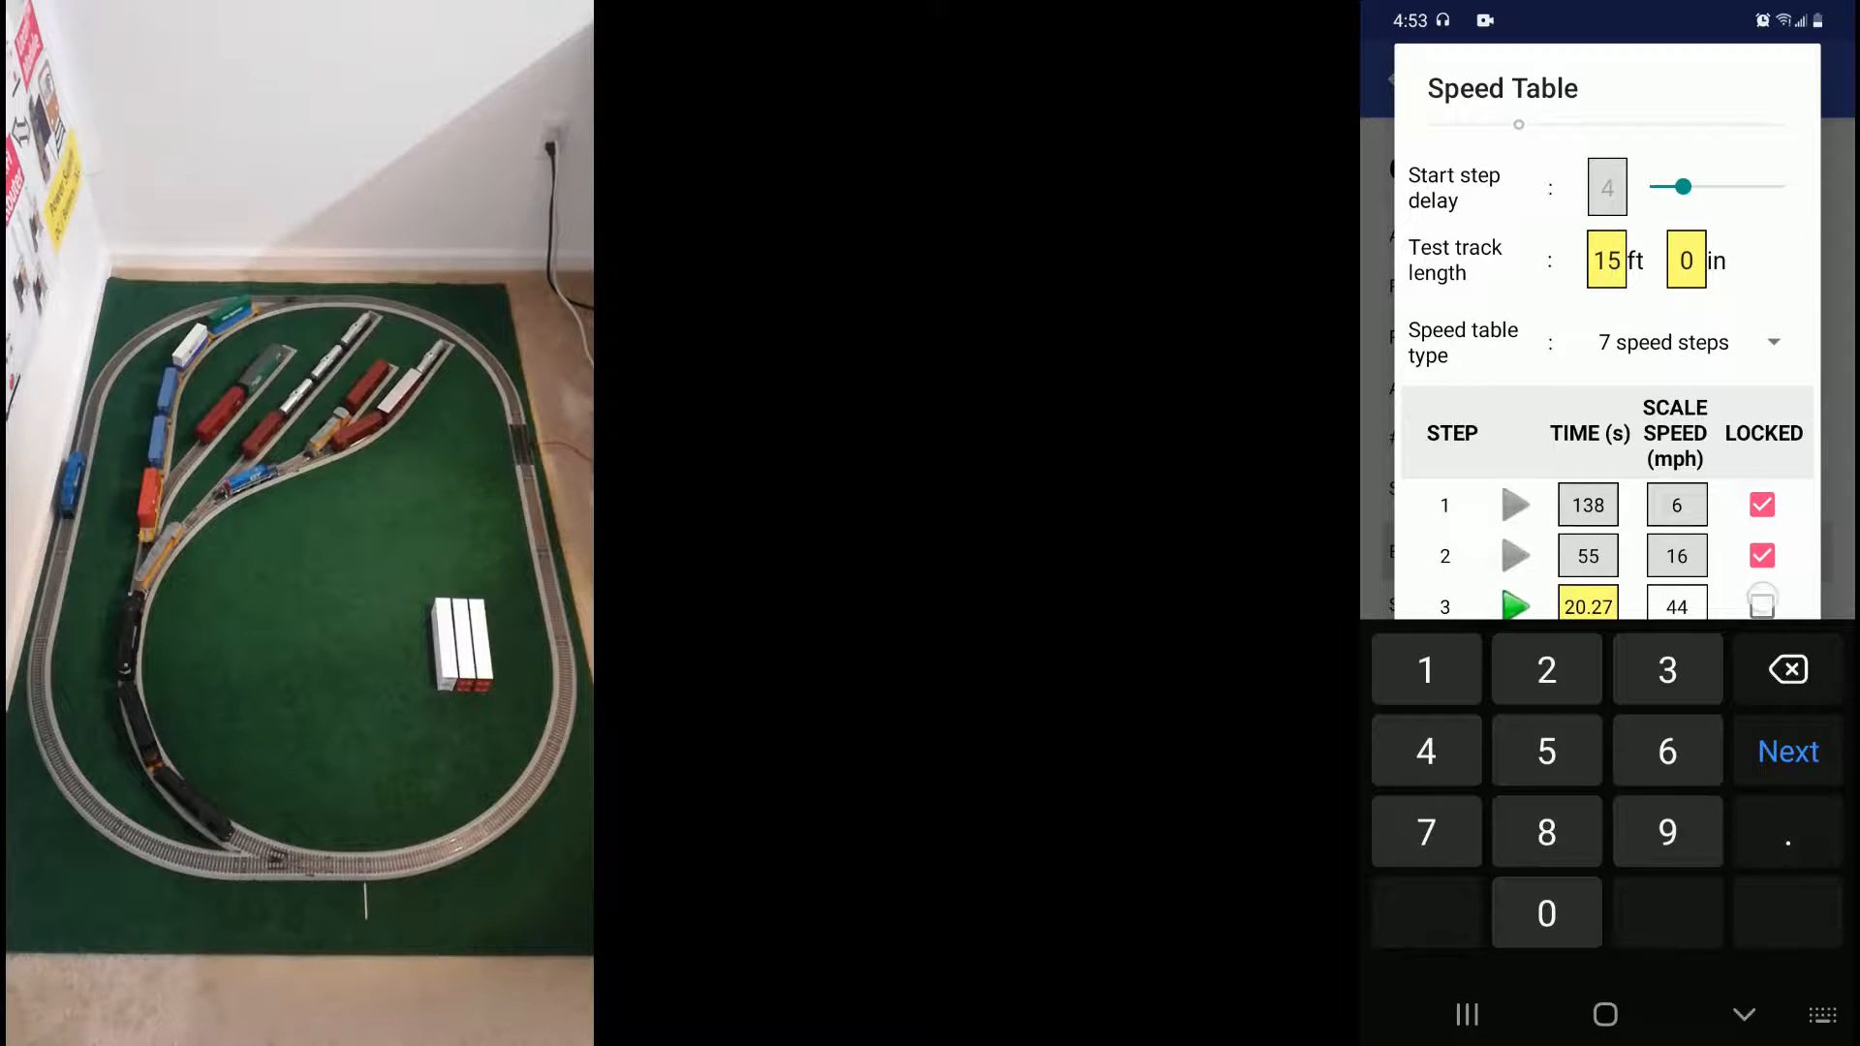
click(1743, 1013)
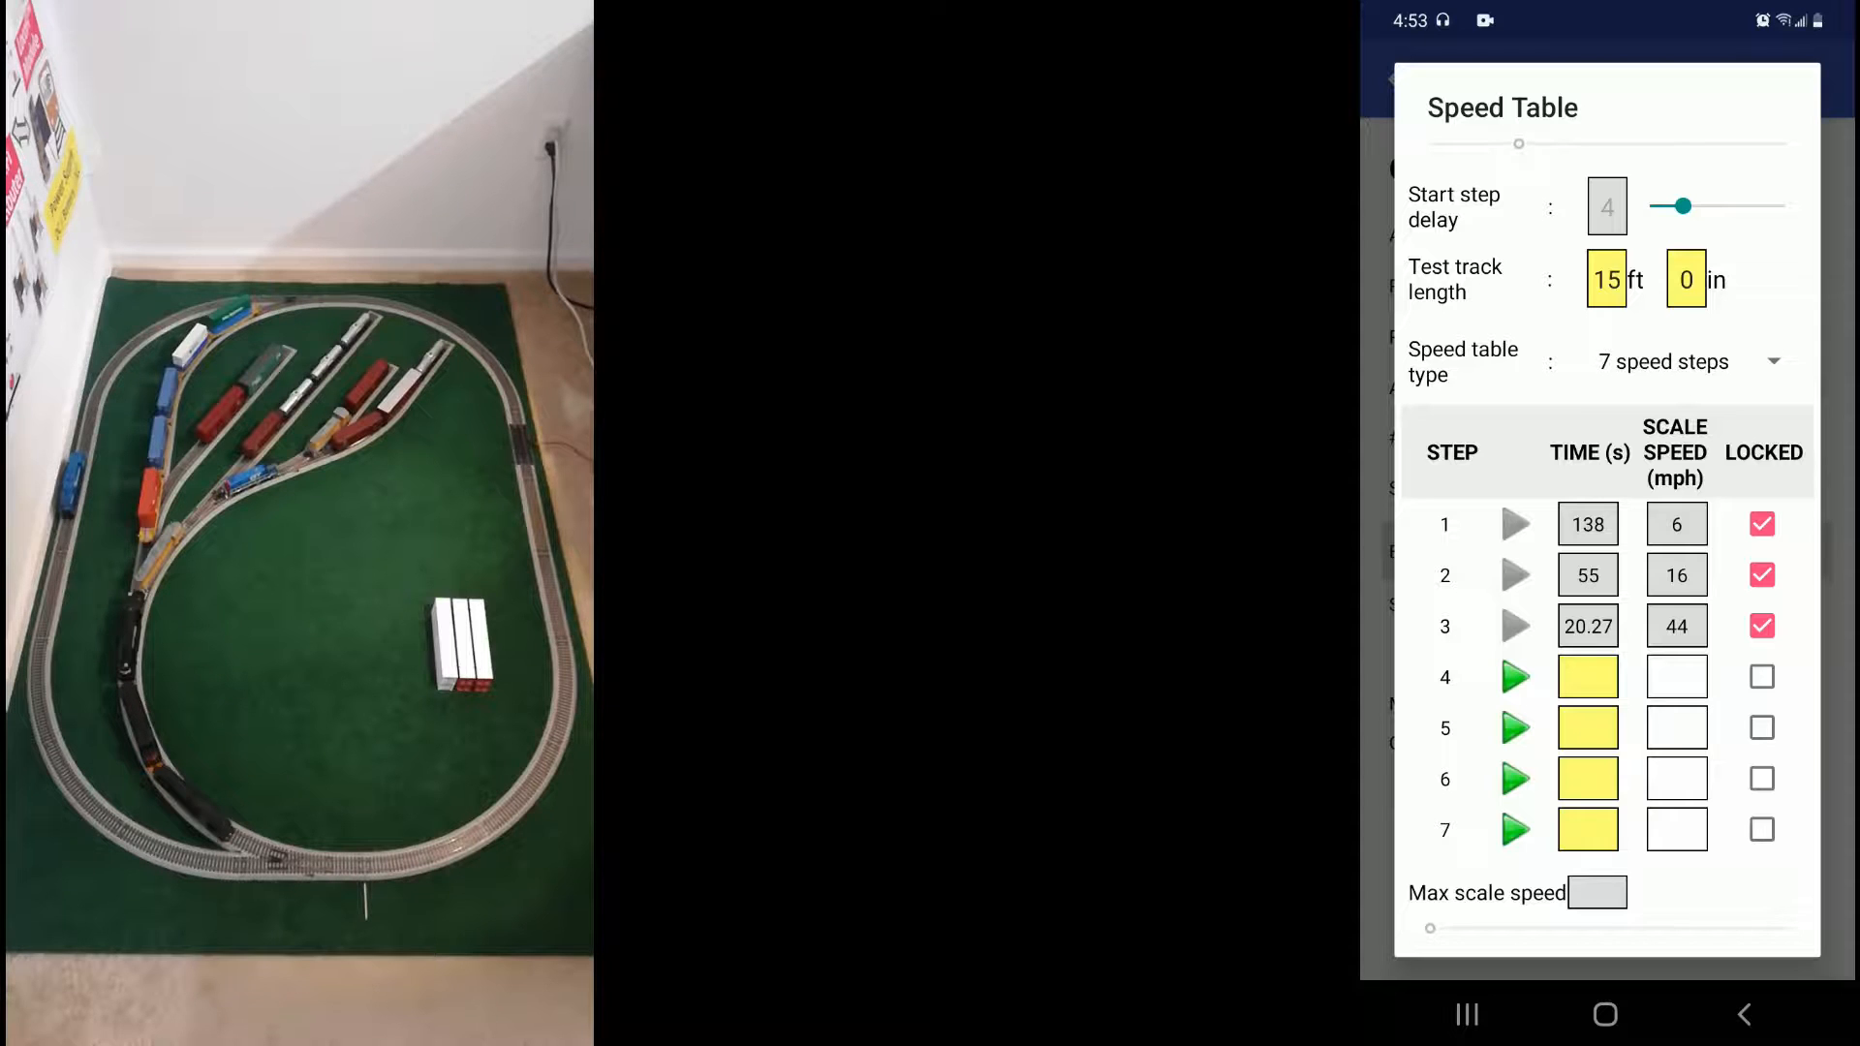
click(1515, 679)
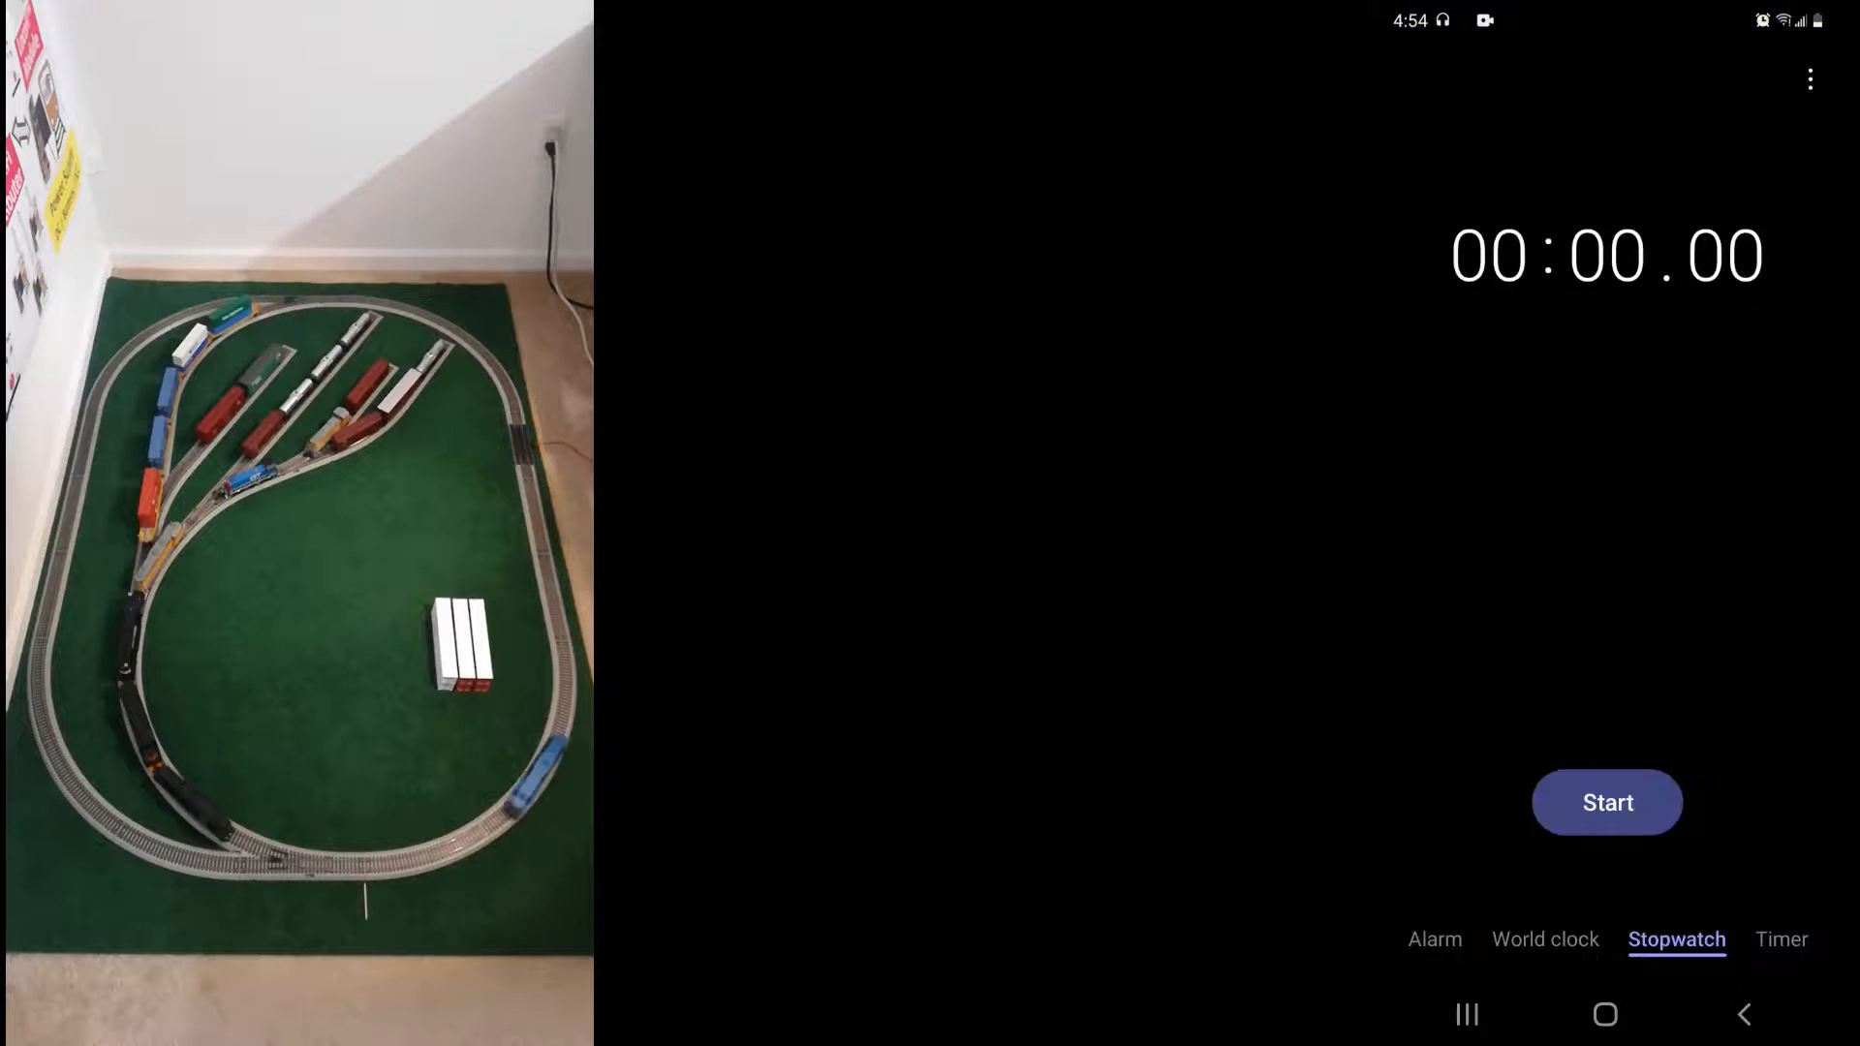
Start the stopwatch to time the next run toward steps 4–6 at 74, 107 and 123 mph
click(1606, 802)
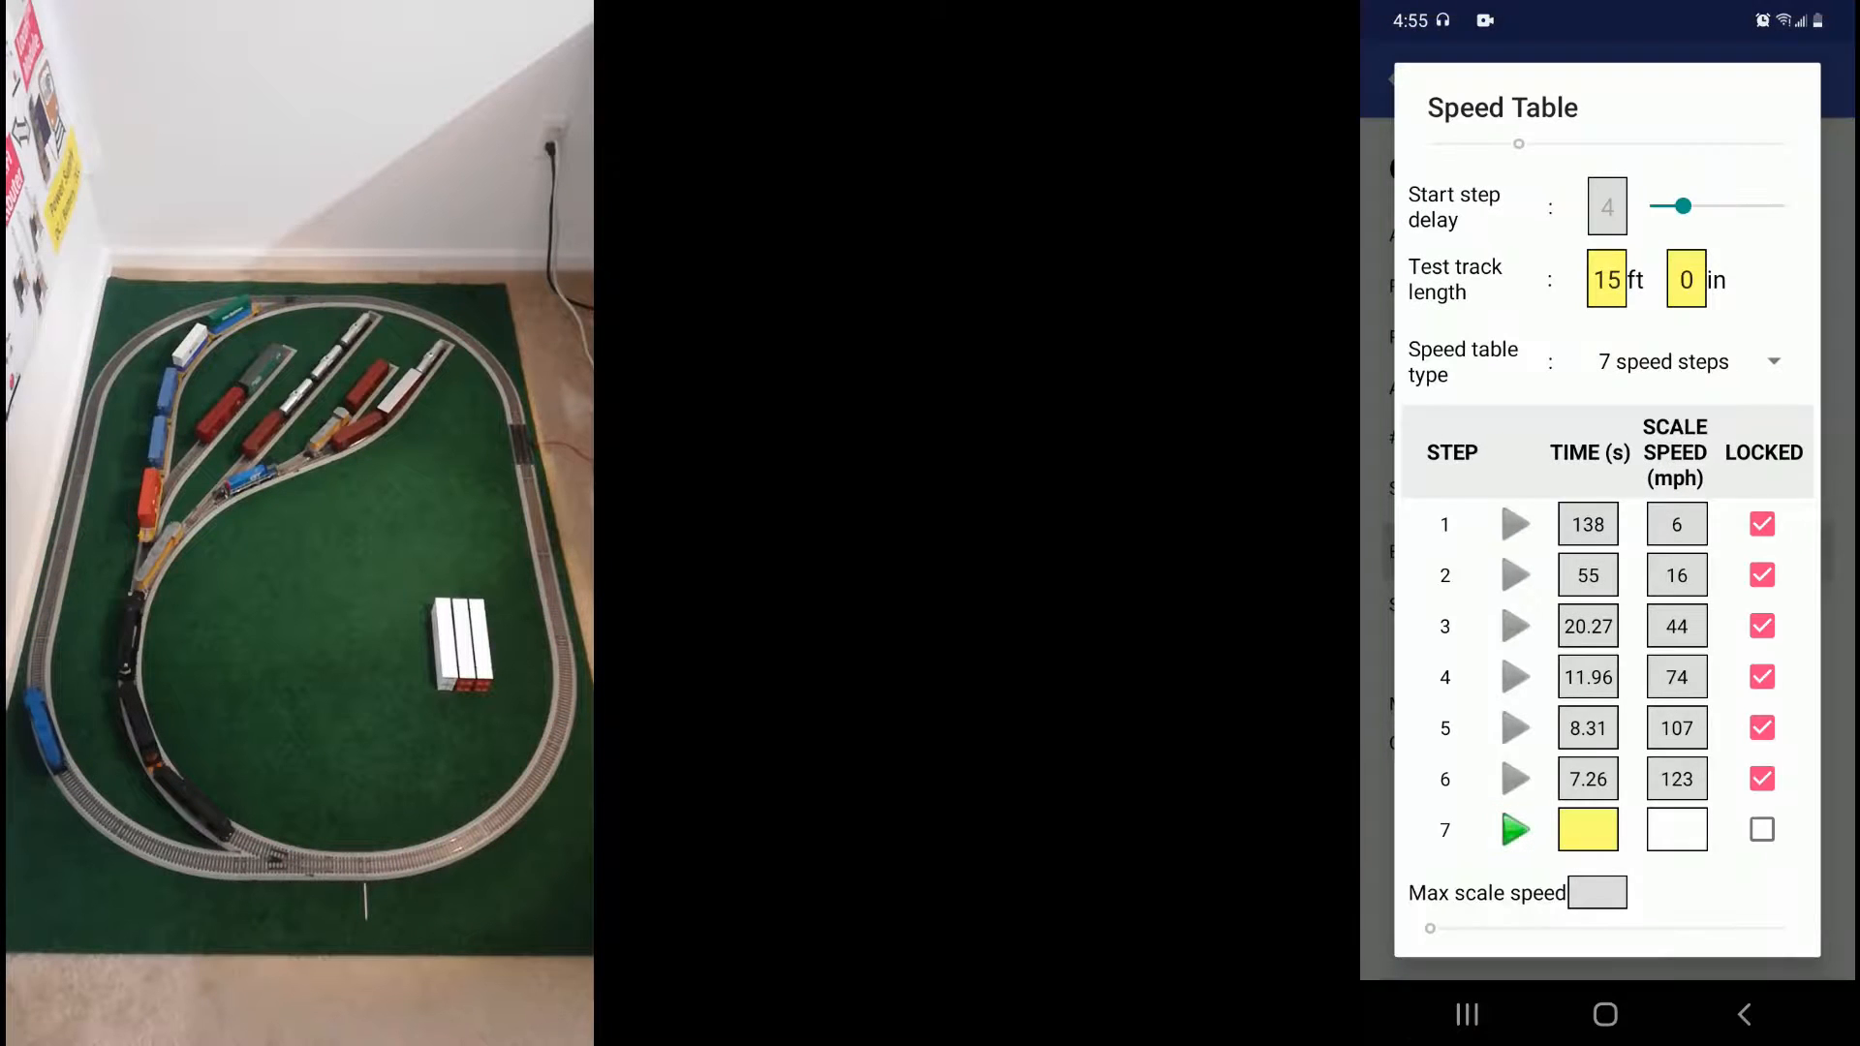
Enter step 7's measured time of 6.7 s on the keypad, giving 133 mph
click(1587, 829)
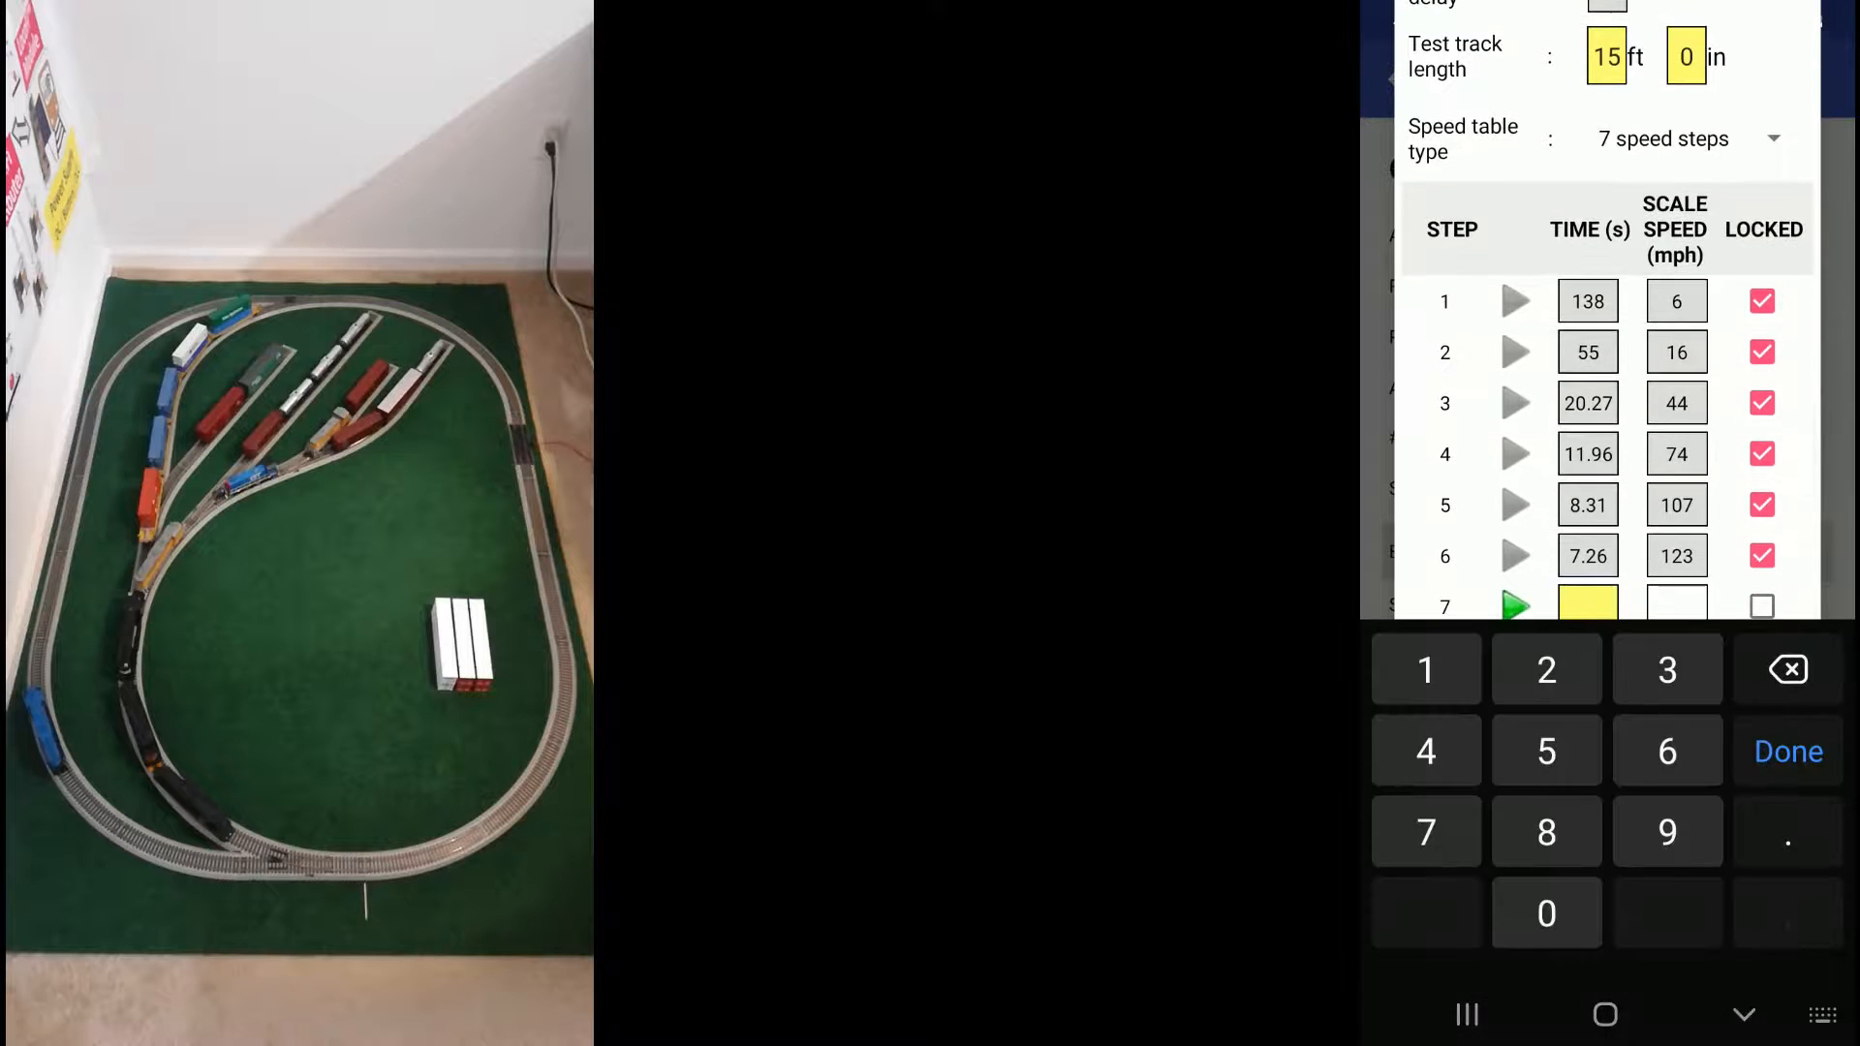
click(1426, 831)
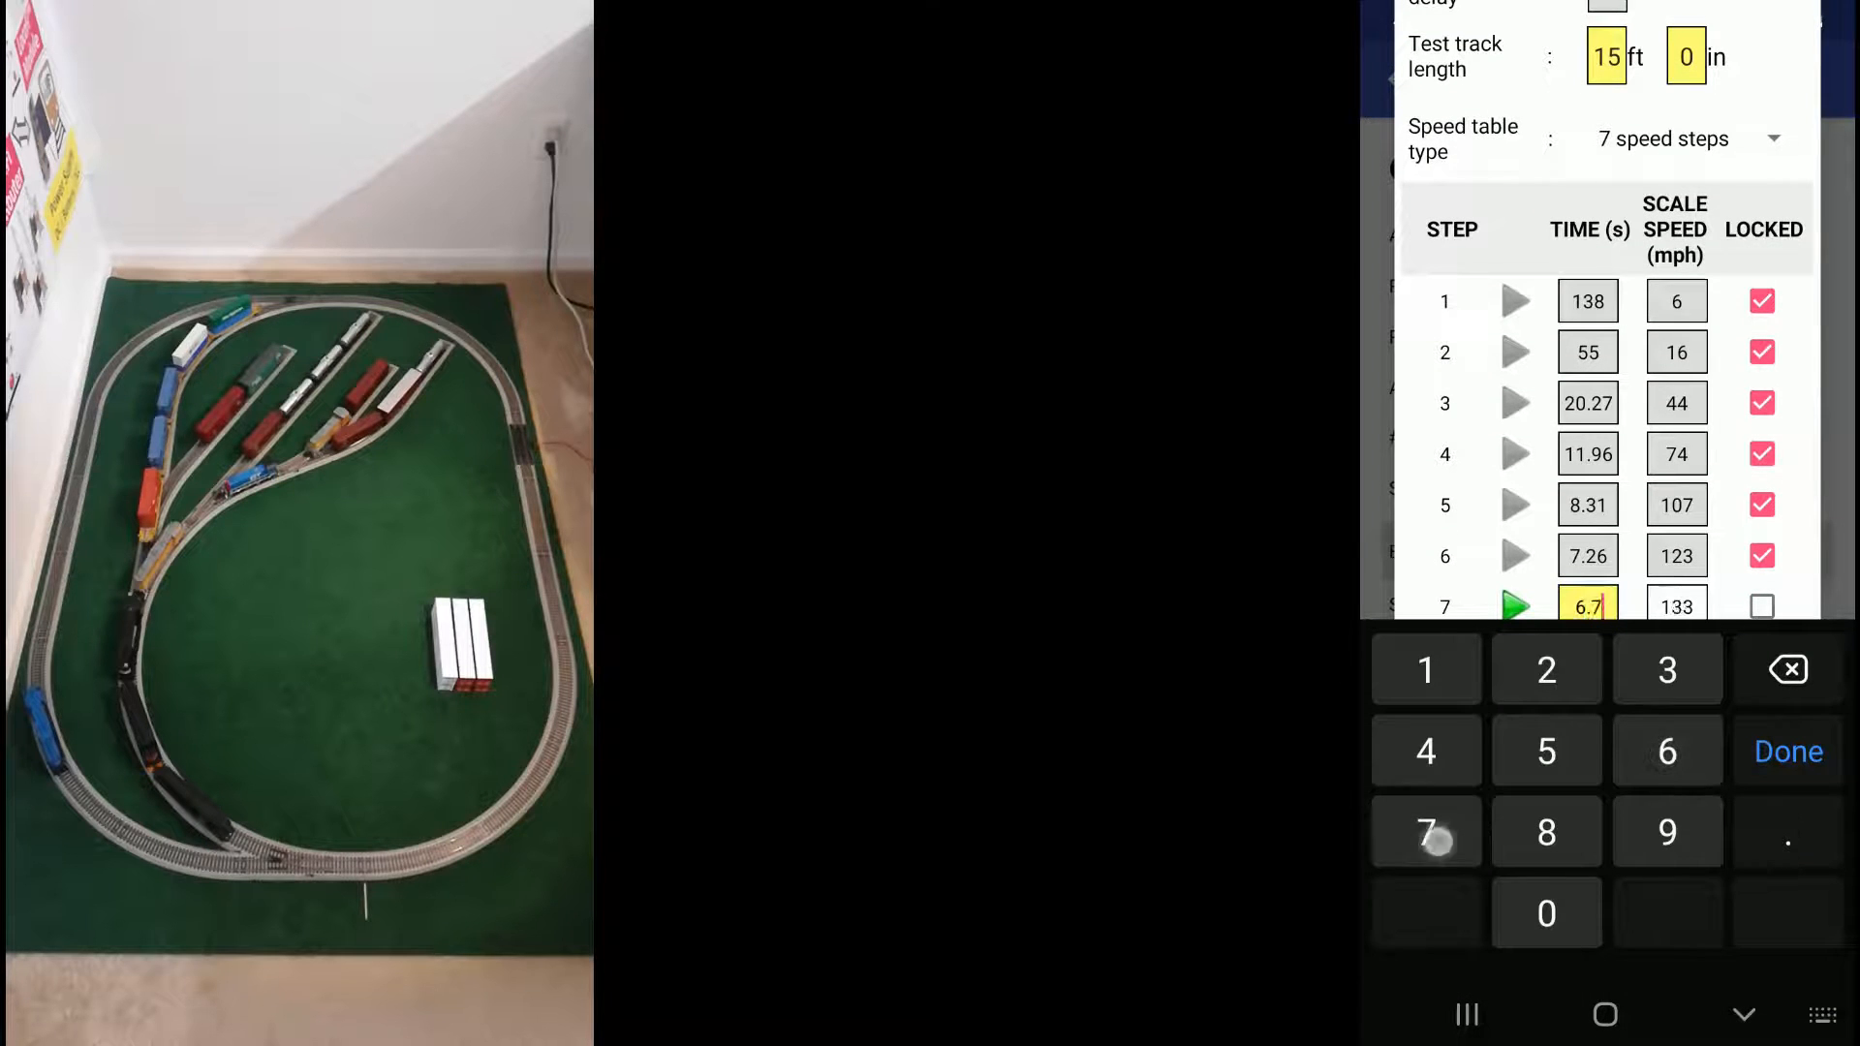
click(1787, 751)
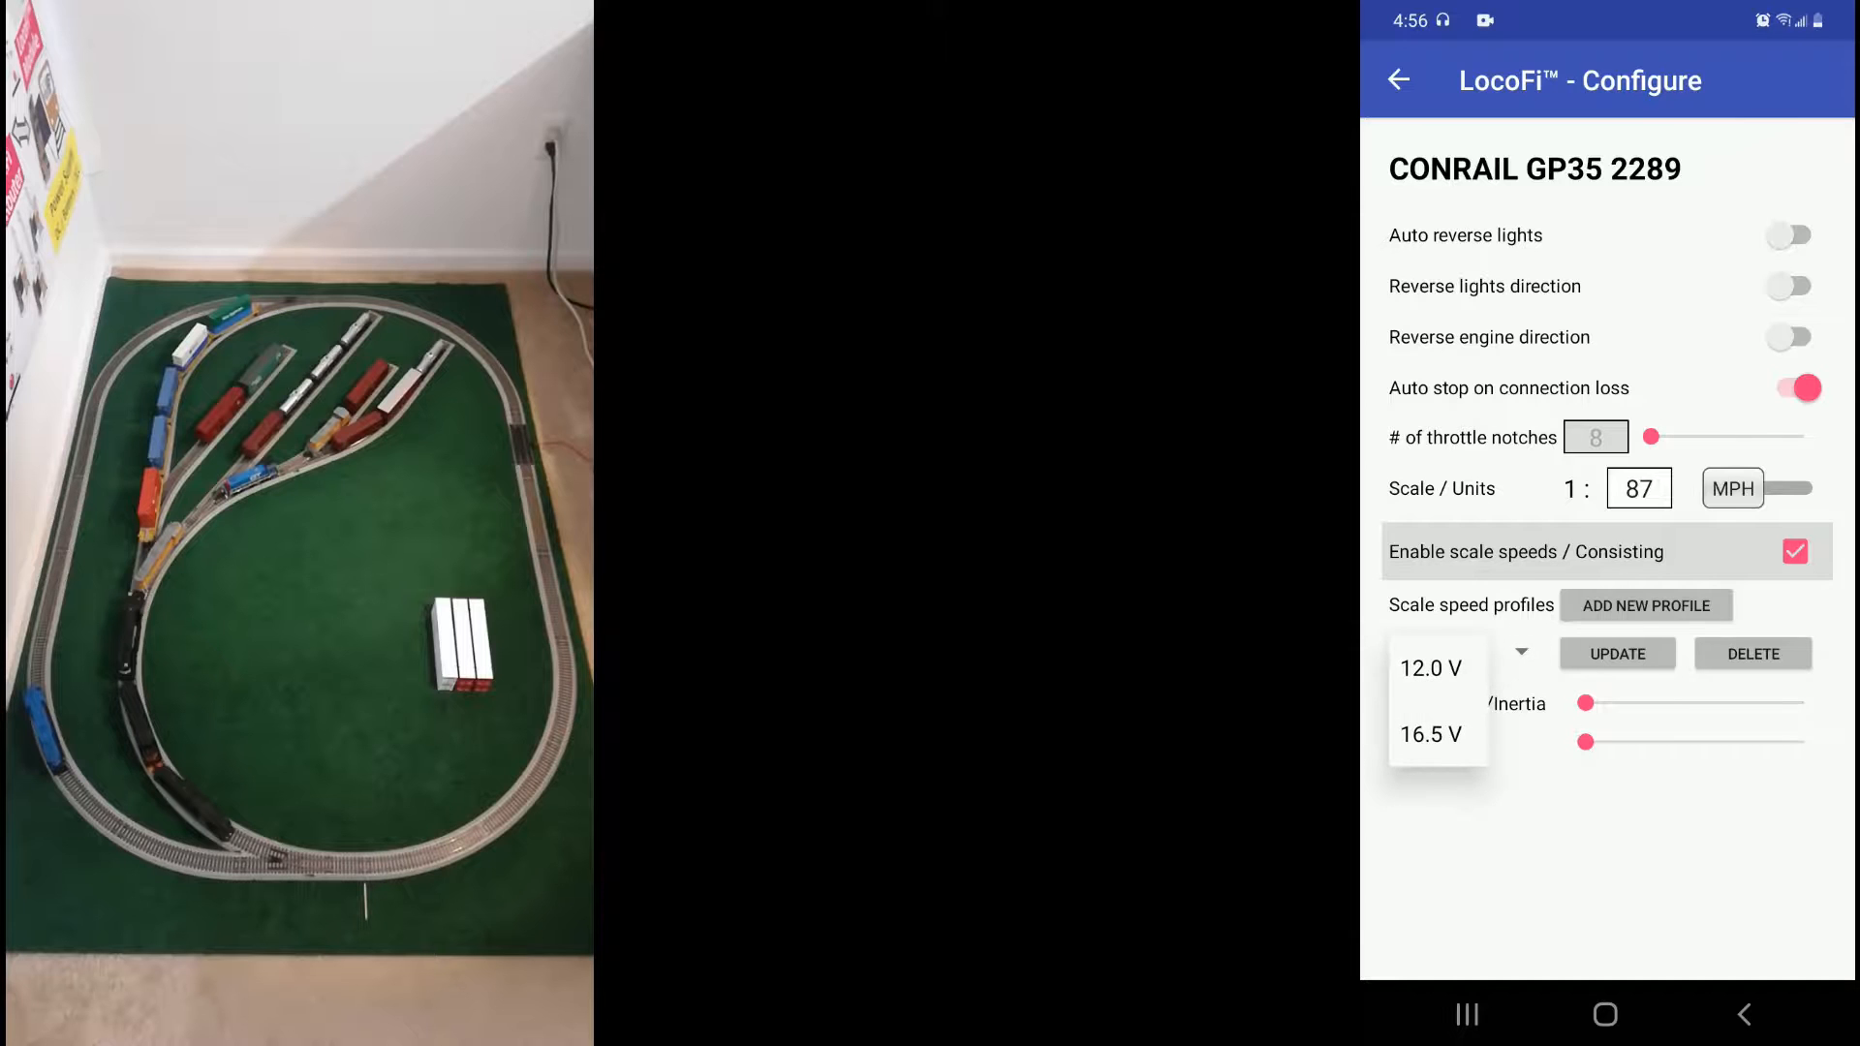
Choose the 16.5 V scale speed profile for CONRAIL GP35 2289 and go to its Dashboard
click(1432, 735)
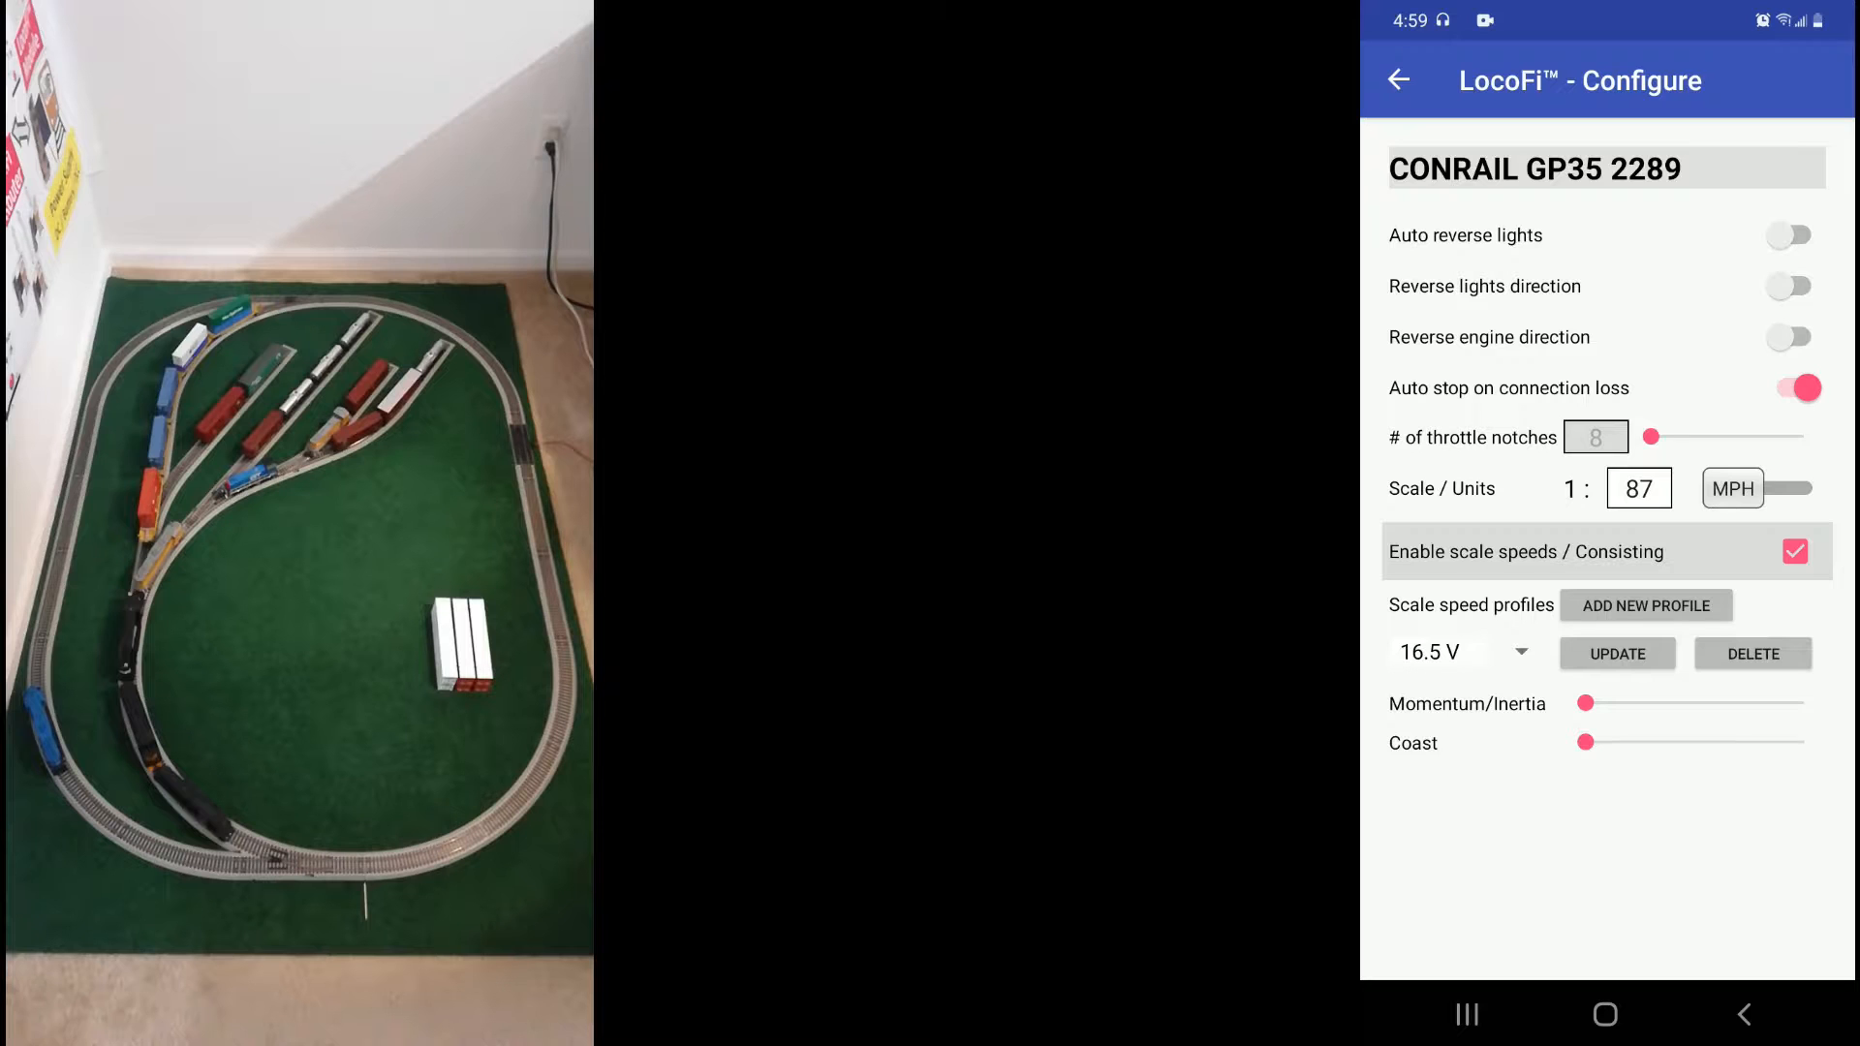
click(1398, 82)
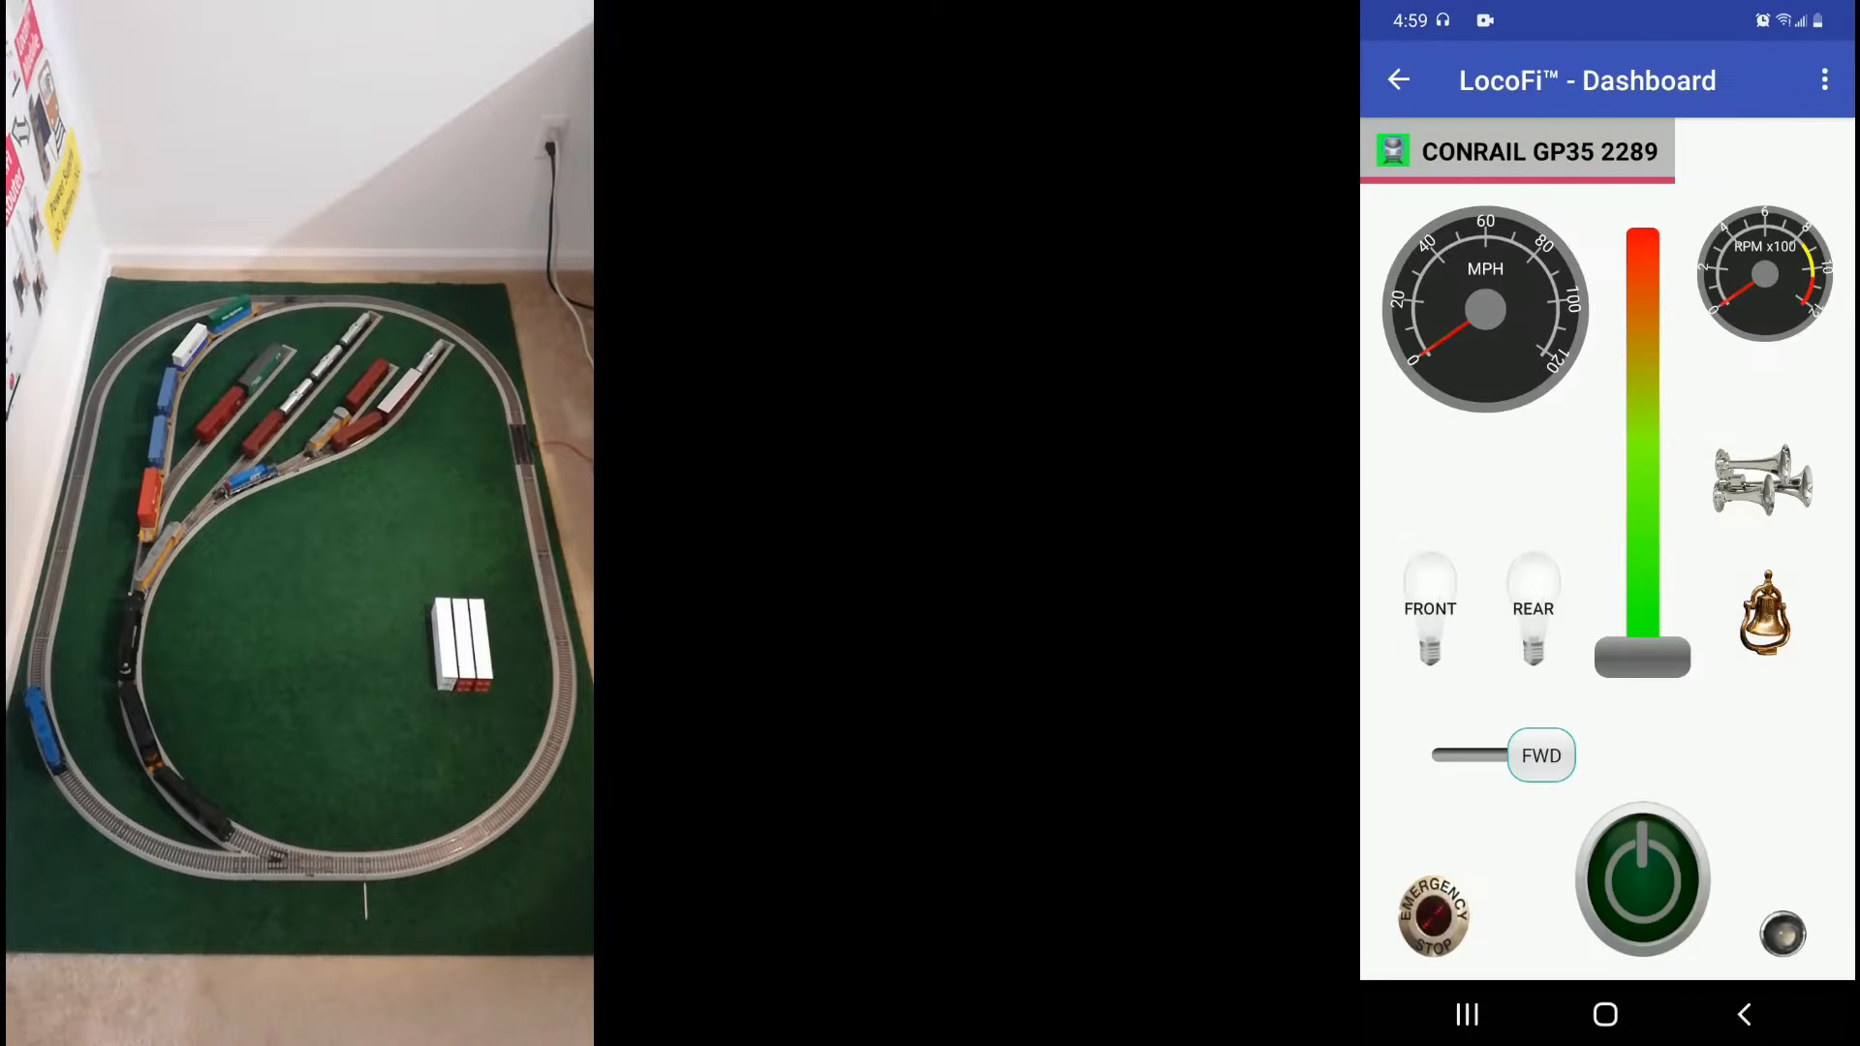
Release CONRAIL GP35 2289 and delete the UP GP39-2 1232 consist, confirming with OK
click(1398, 82)
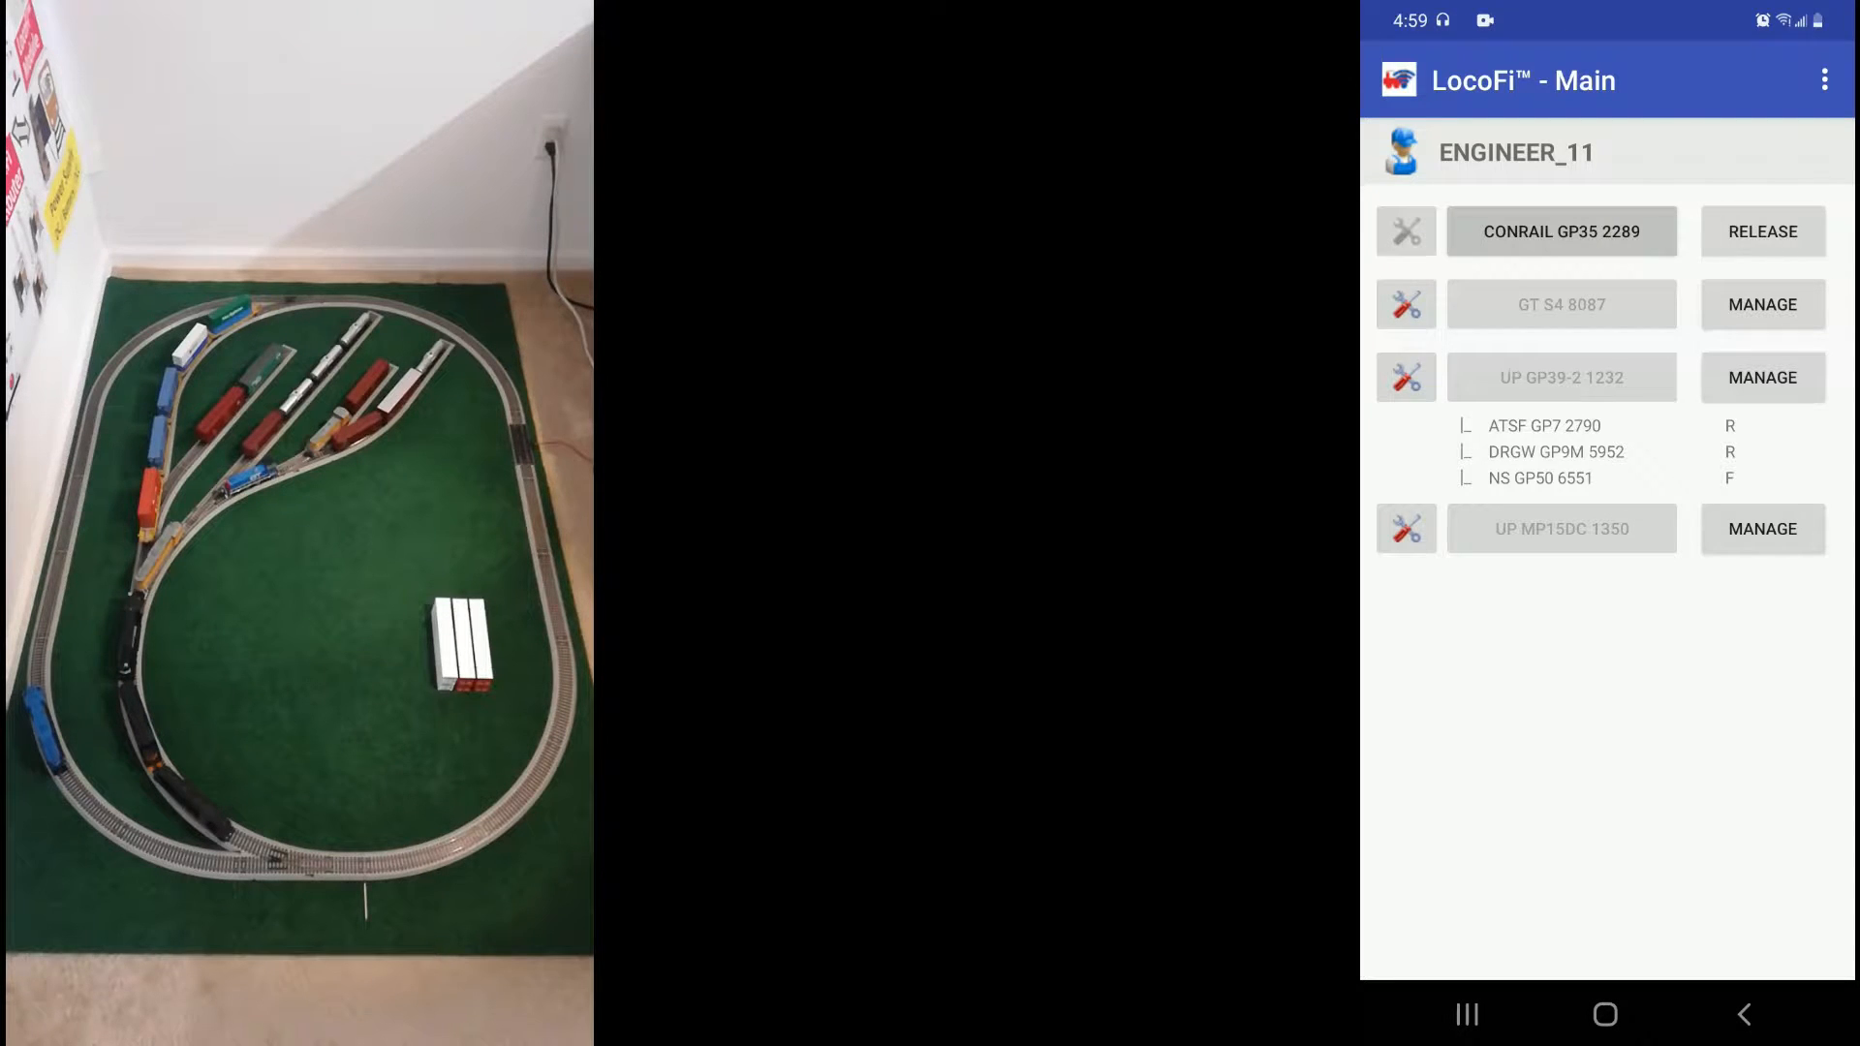
click(1761, 231)
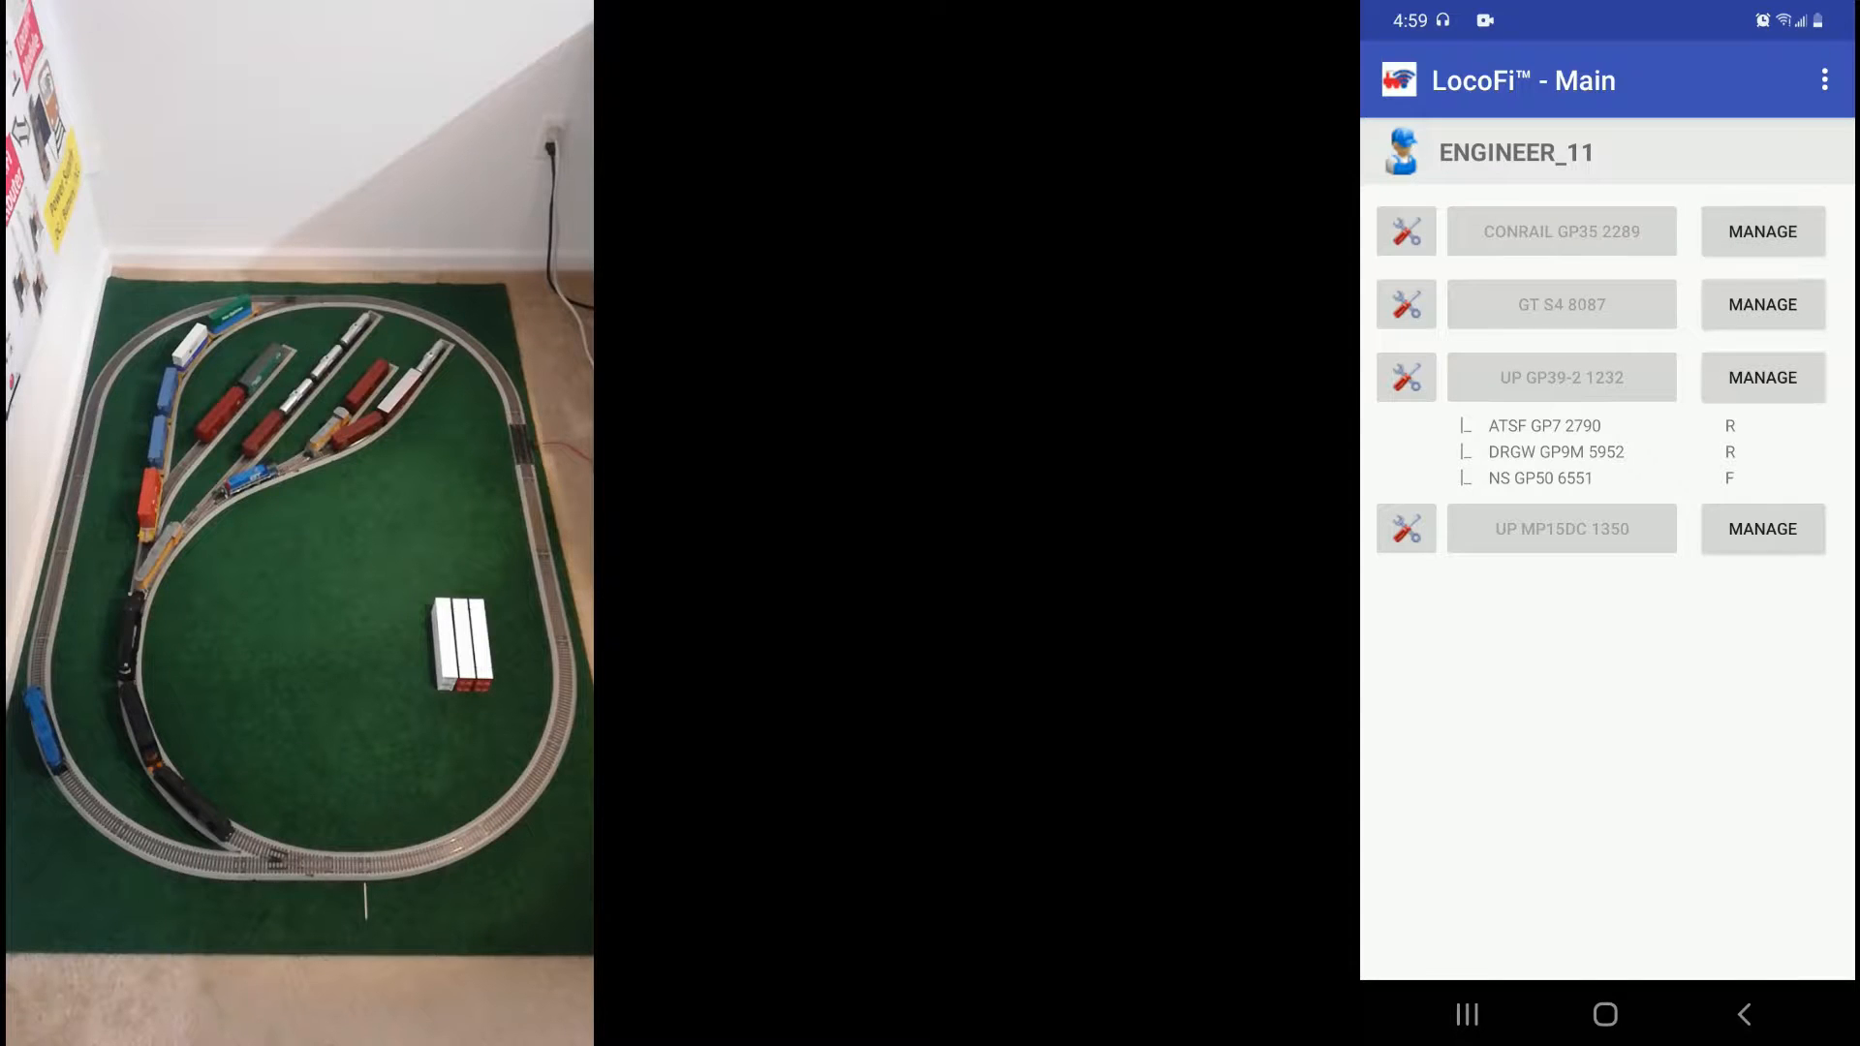
click(1406, 378)
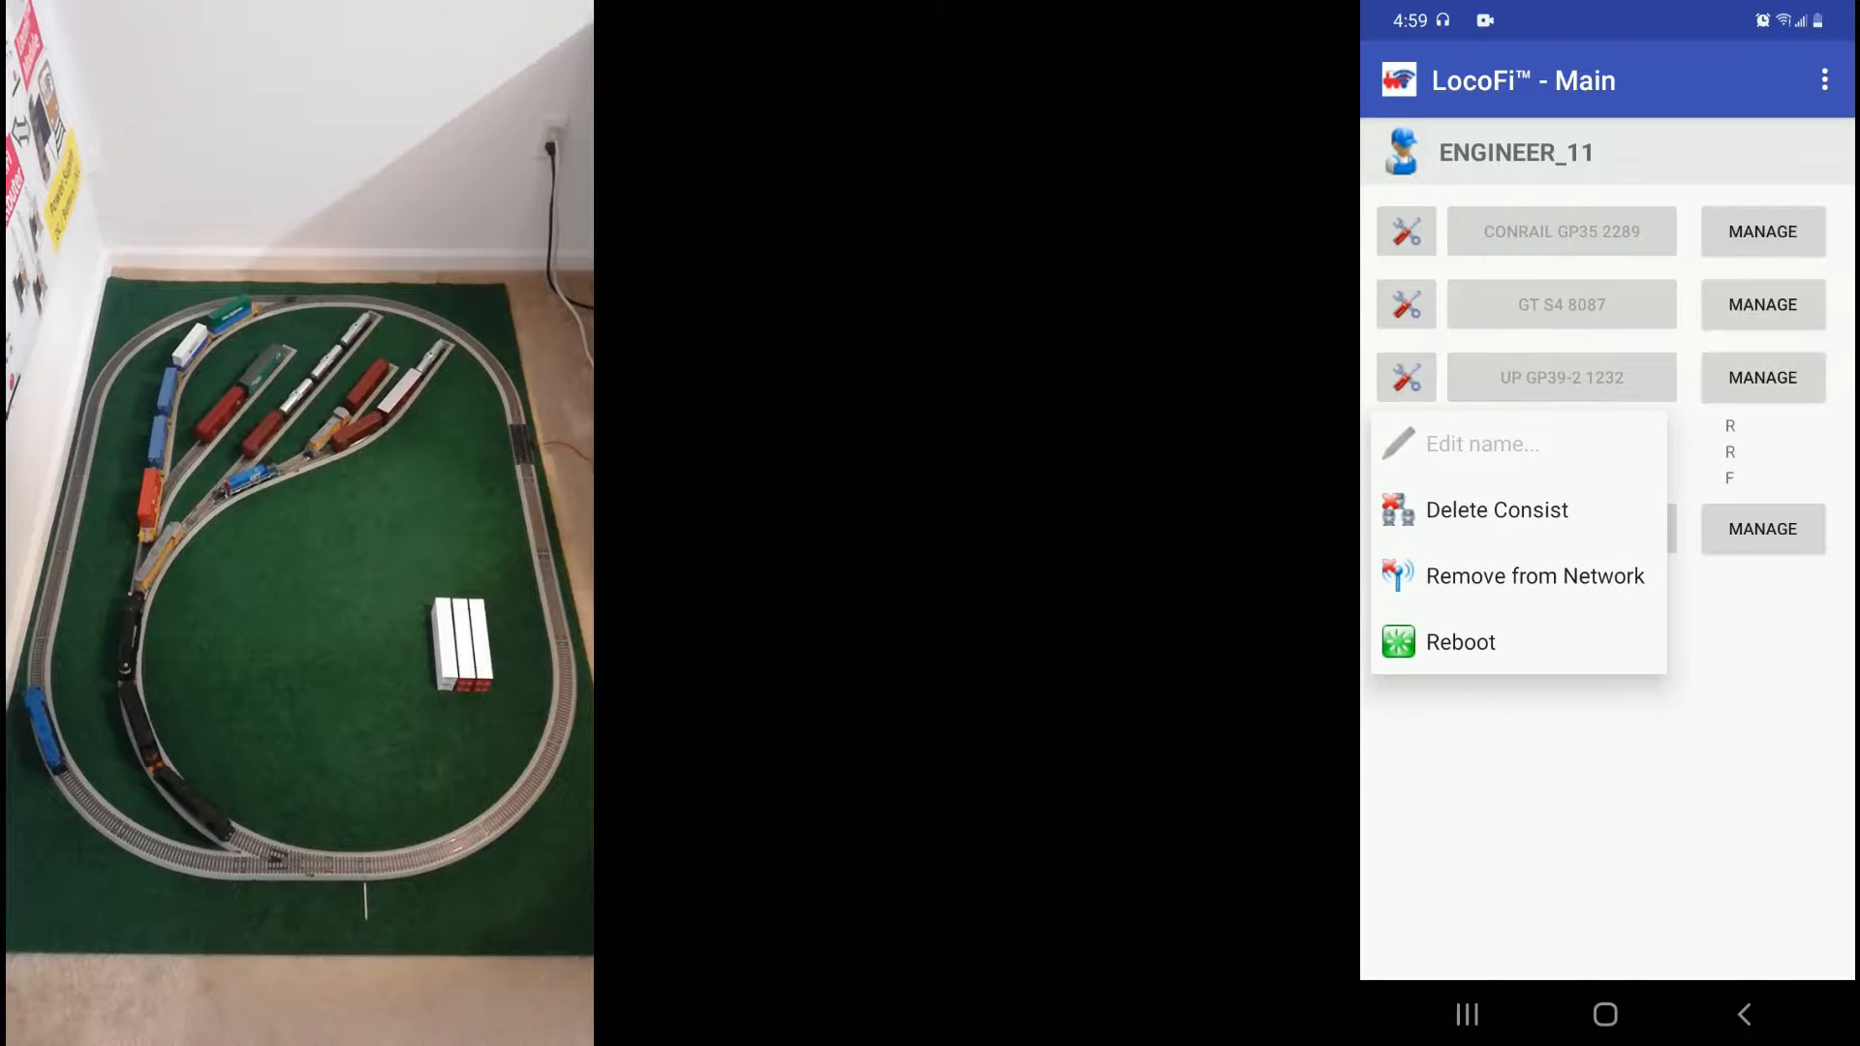
click(1496, 509)
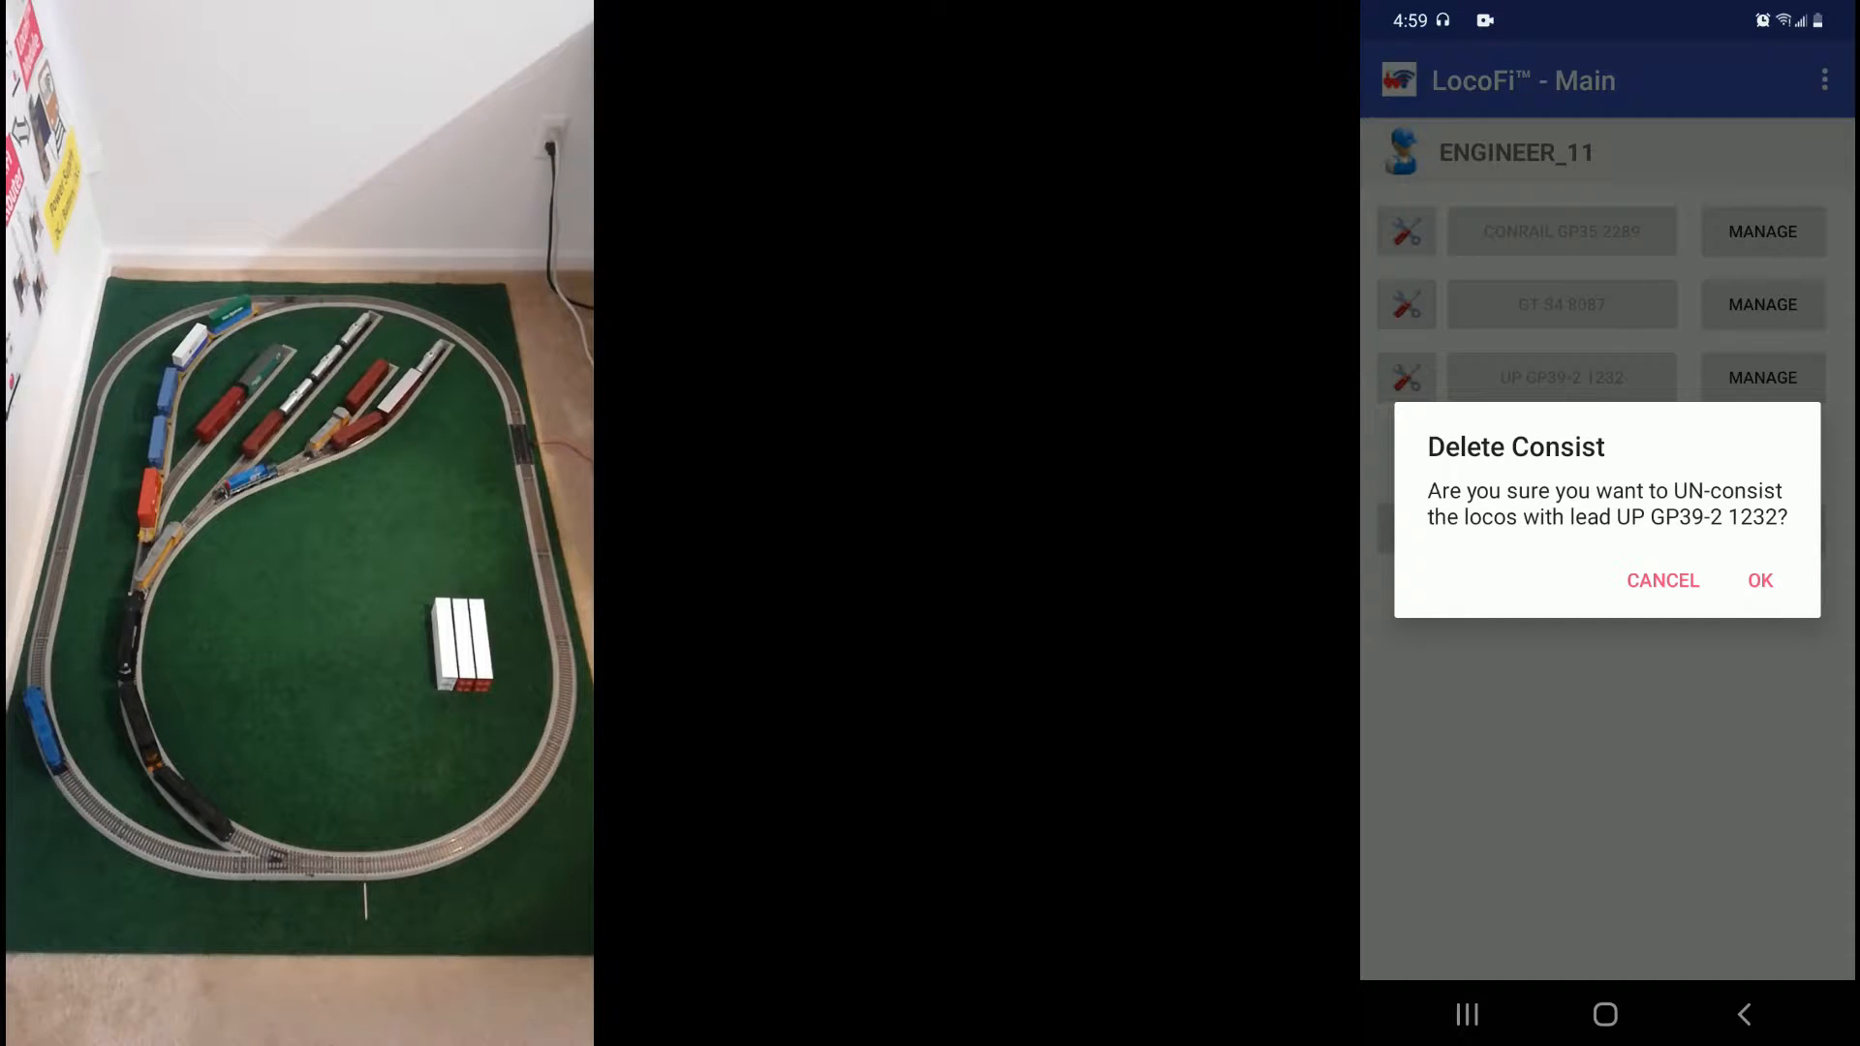
click(1759, 579)
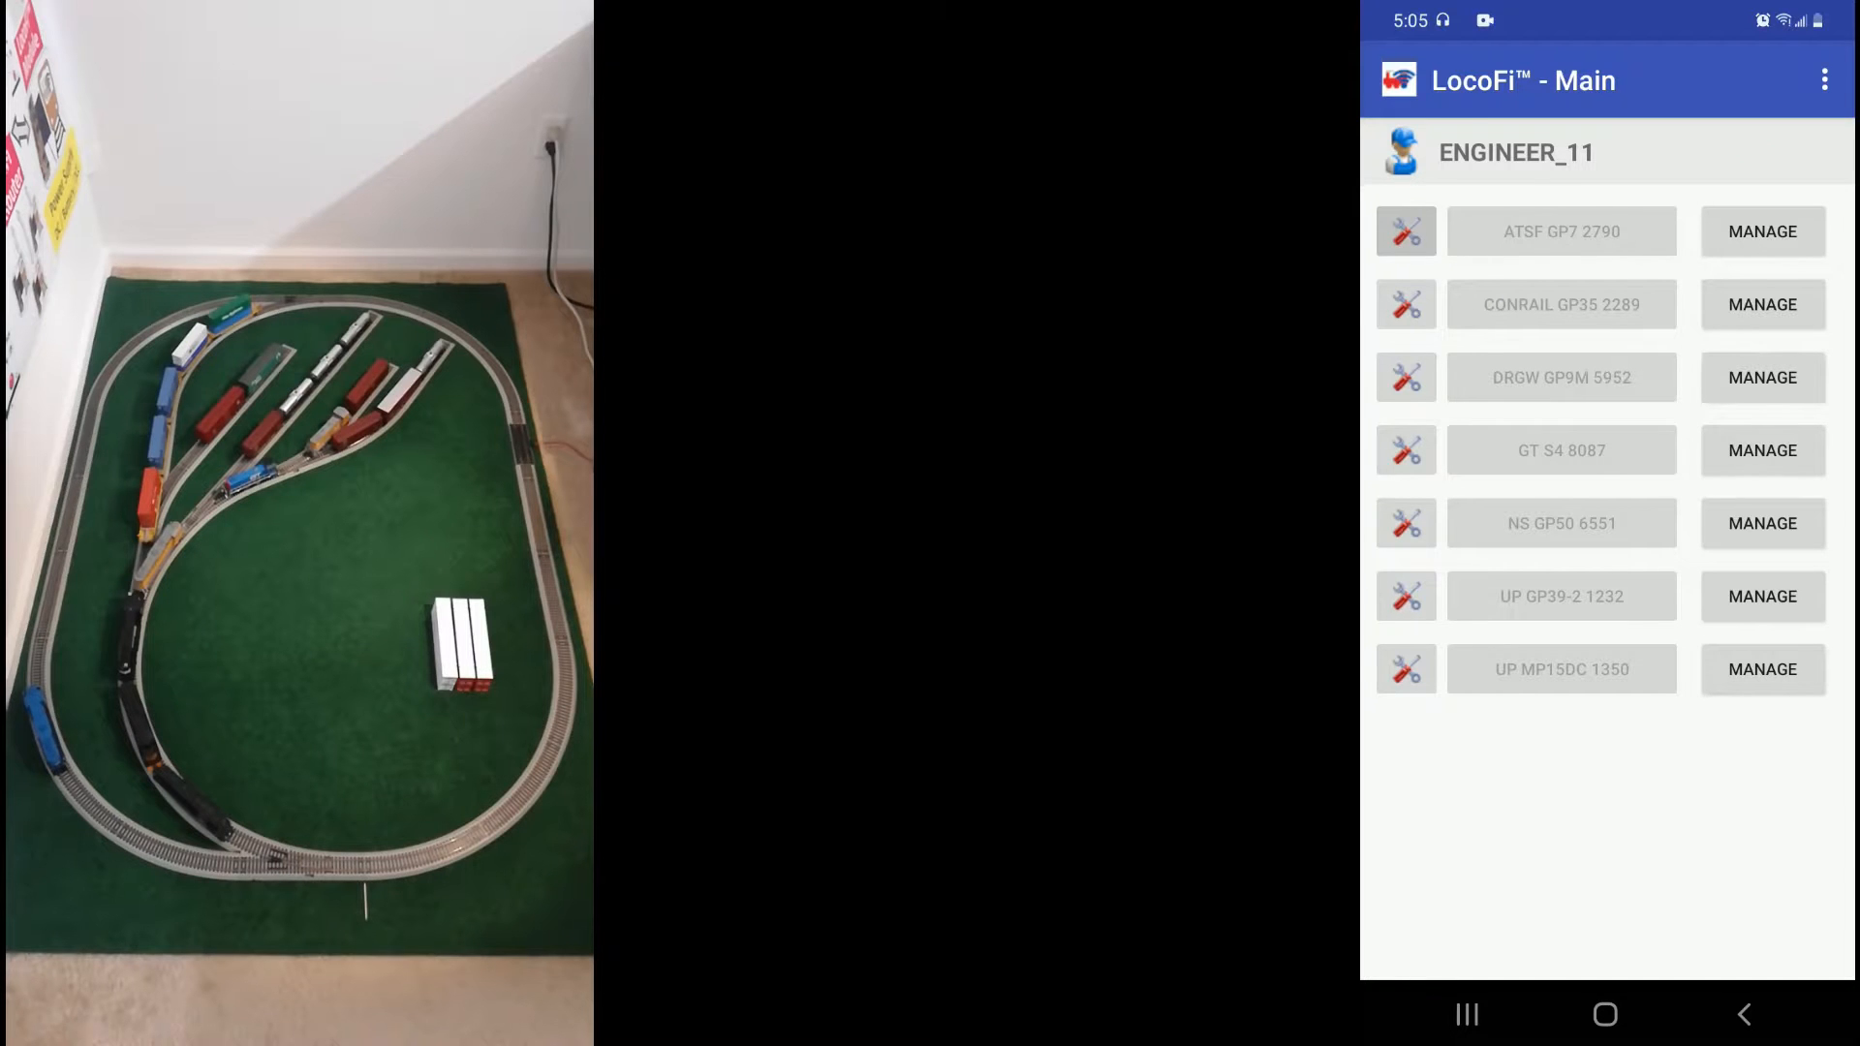
Create a new consist from the overflow menu and tick the five locos to include
click(1825, 79)
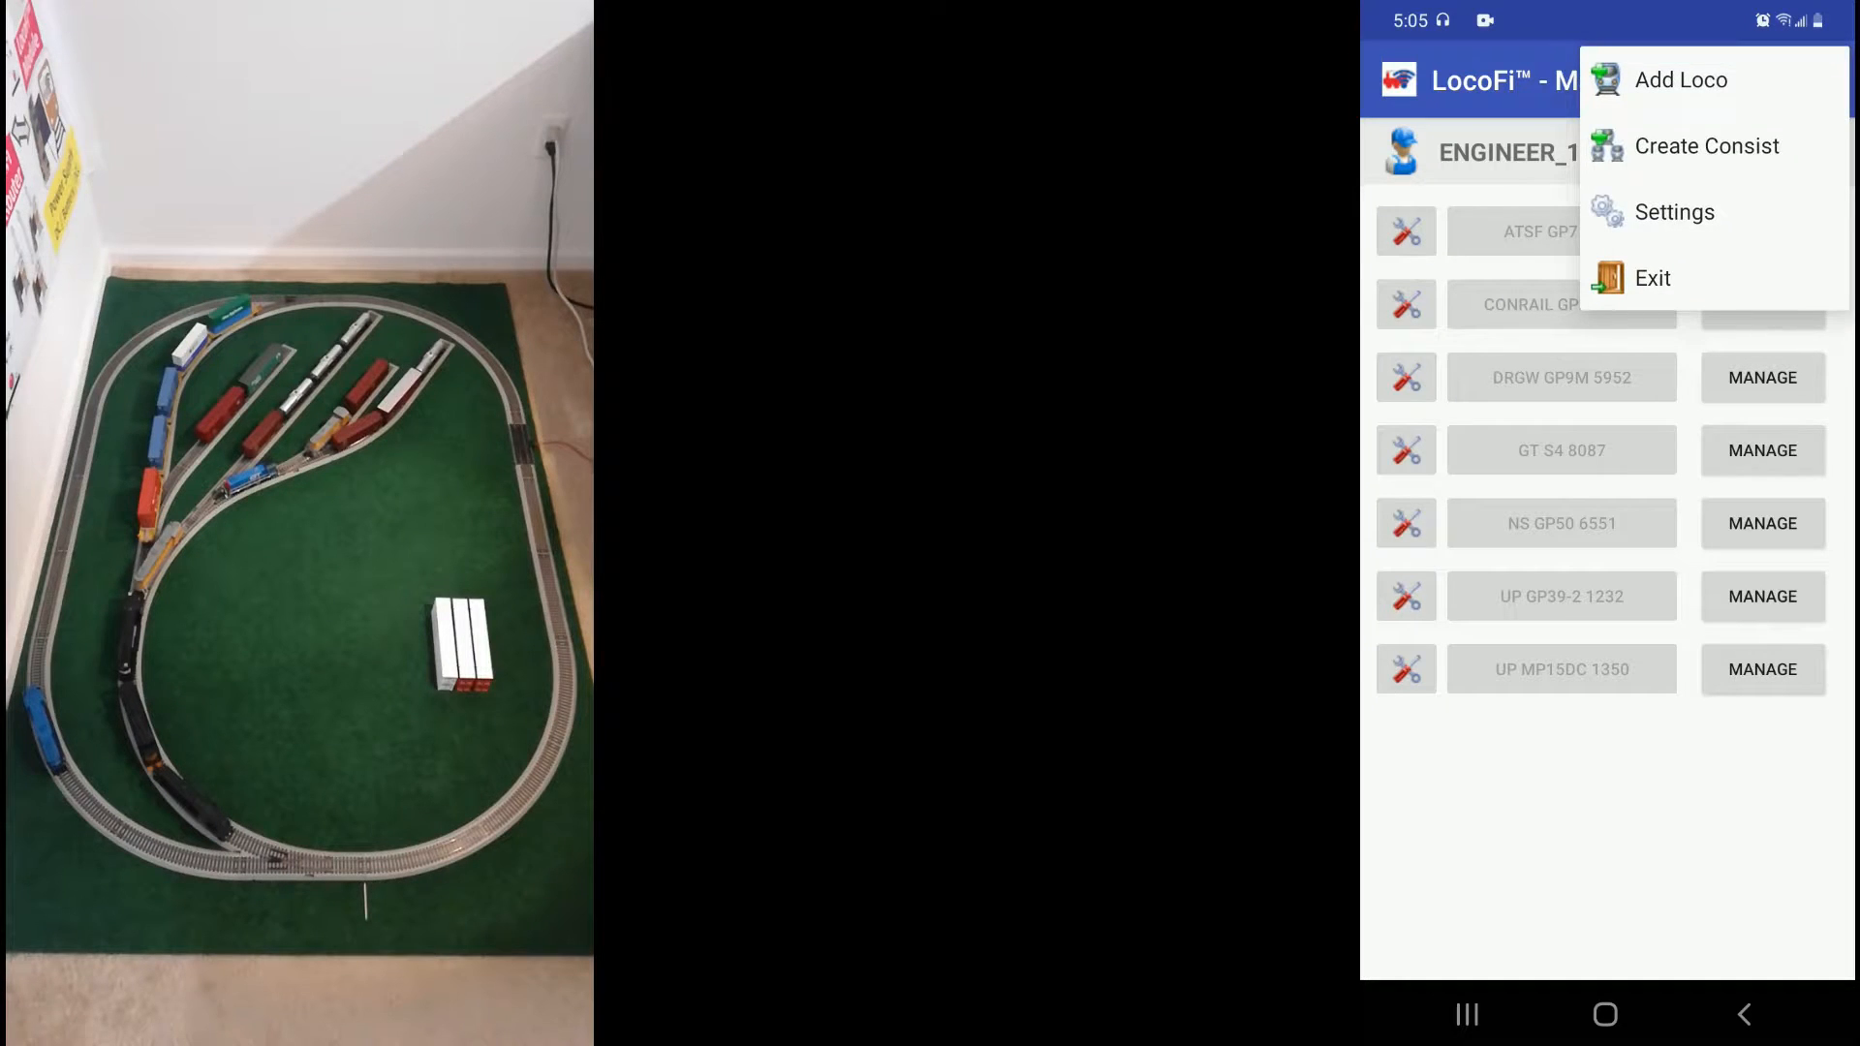
click(1705, 145)
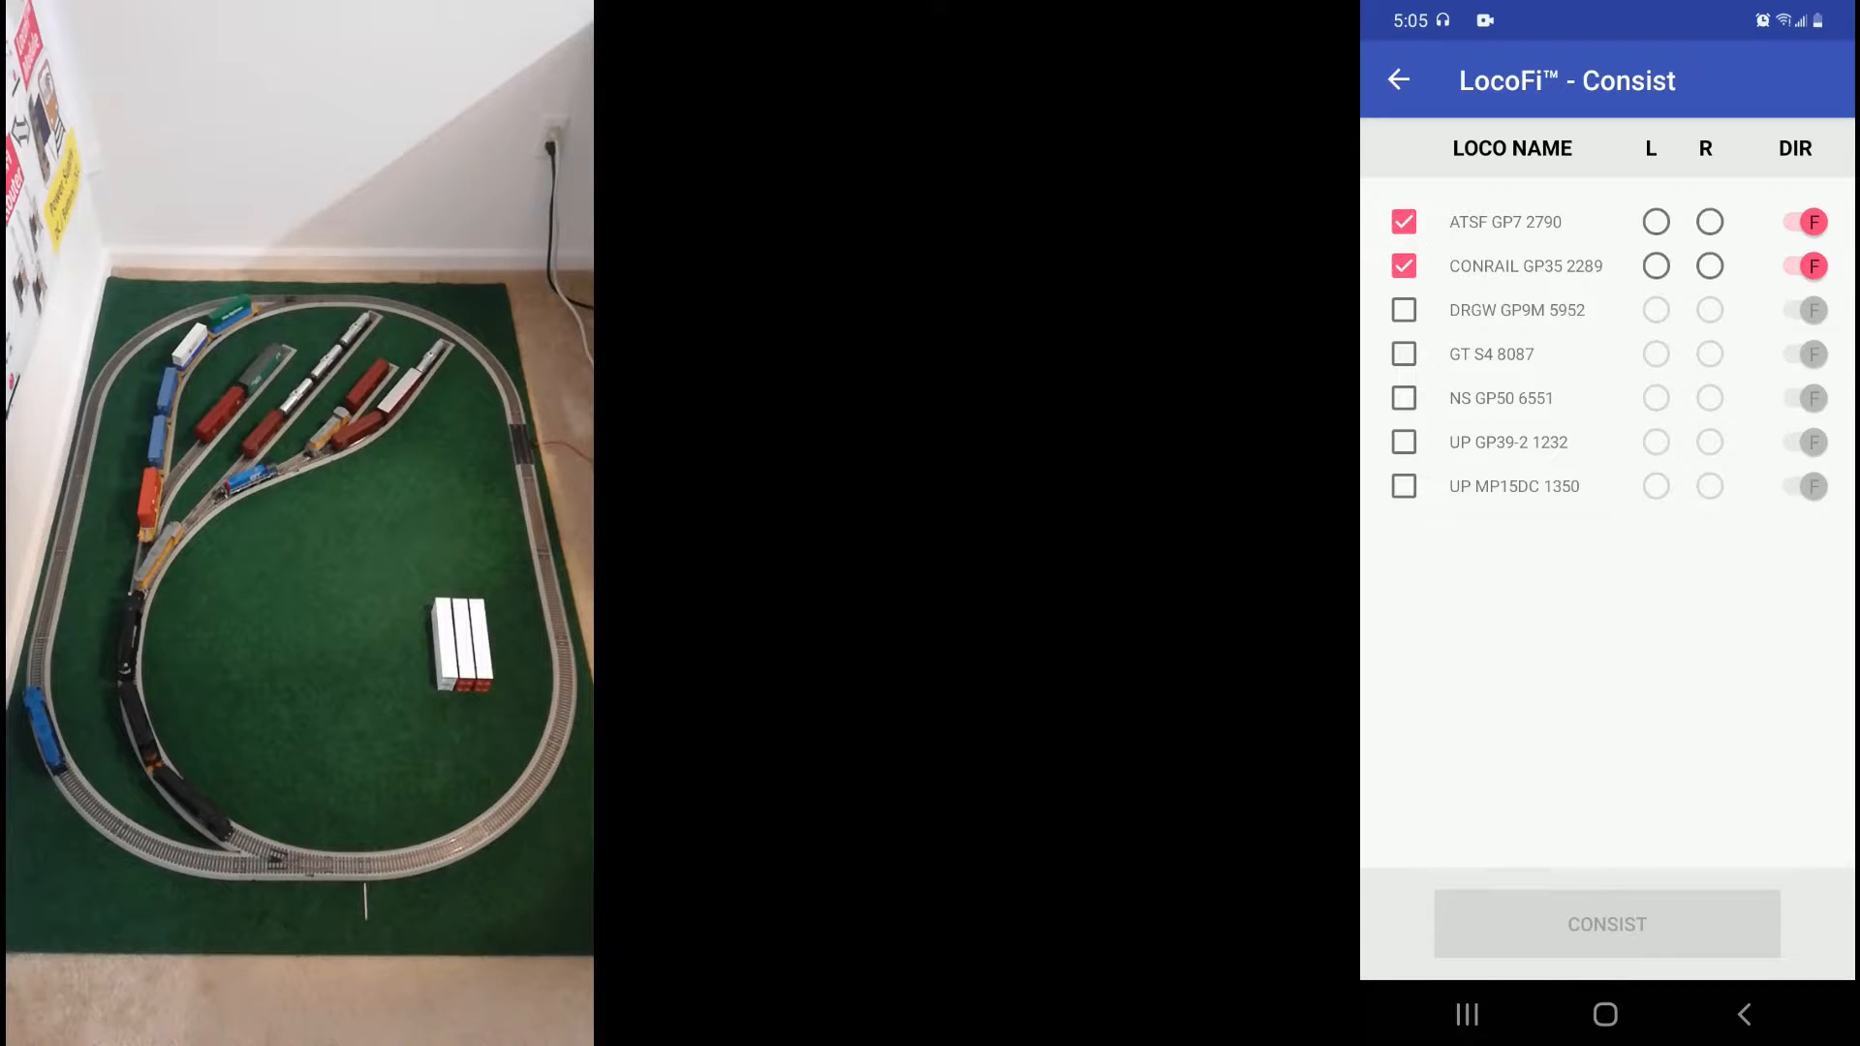
click(1403, 310)
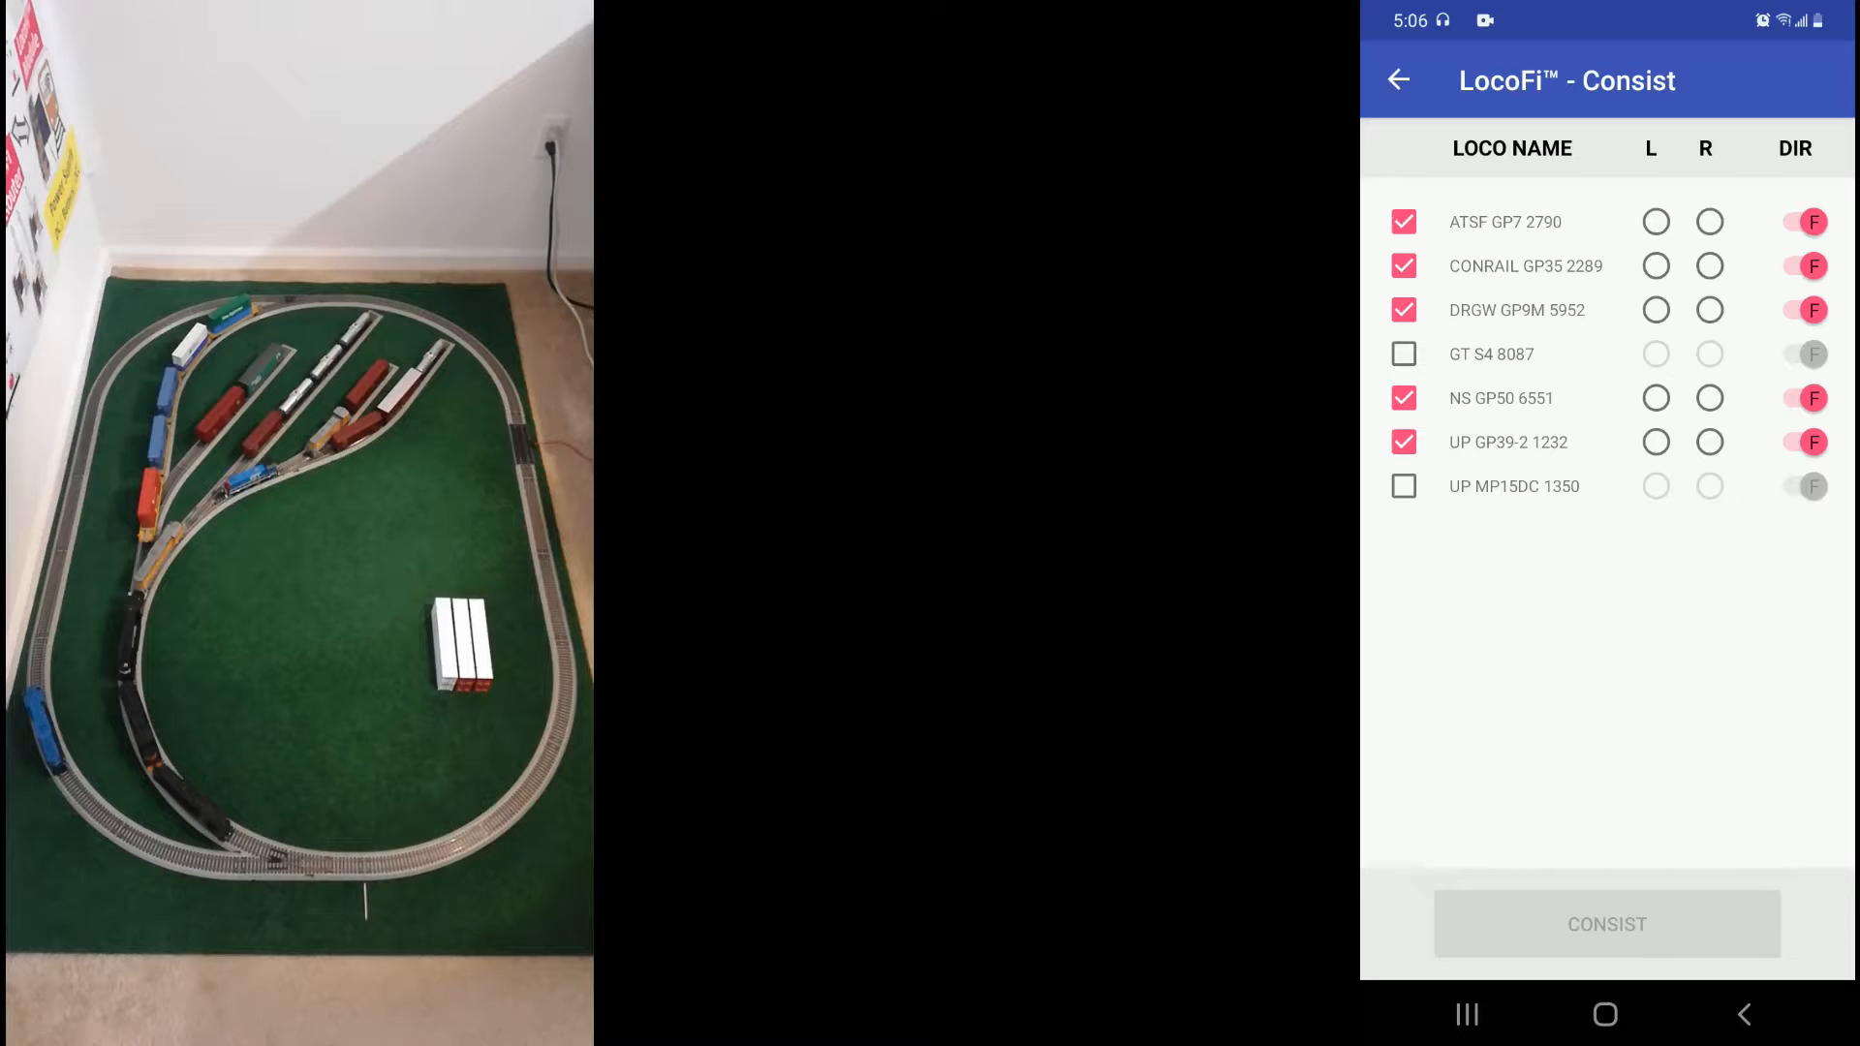
Set CONRAIL GP35 2289 as lead, ATSF GP7 2790 as rear, reverse ATSF and DRGW, and consist them
click(1655, 266)
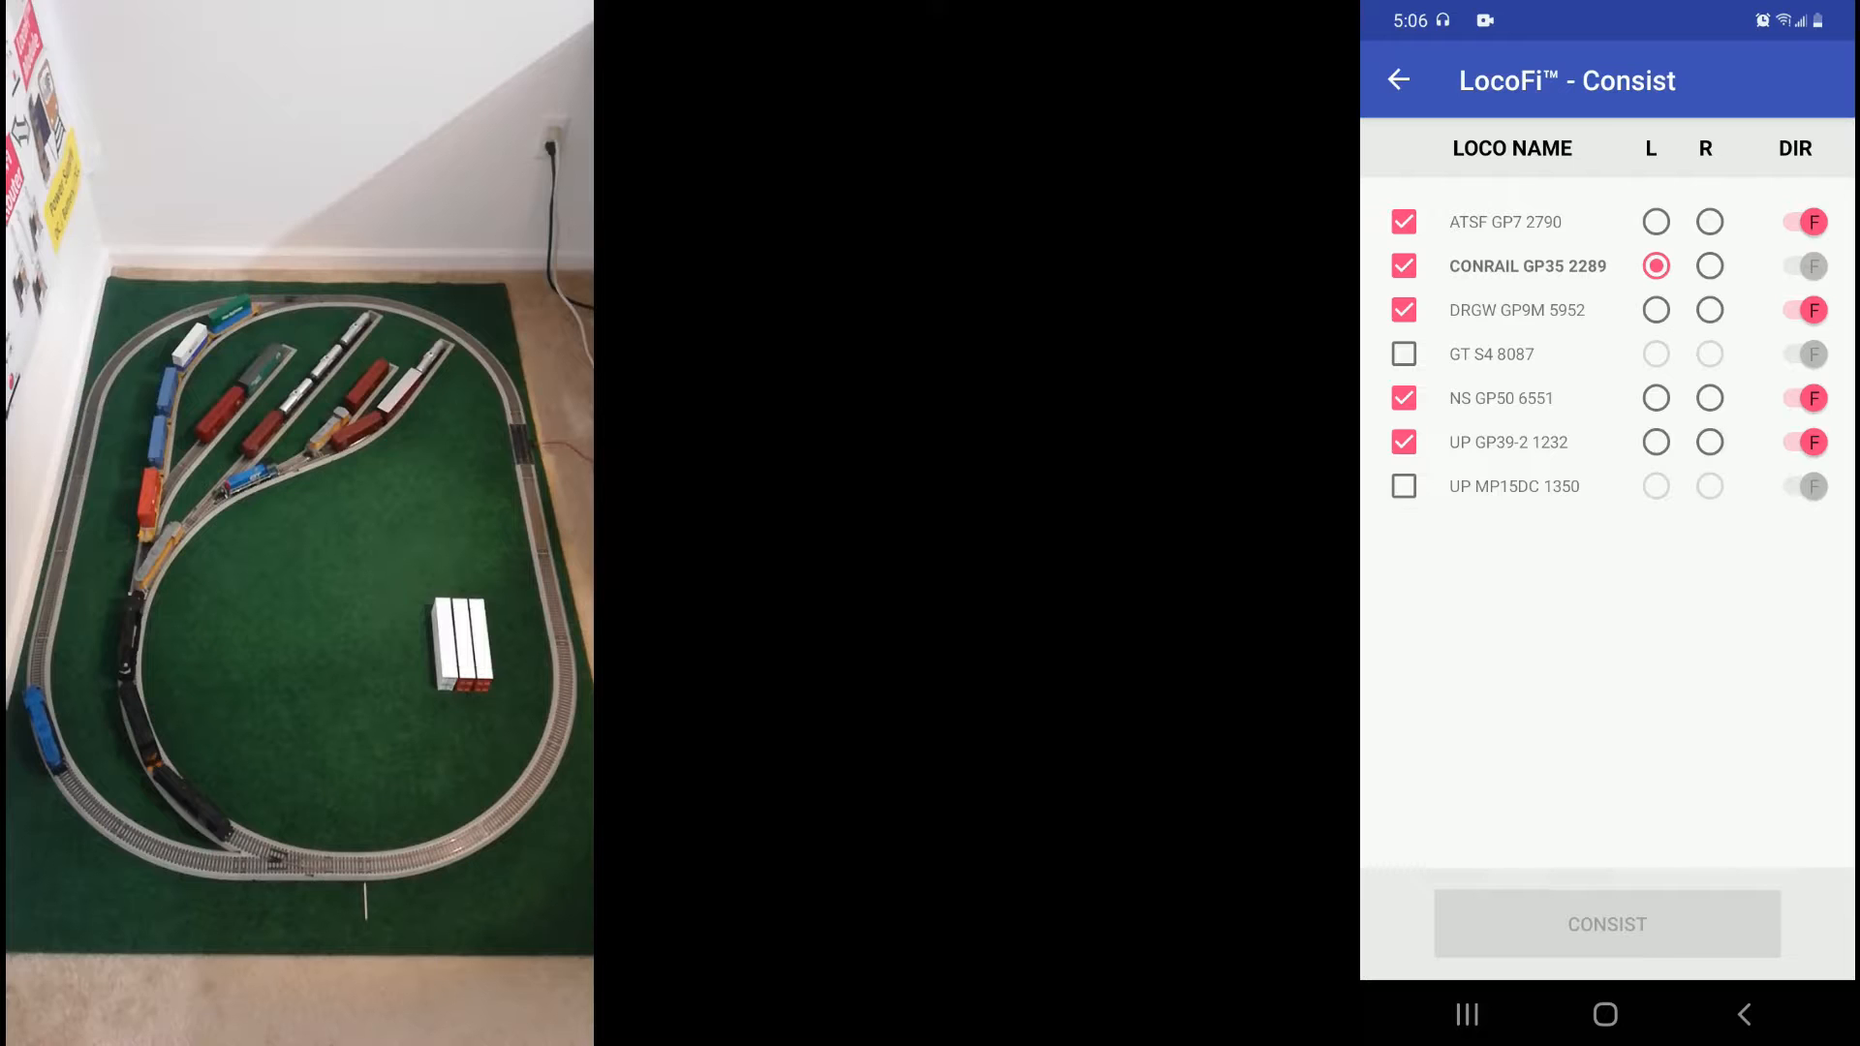
click(1709, 221)
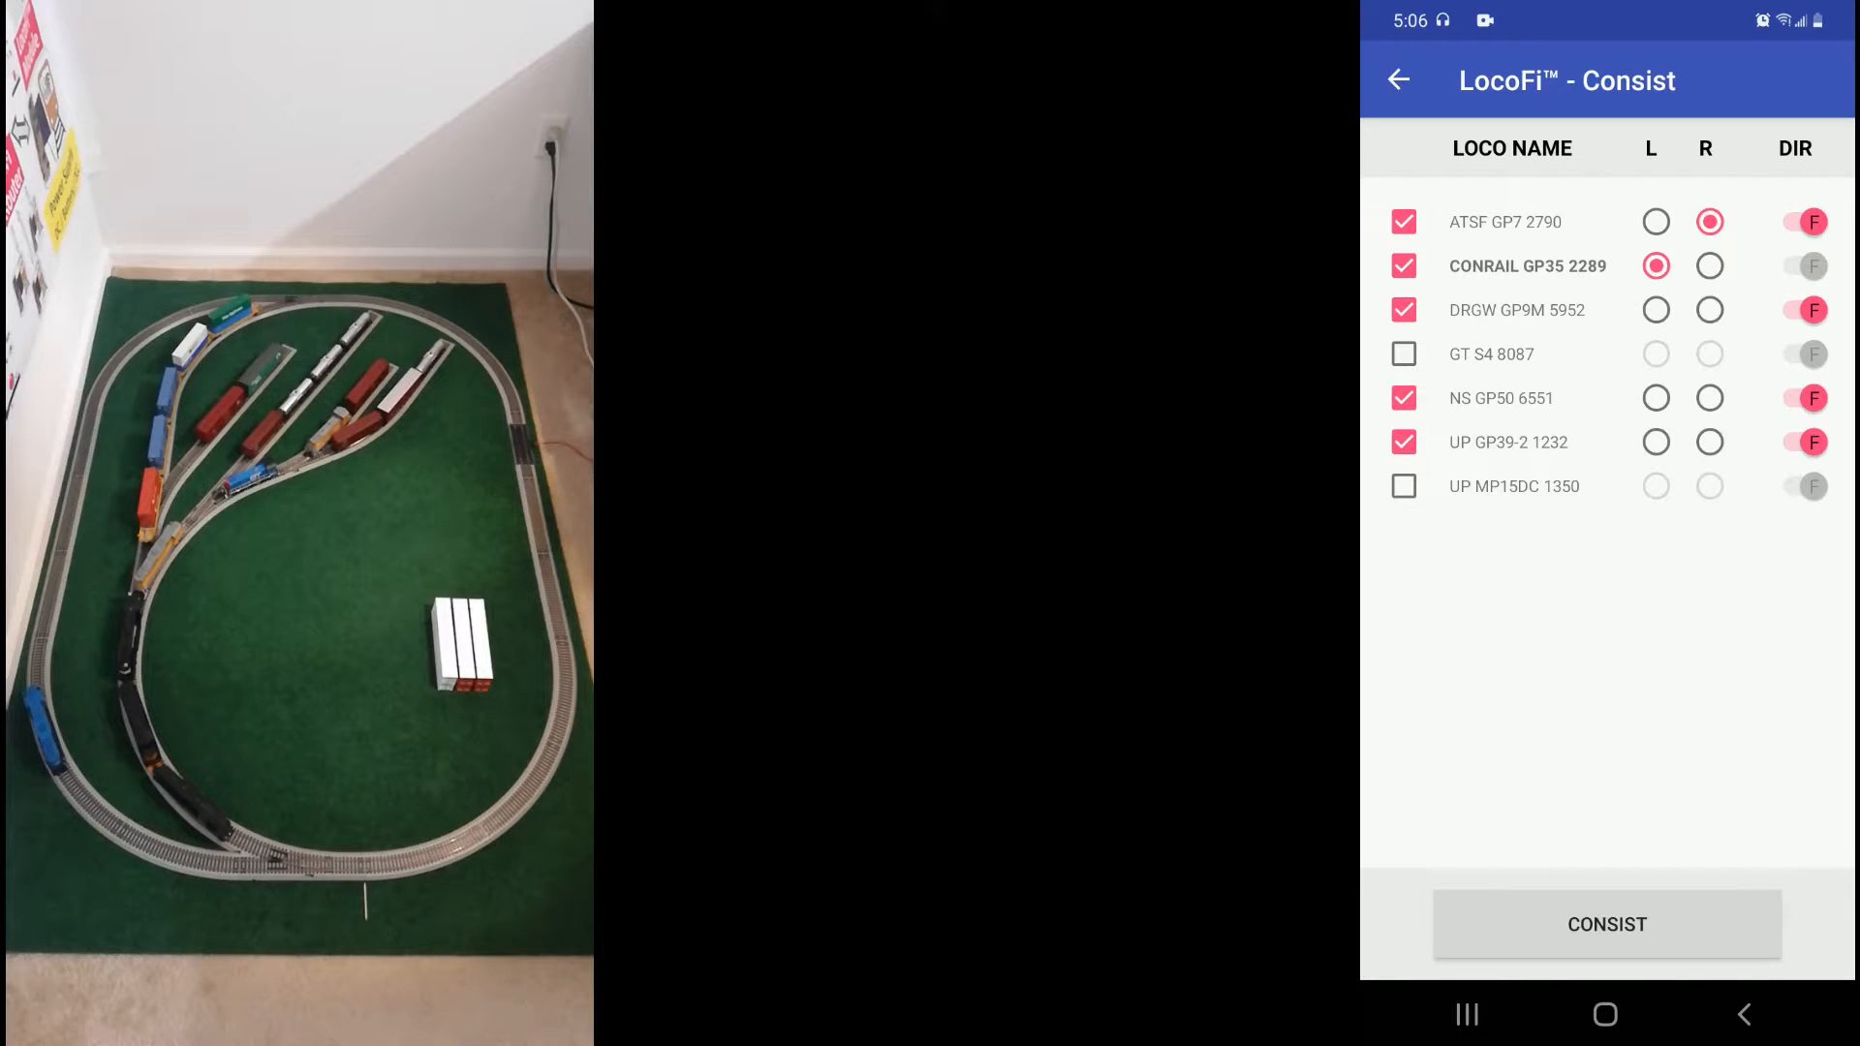
click(1808, 221)
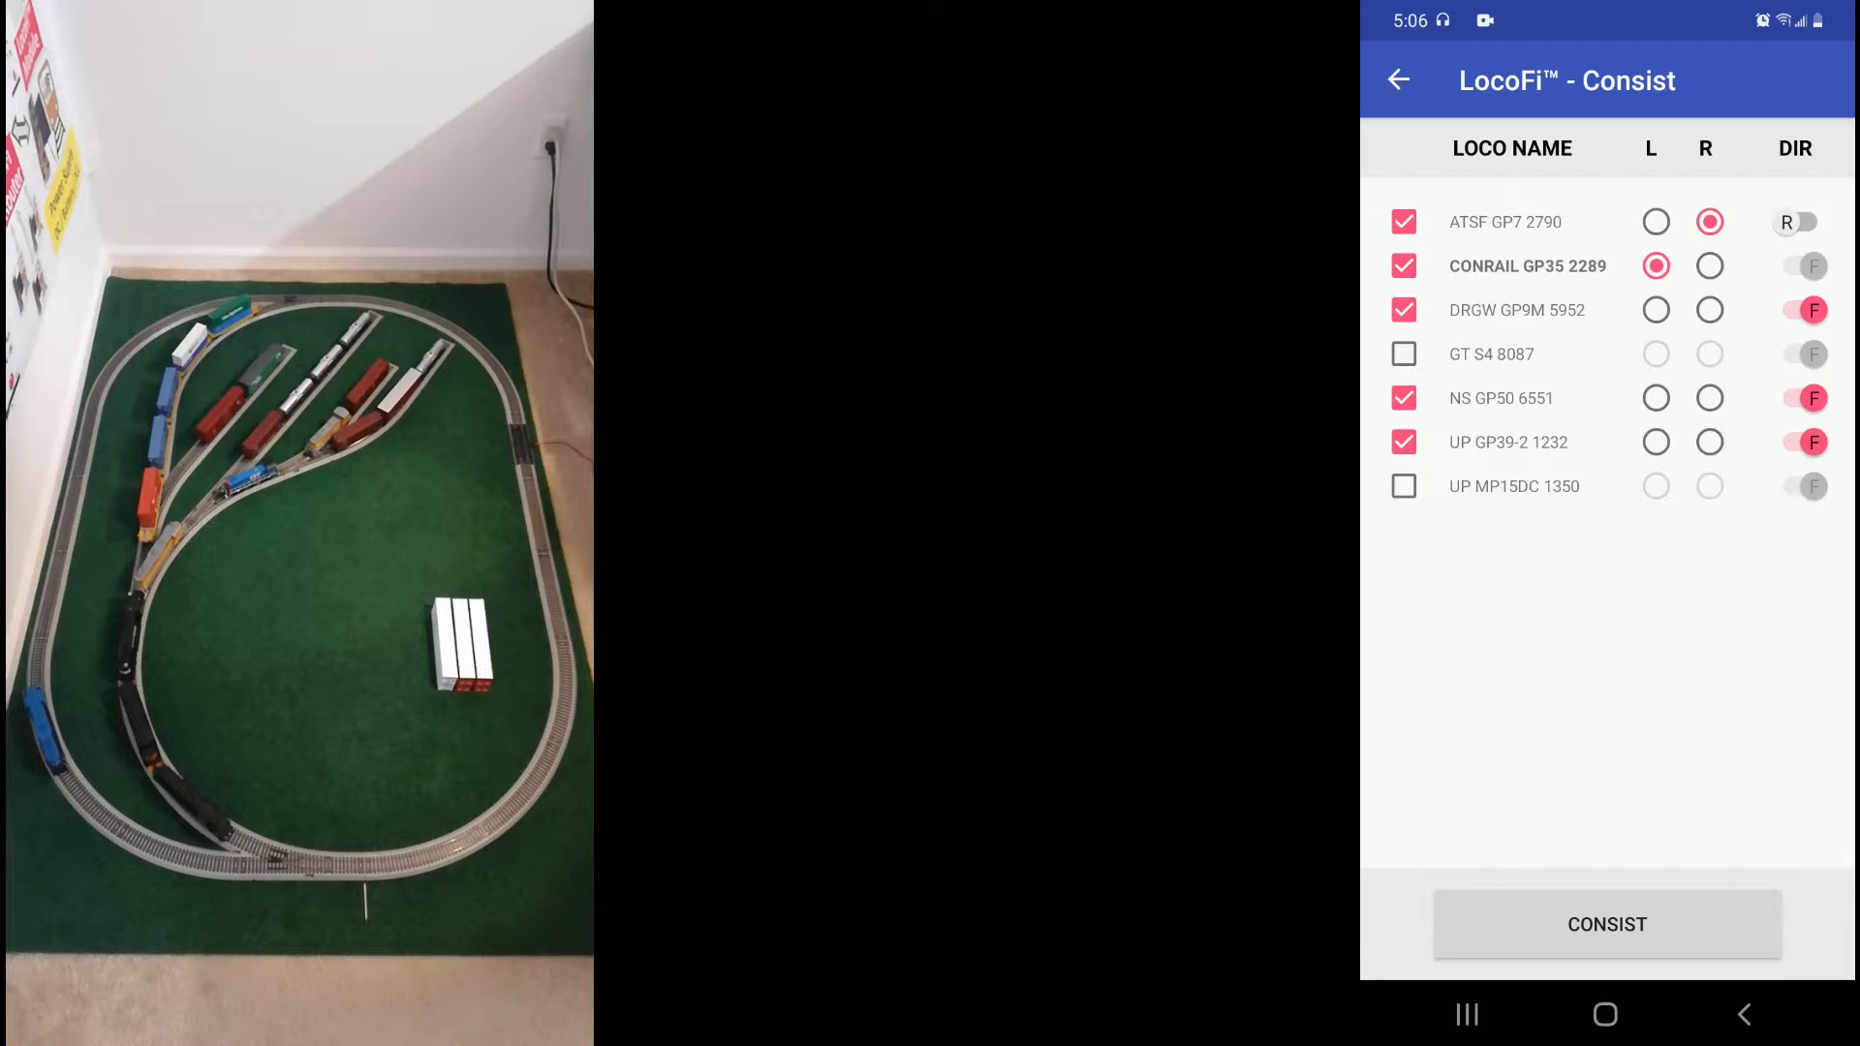
click(1796, 310)
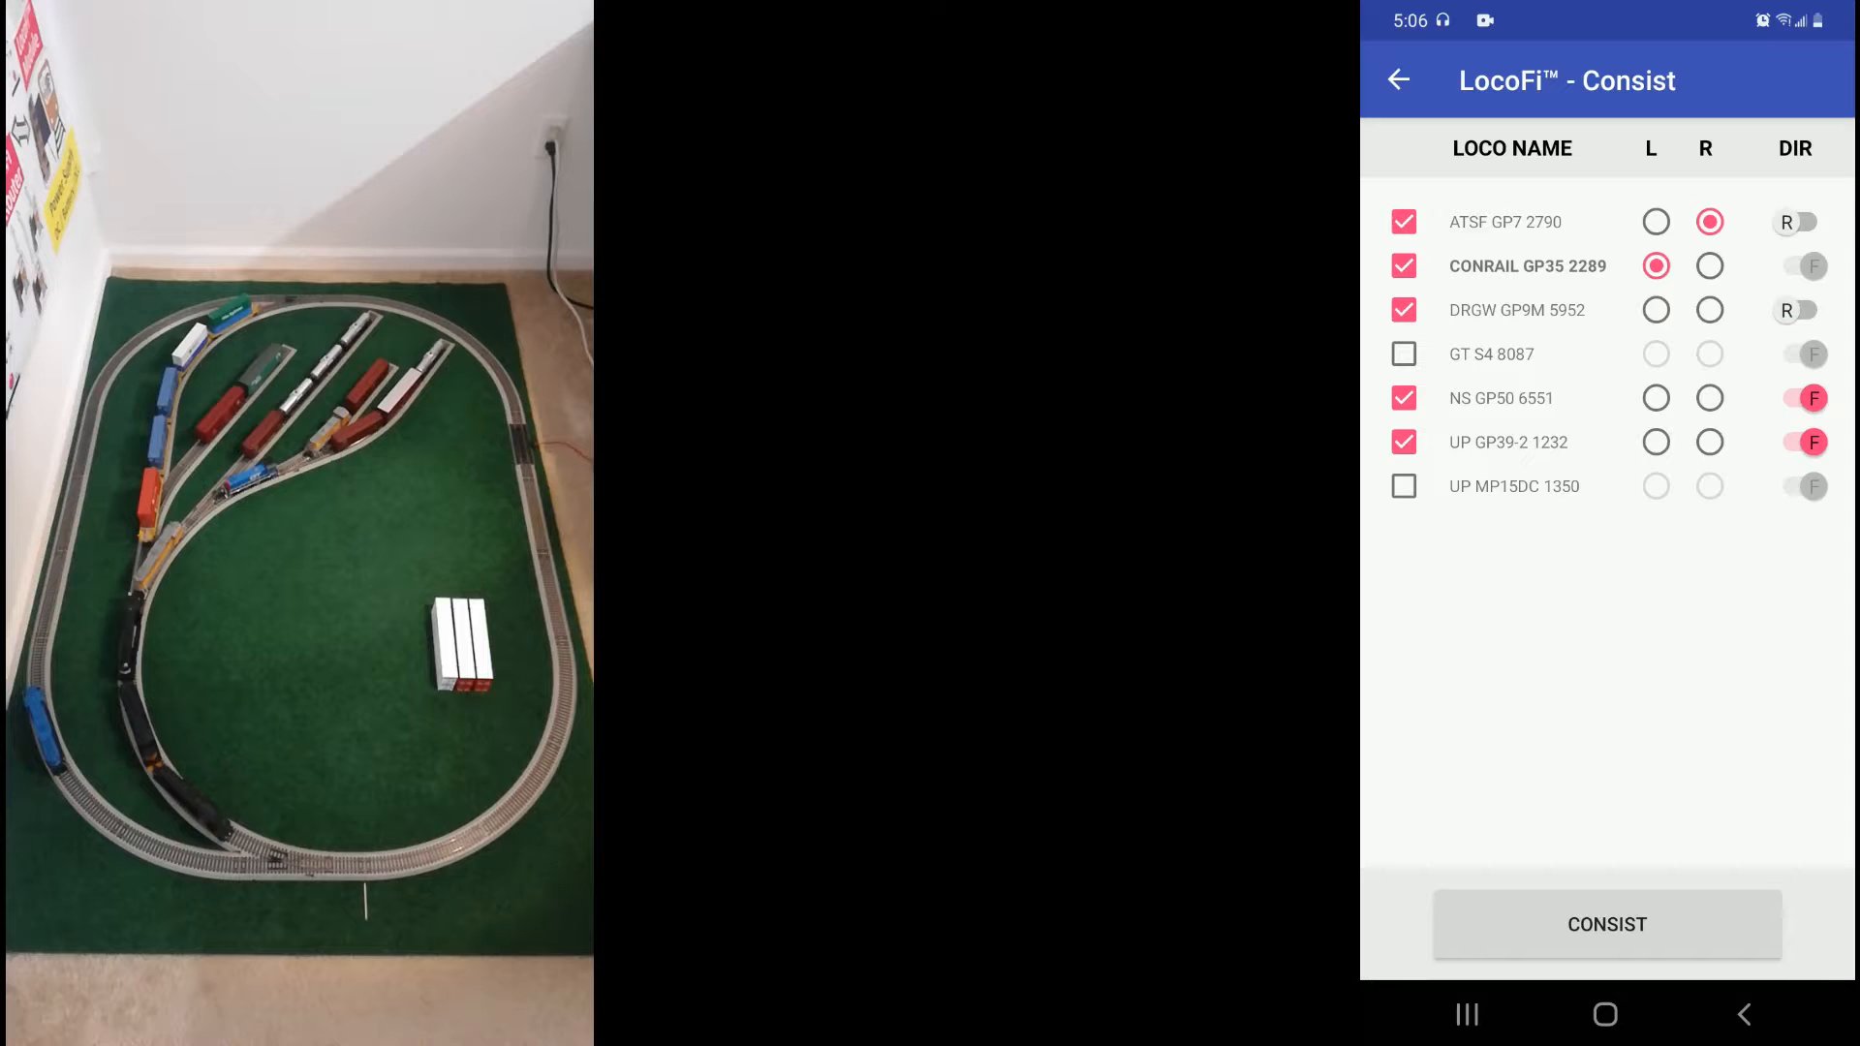
click(1607, 924)
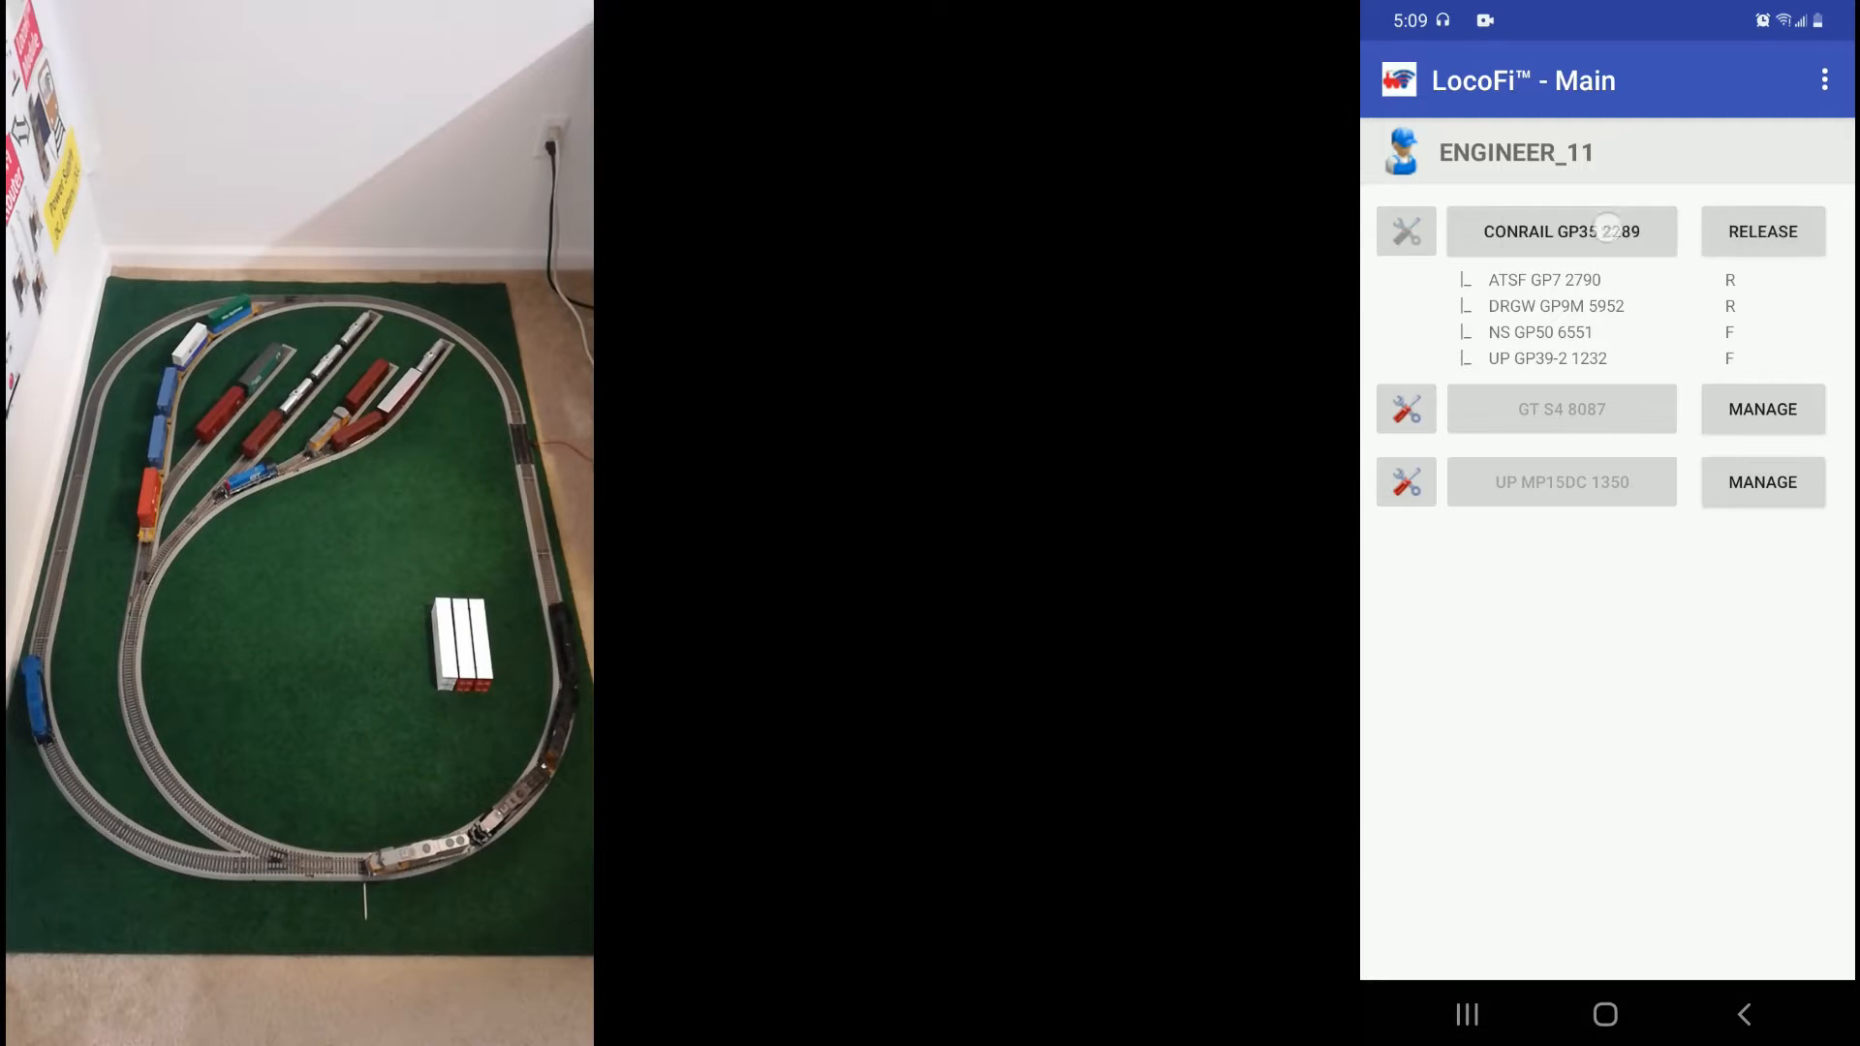
Open the CONRAIL GP35 2289 consist Dashboard and power it on with front and rear lights
click(1562, 231)
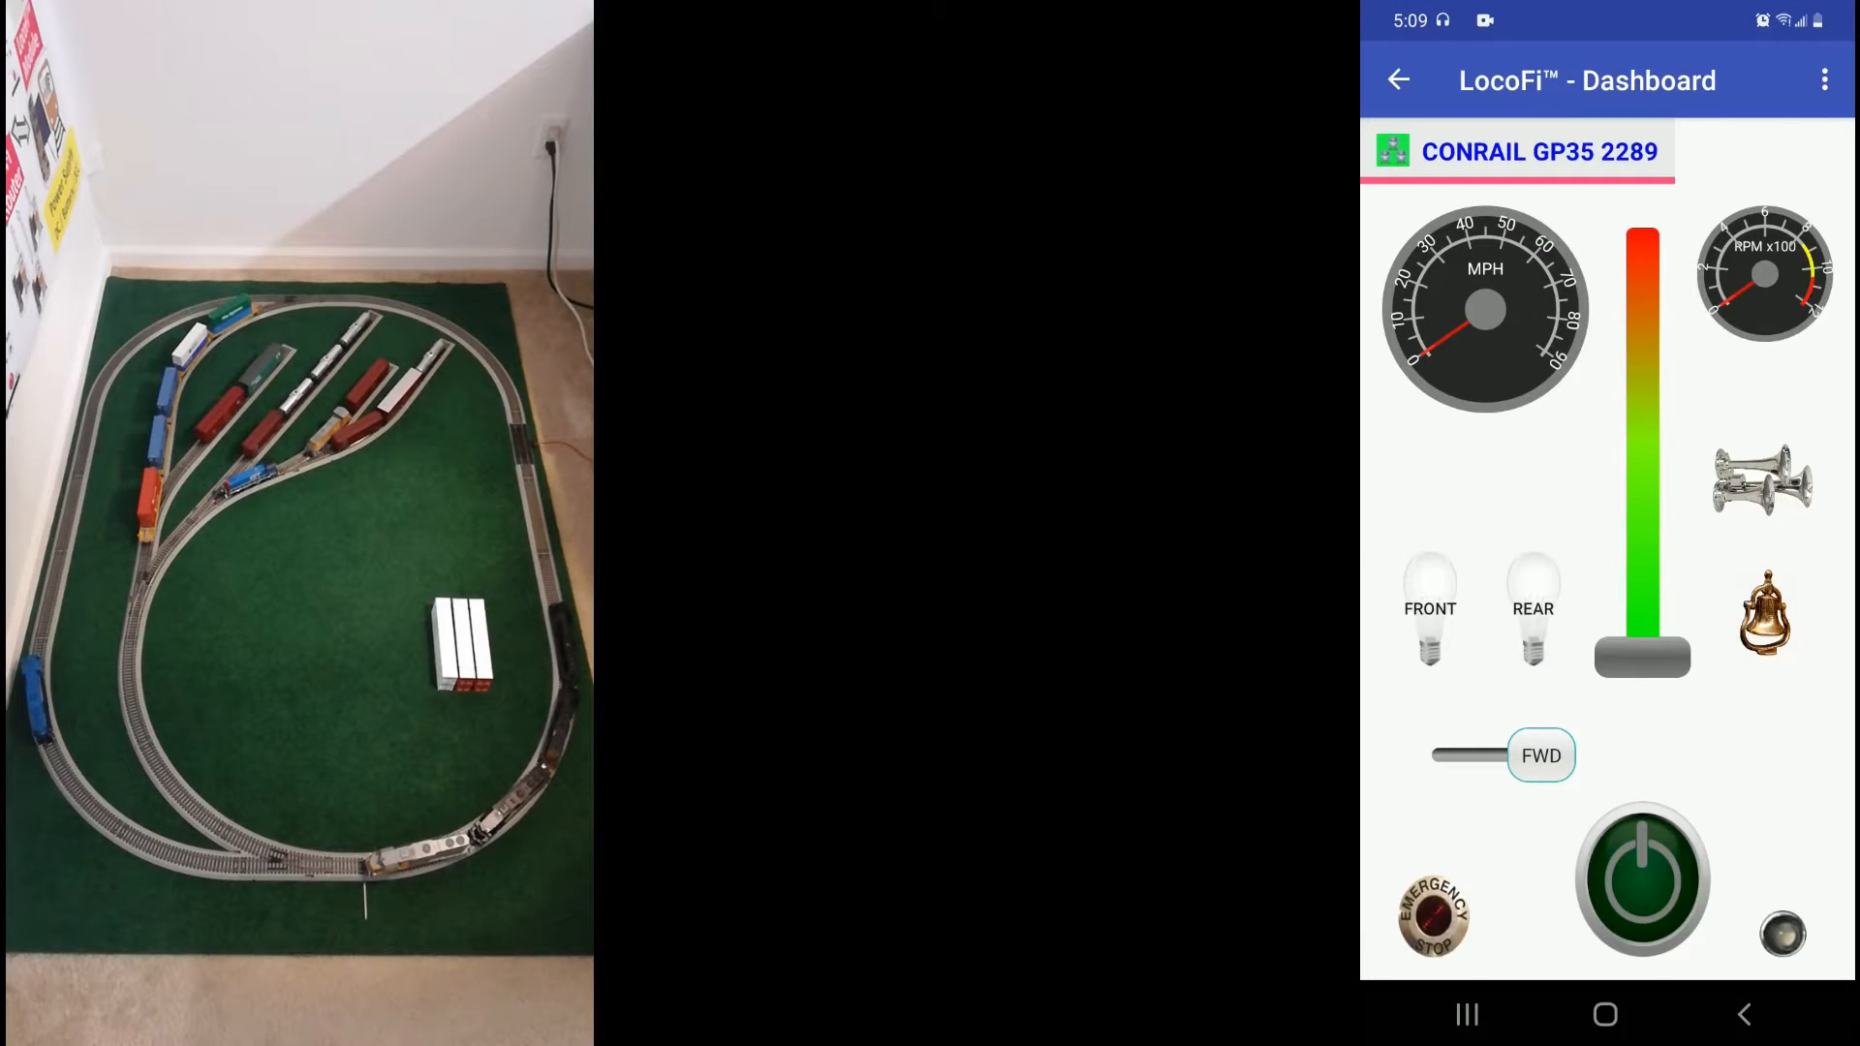
click(1641, 875)
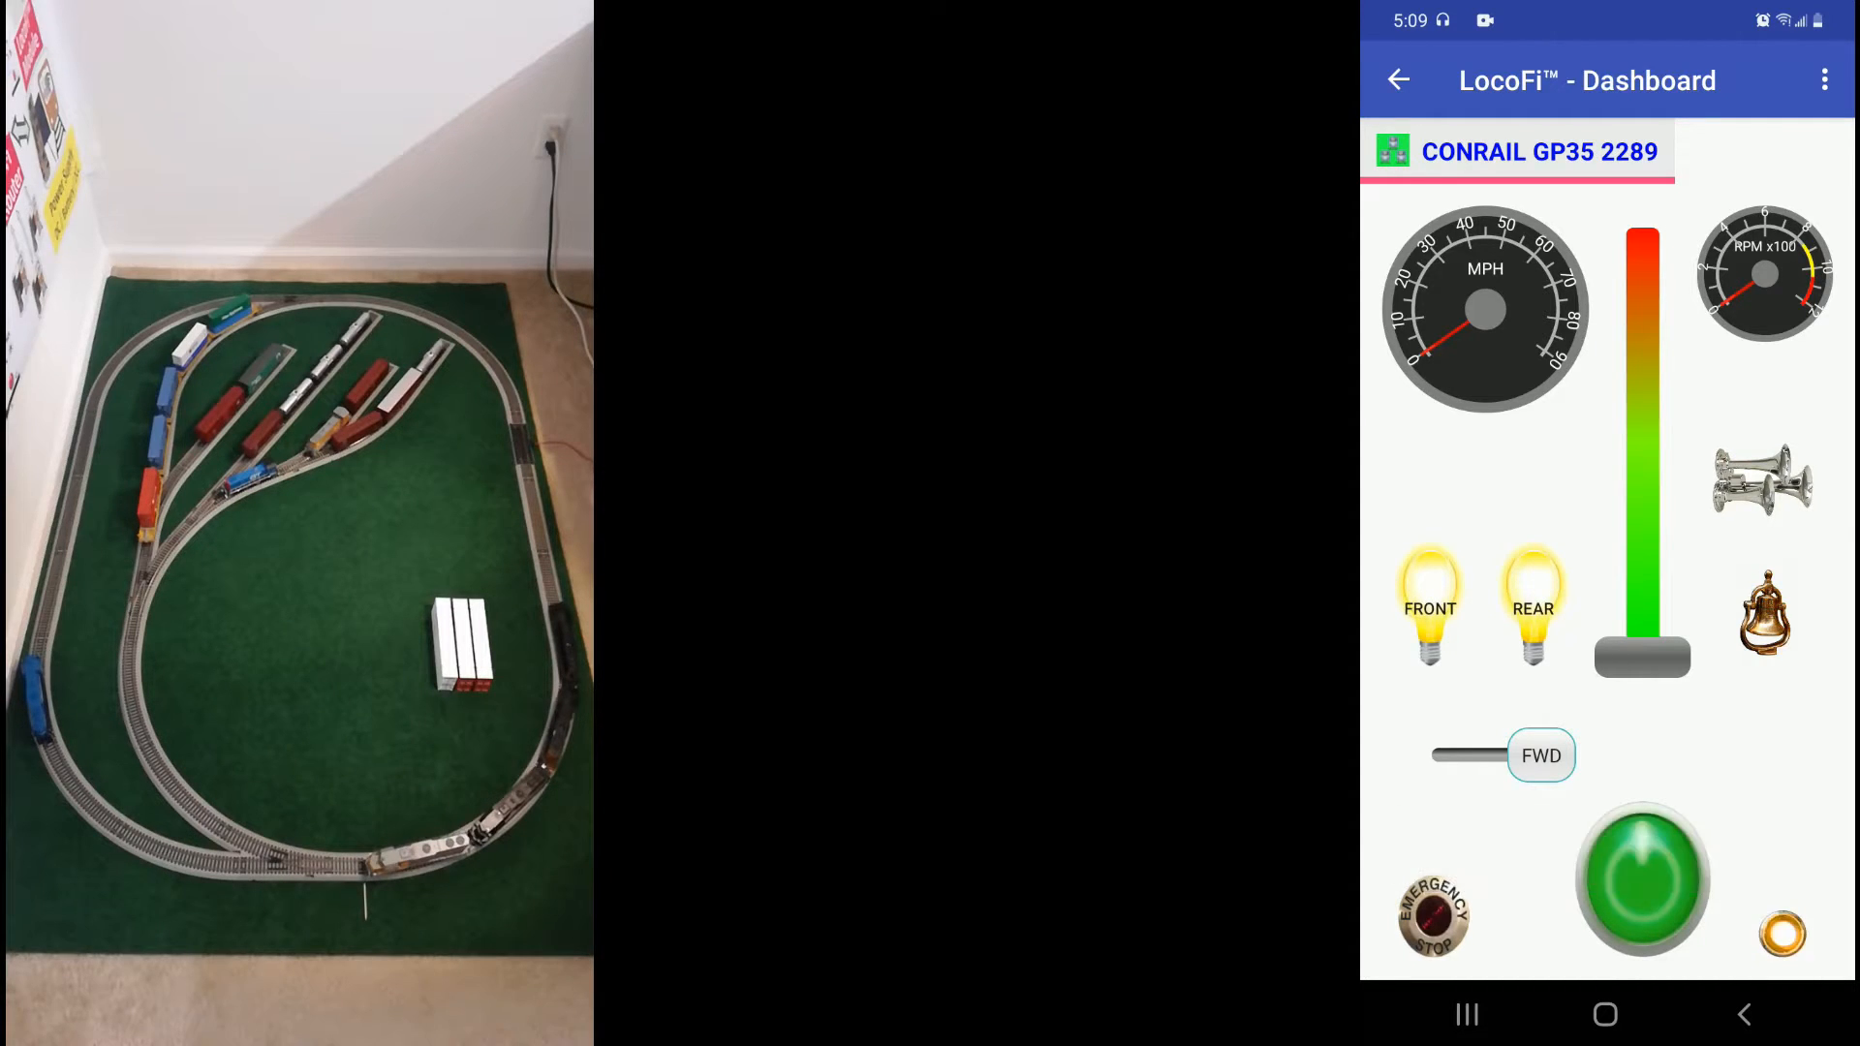
click(1785, 932)
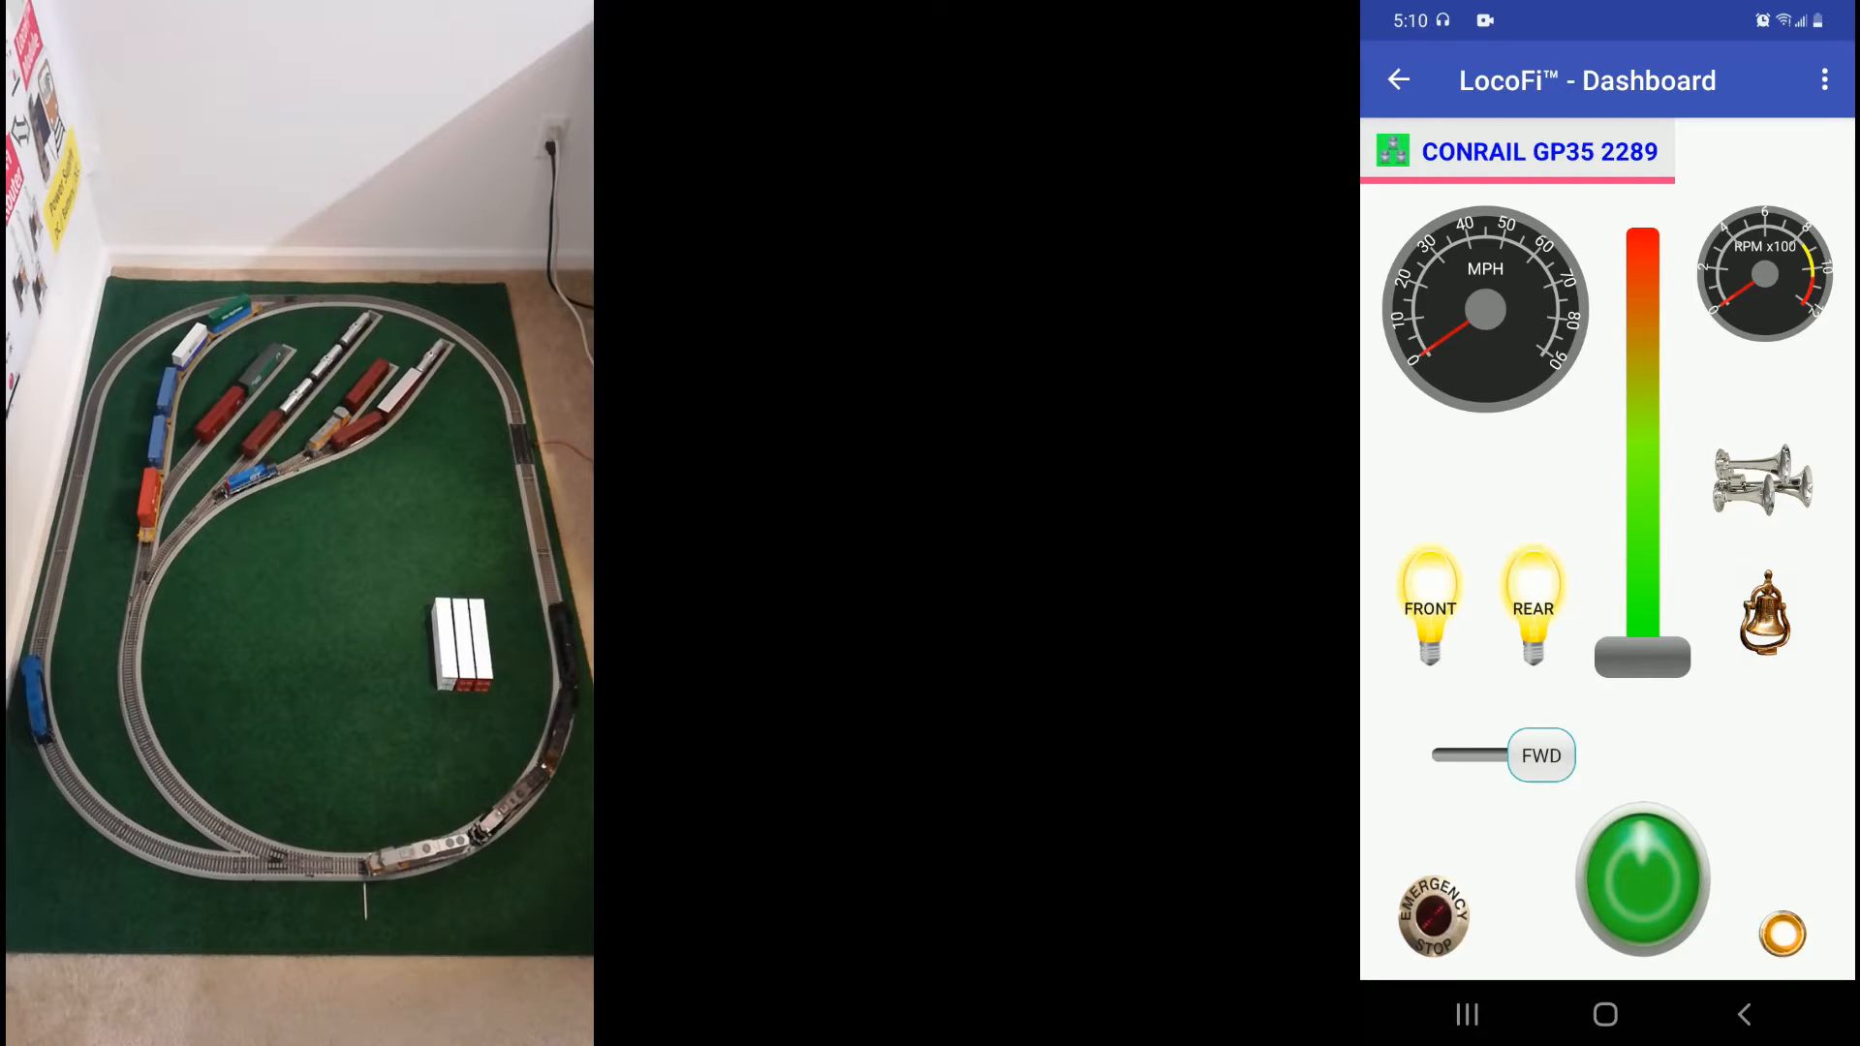
click(1643, 878)
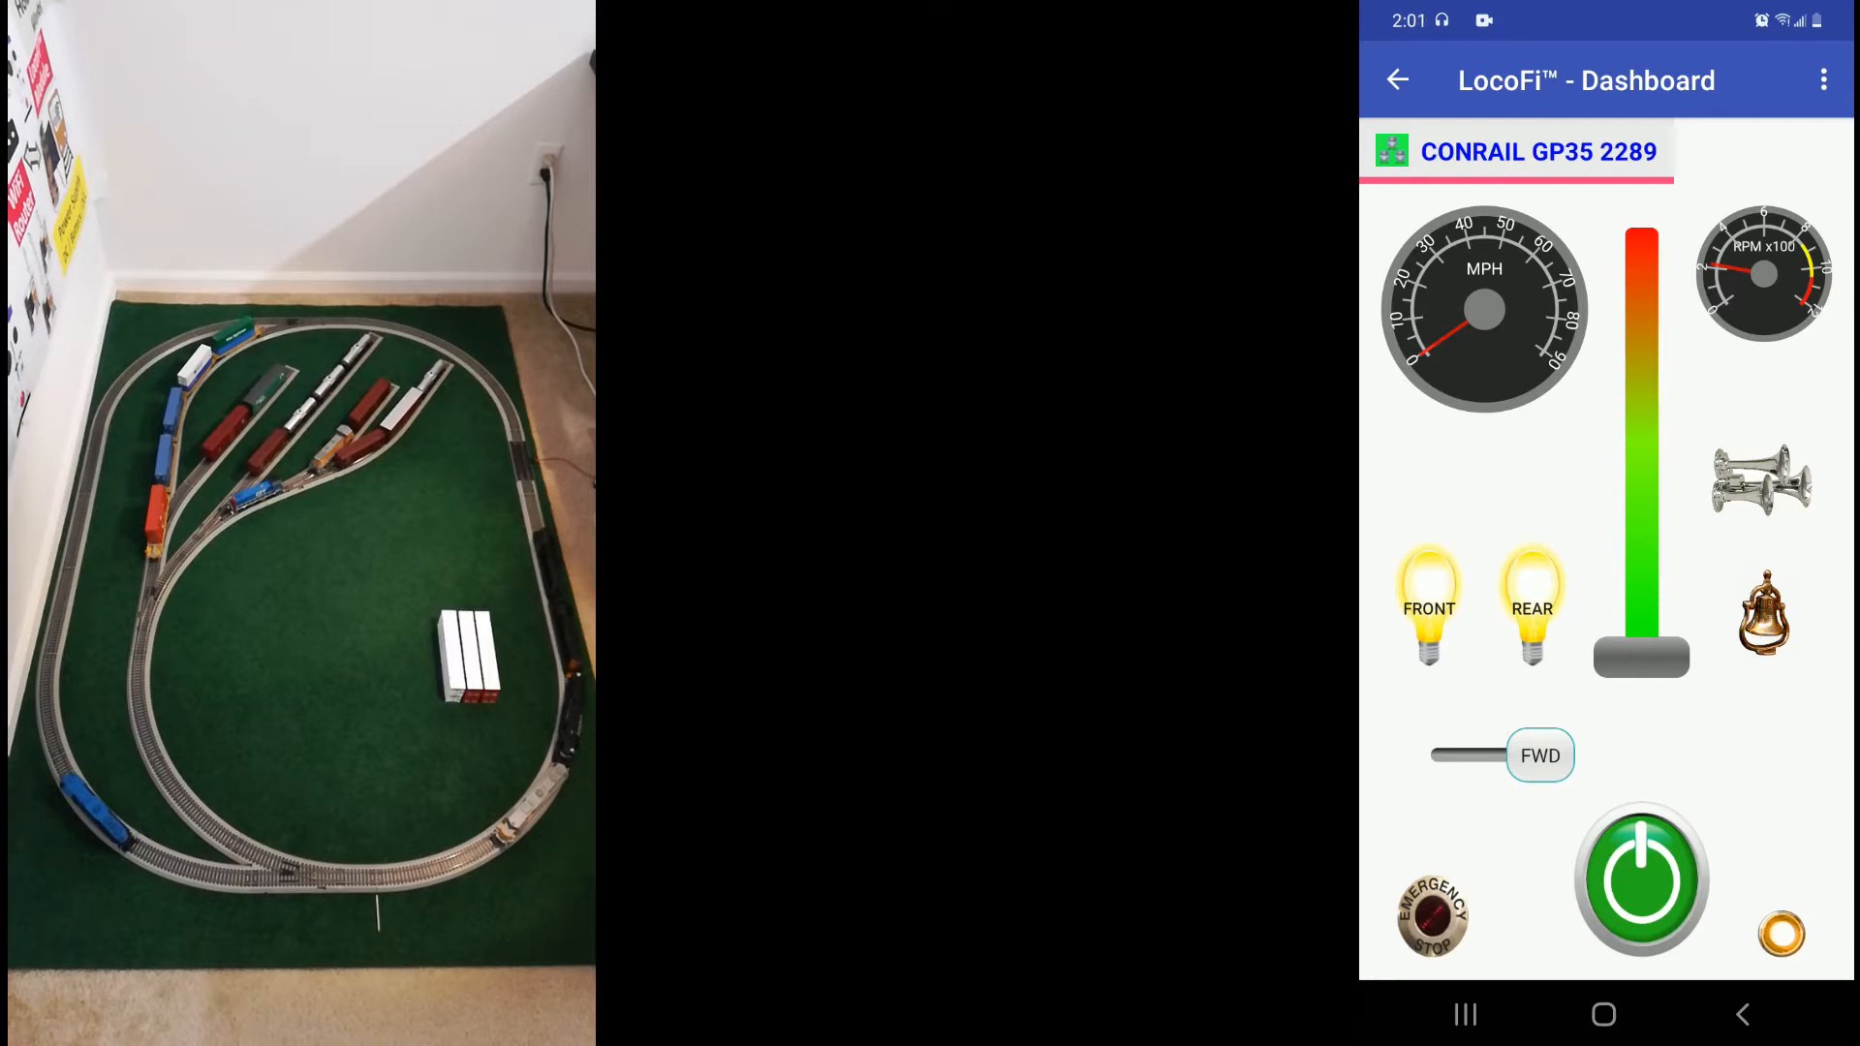
Review the loco's configuration, return to the Dashboard, and show About with hostname, IP and firmware 0440
click(1515, 151)
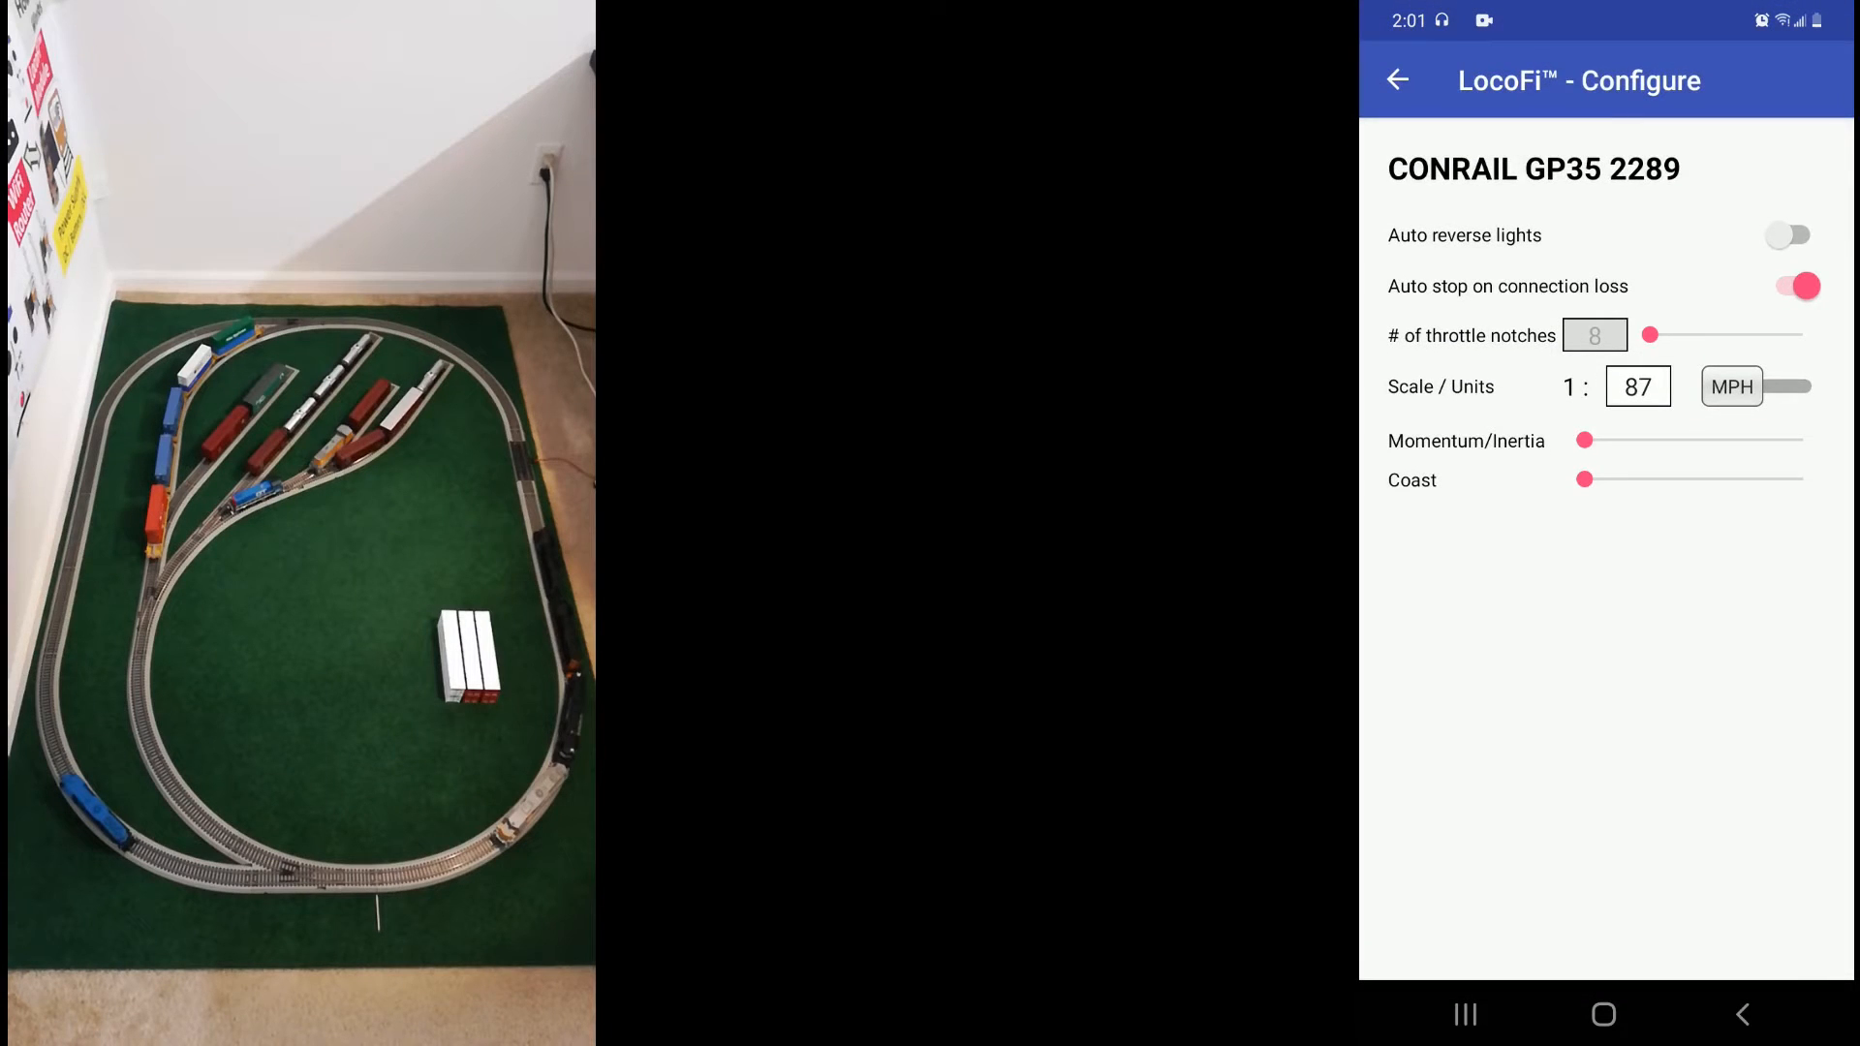
click(1397, 82)
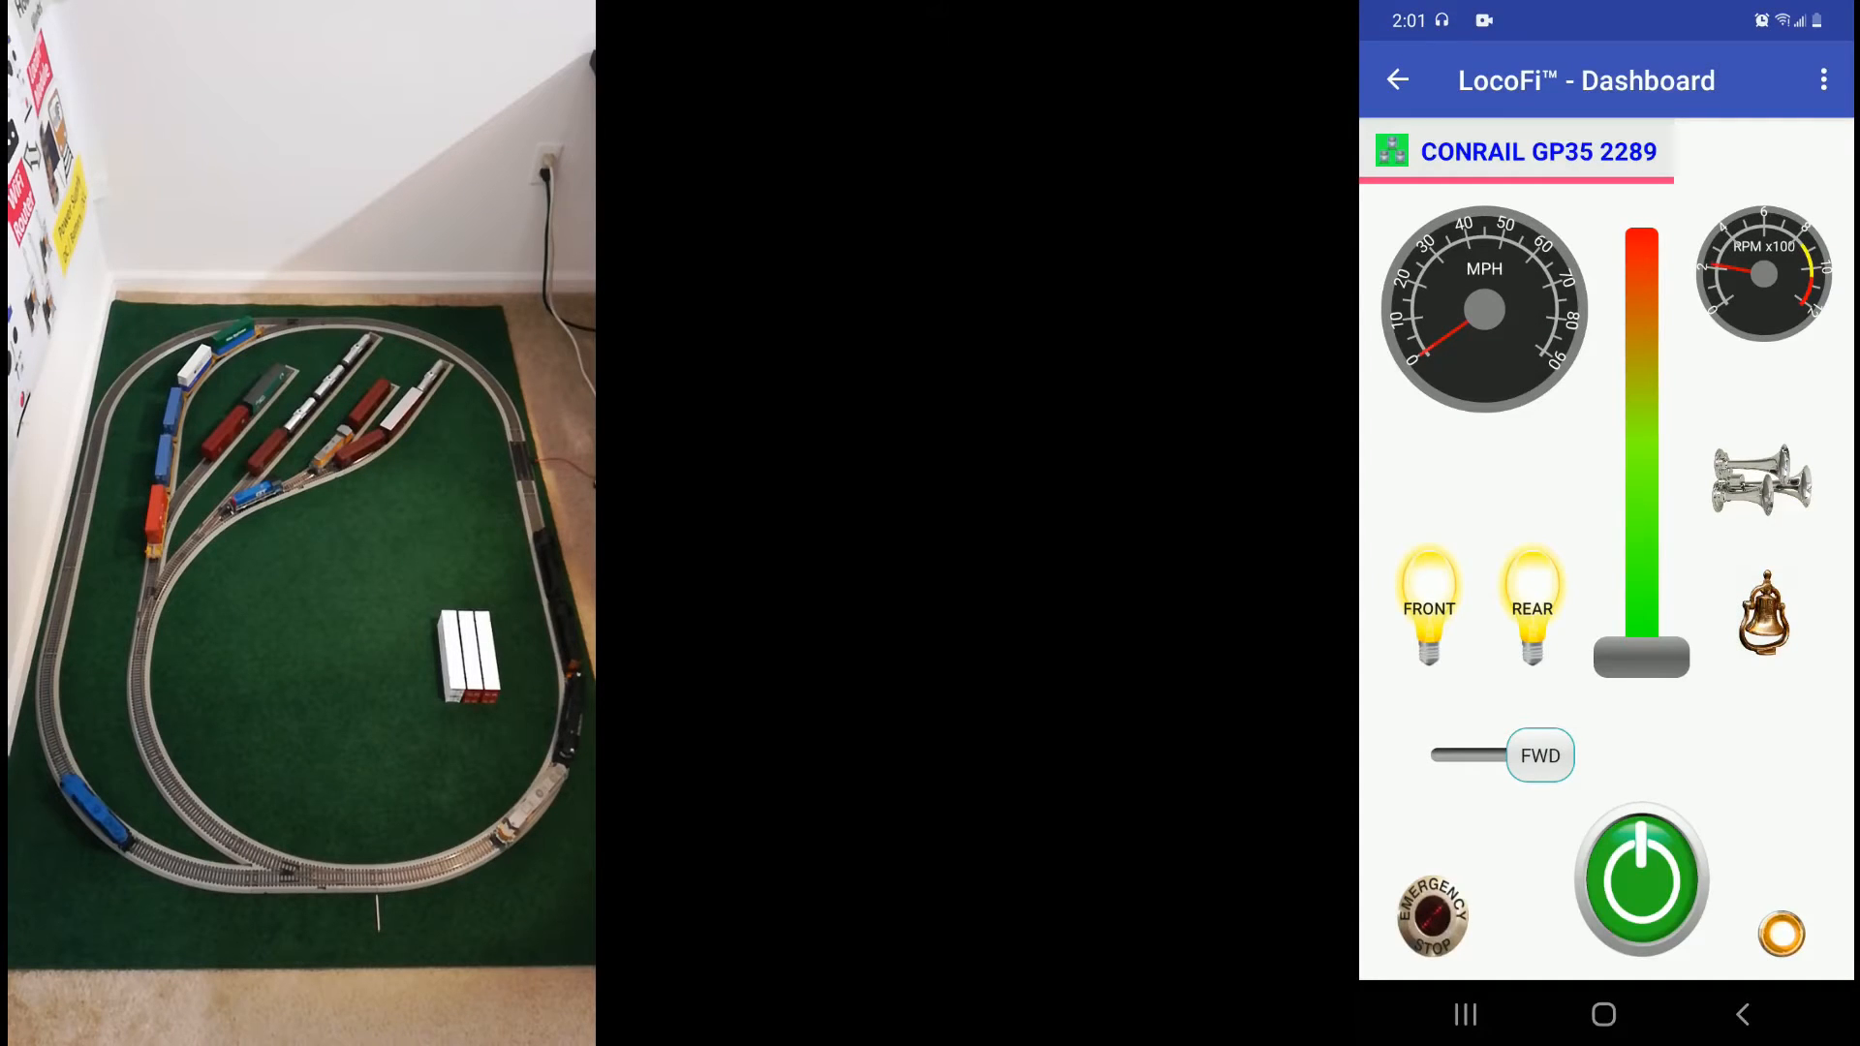
click(1821, 80)
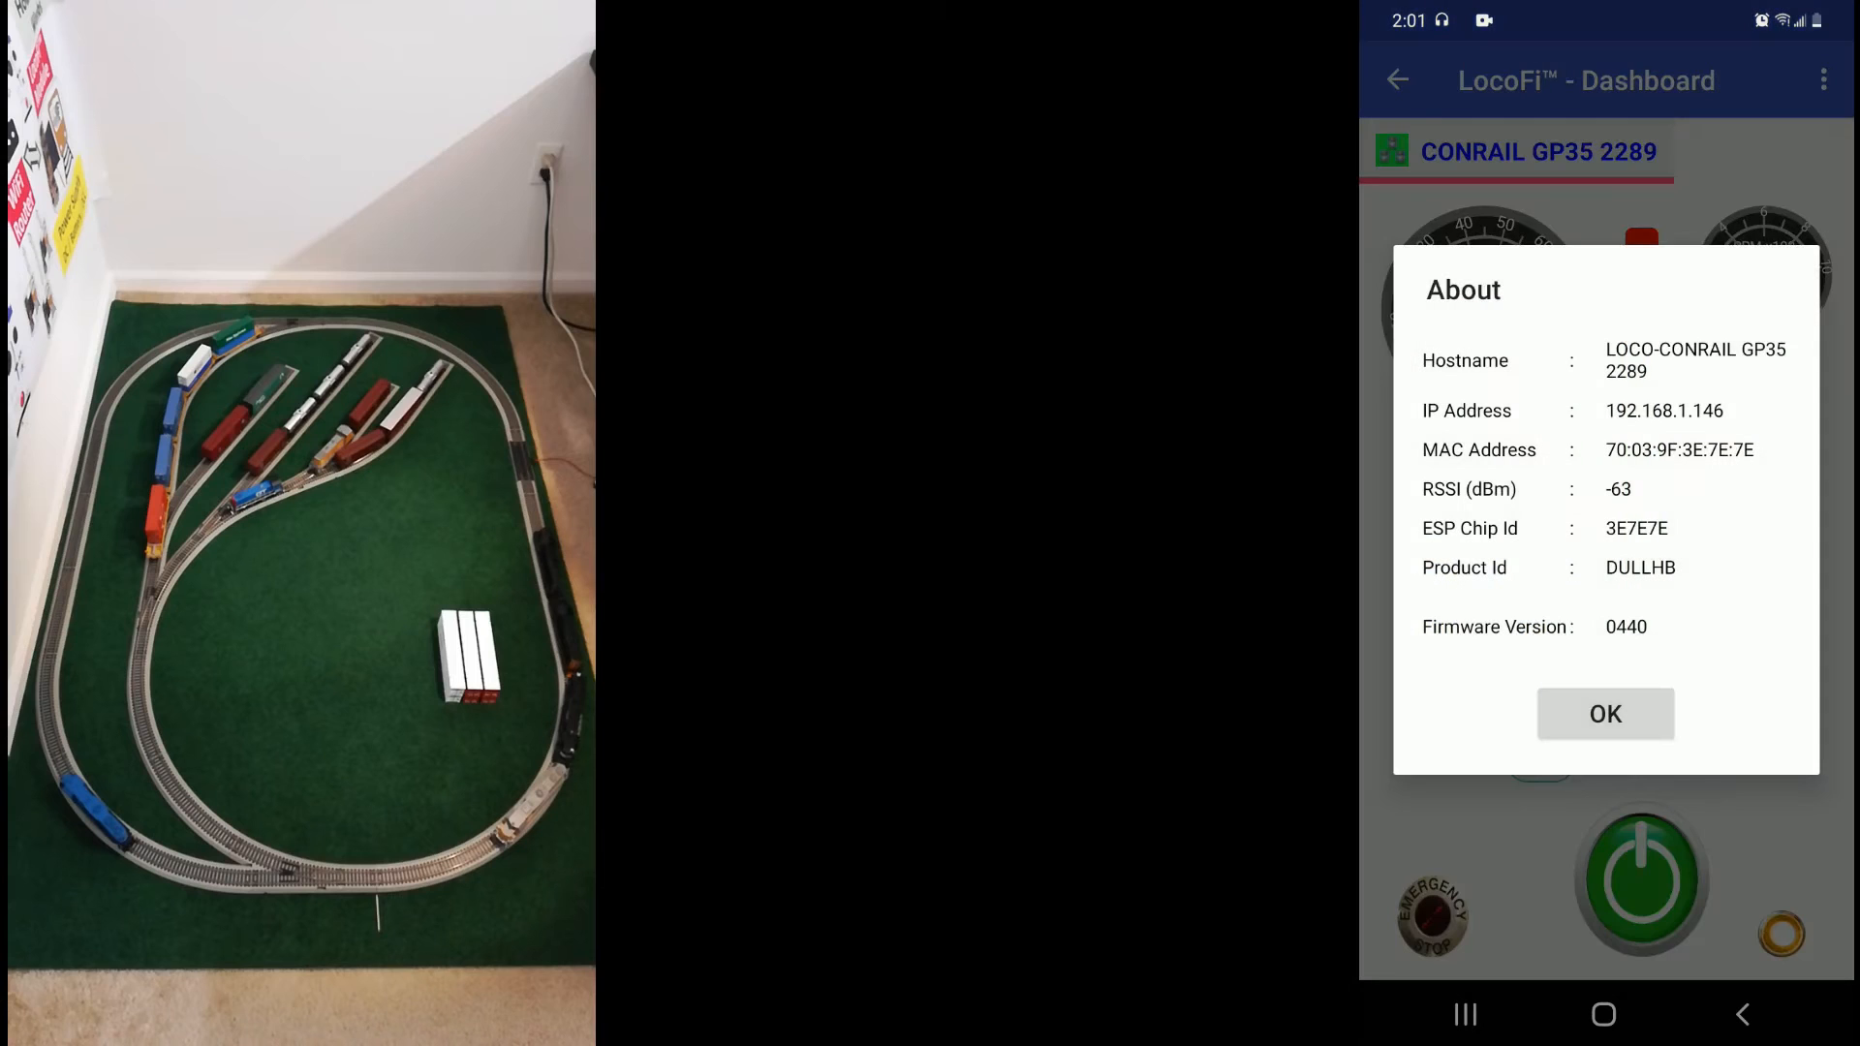
Dismiss the About dialog, run the consist, then bring its speed back to zero
click(1604, 713)
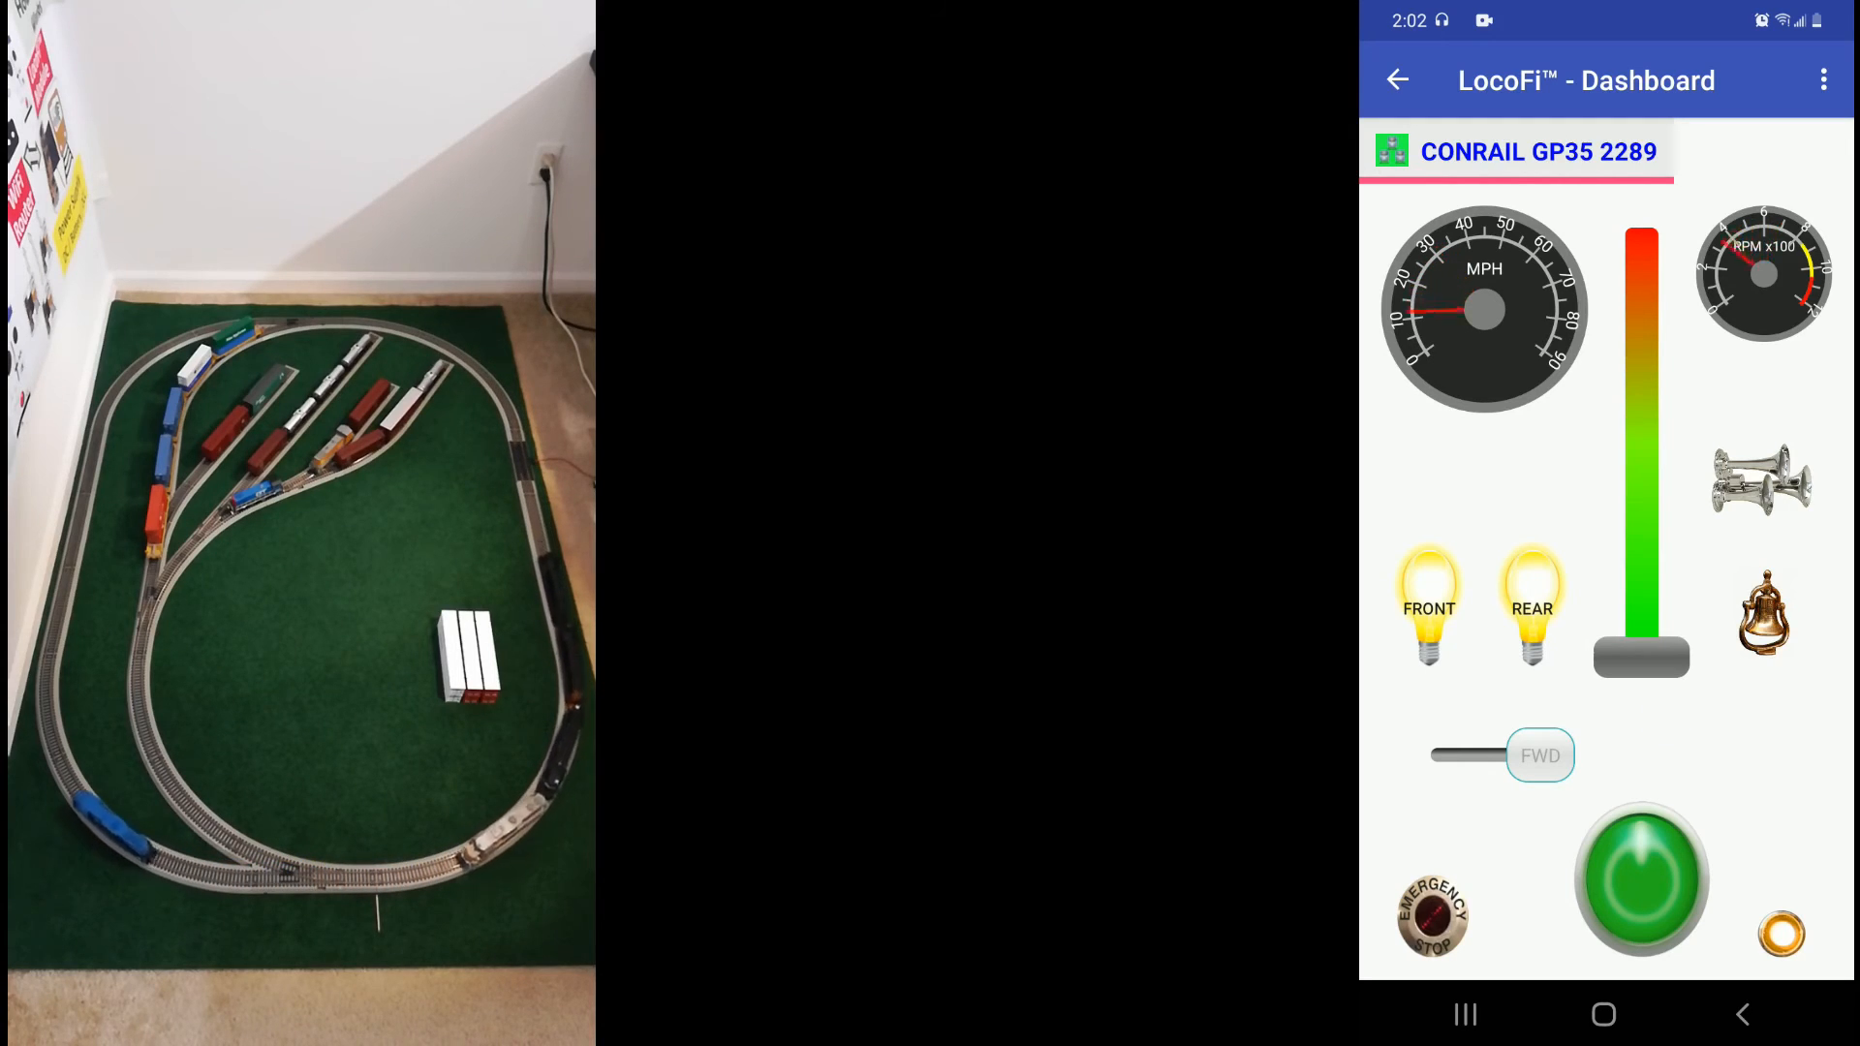
click(1641, 878)
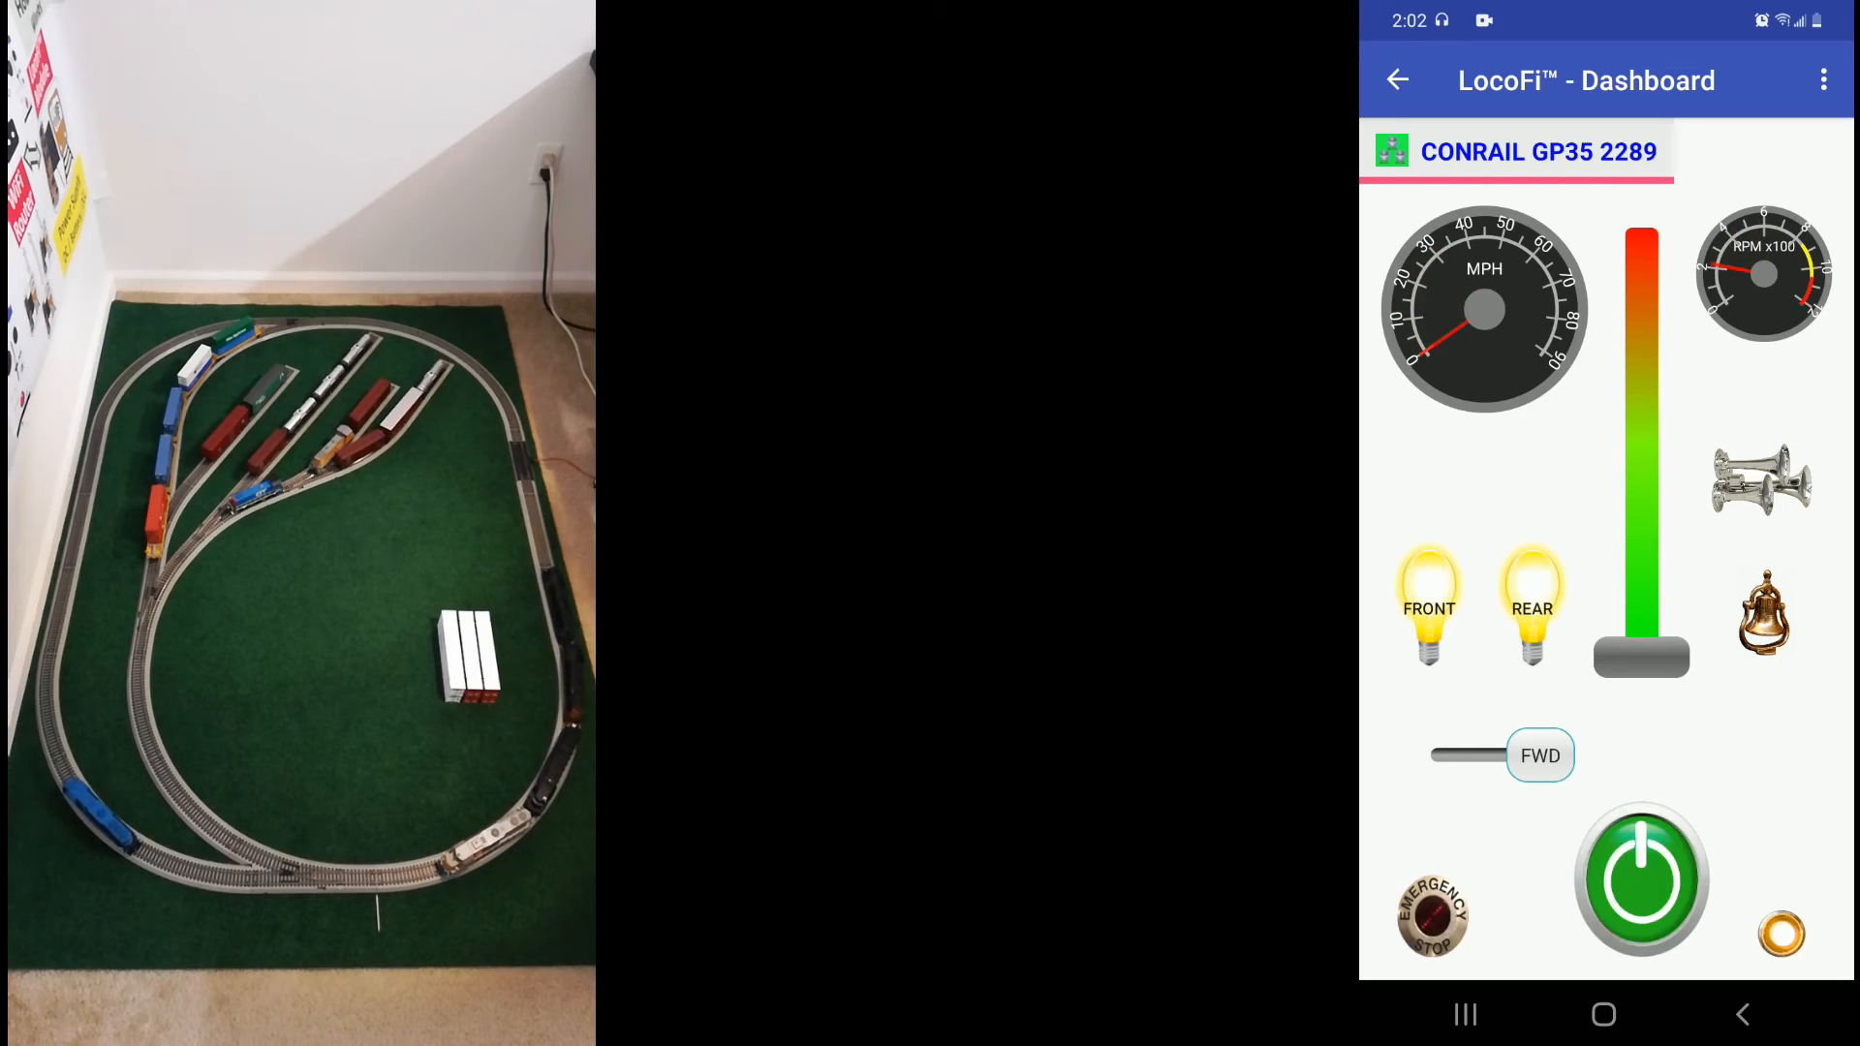